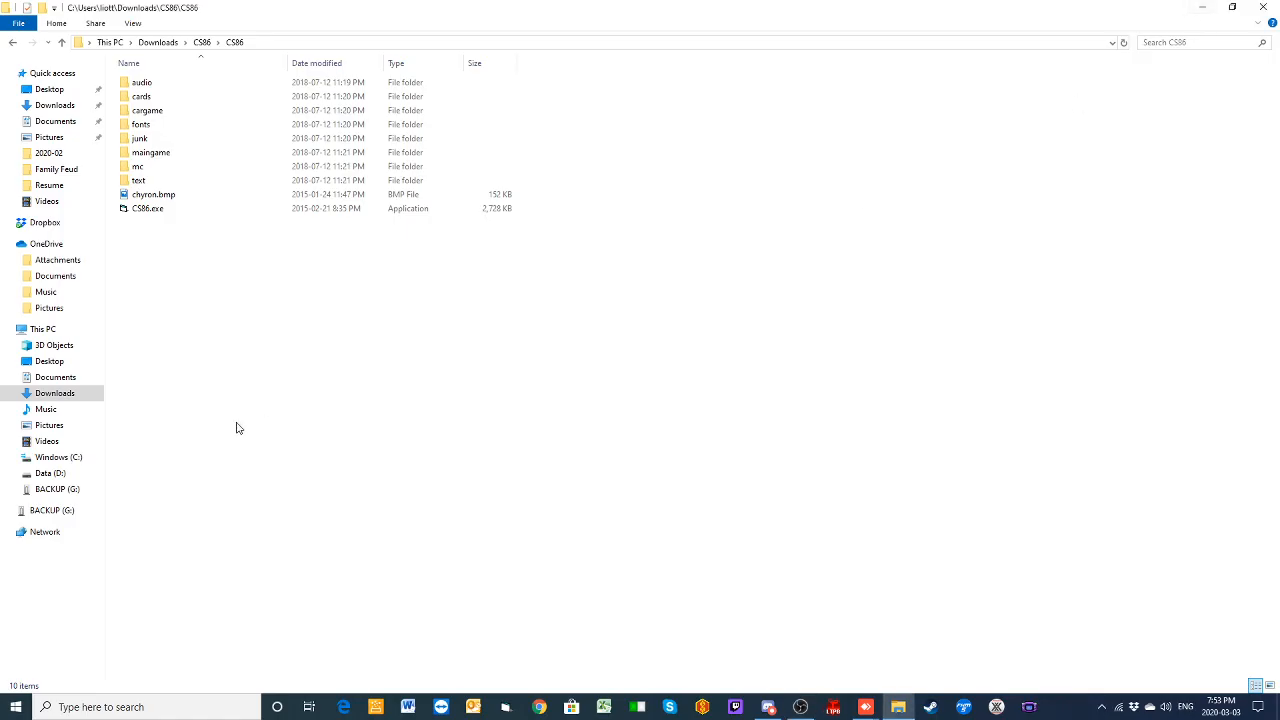
# Step: Launch CS86.exe from the CS86 Downloads folder to reach the Player Data screen
pyautogui.click(148, 208)
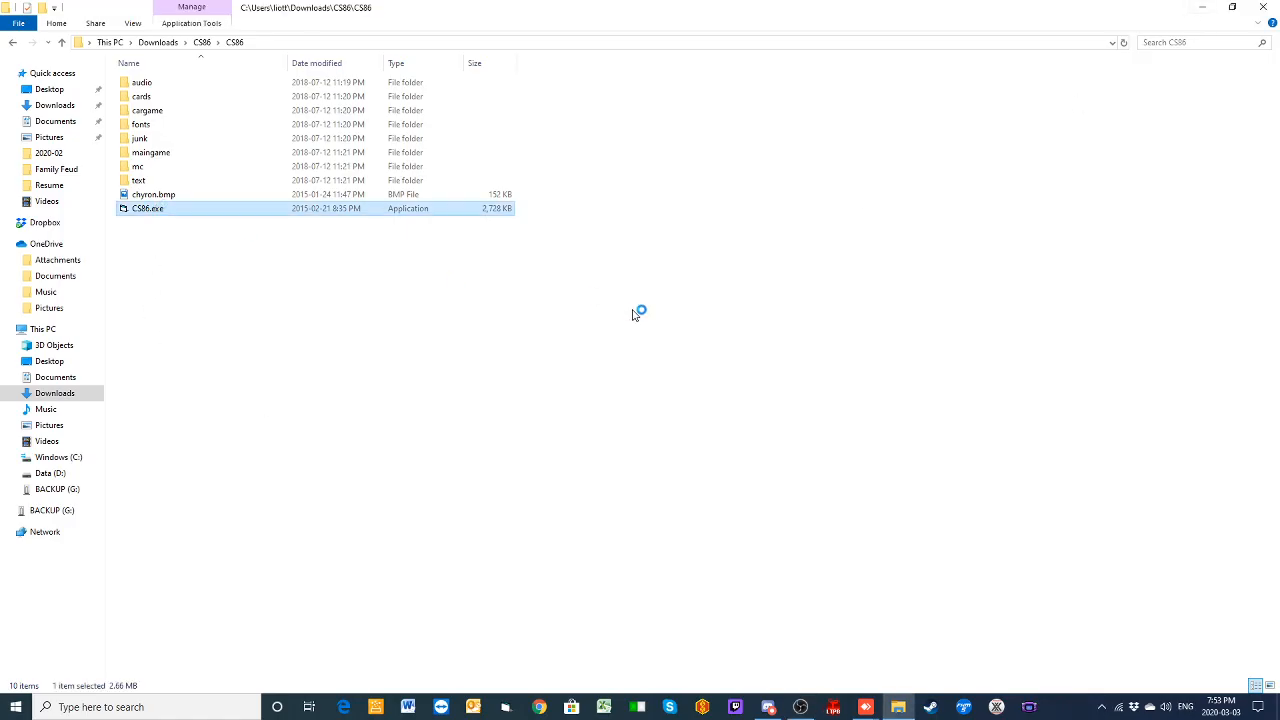
pyautogui.click(1272, 23)
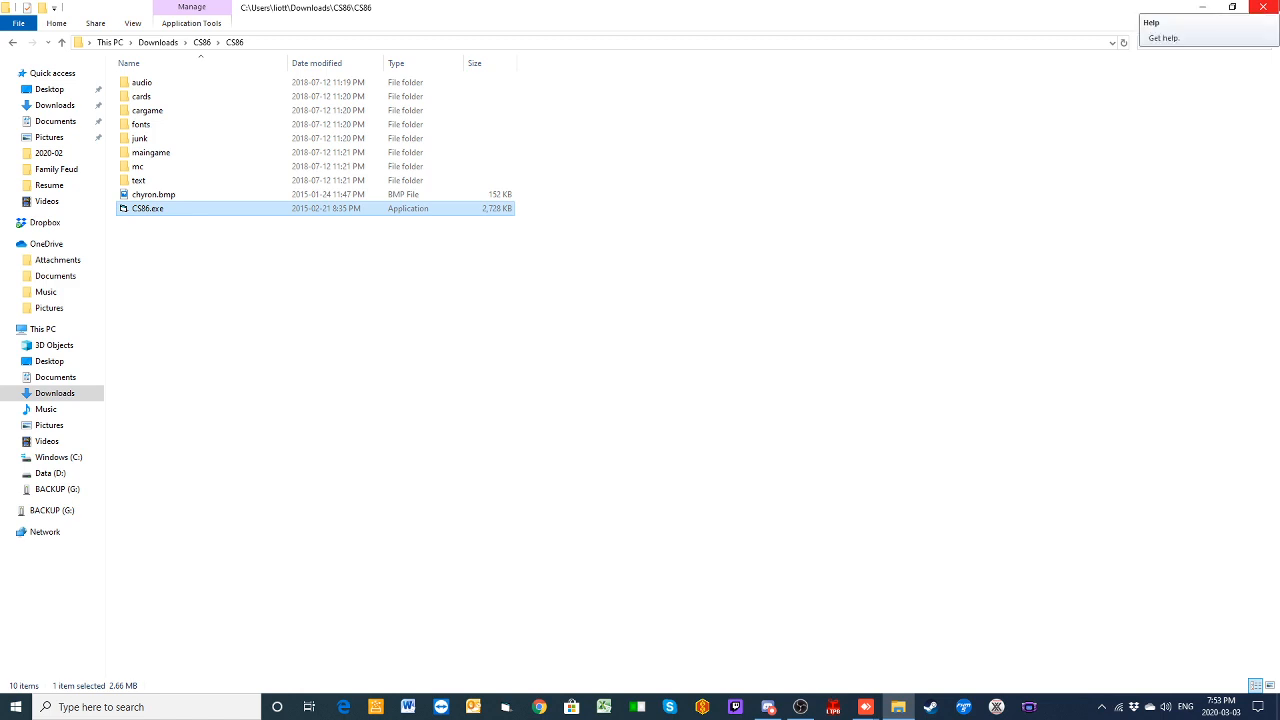
pyautogui.doubleClick(147, 208)
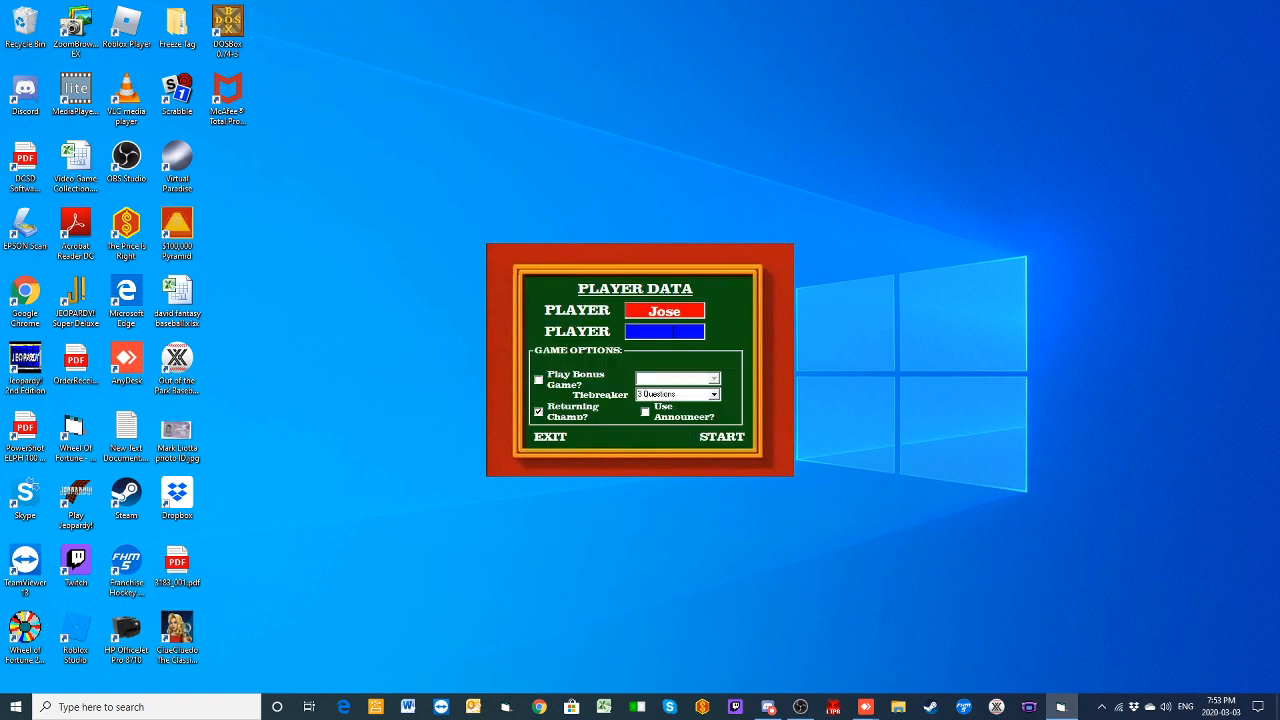
# Step: Enable the bonus game set to Seven Cards, and enter Casey as player two
pyautogui.click(539, 379)
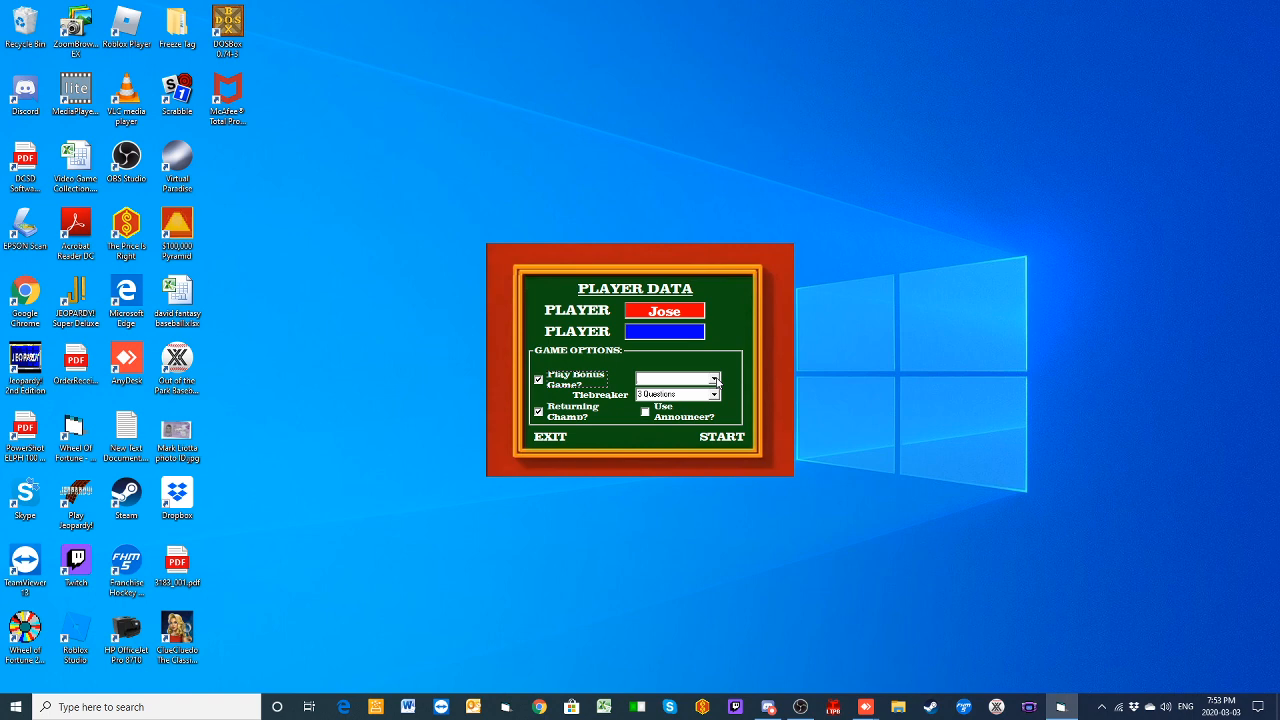
pyautogui.click(677, 378)
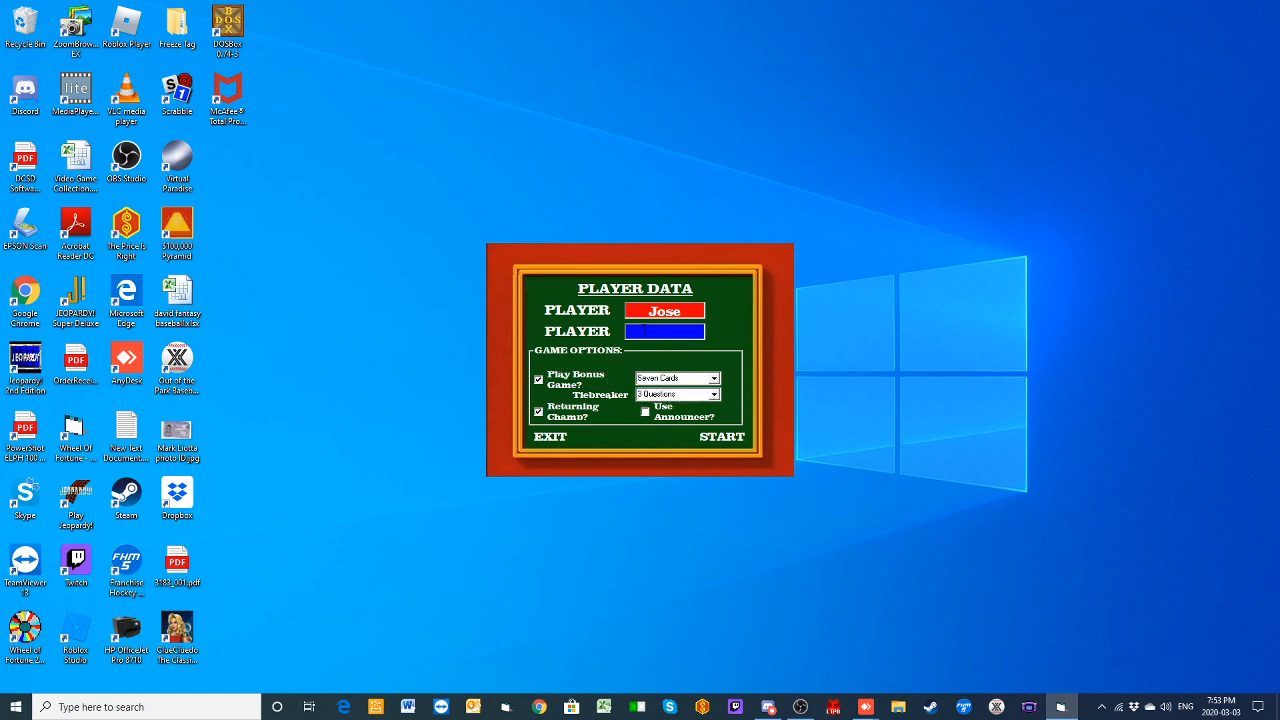
pyautogui.write('Casey')
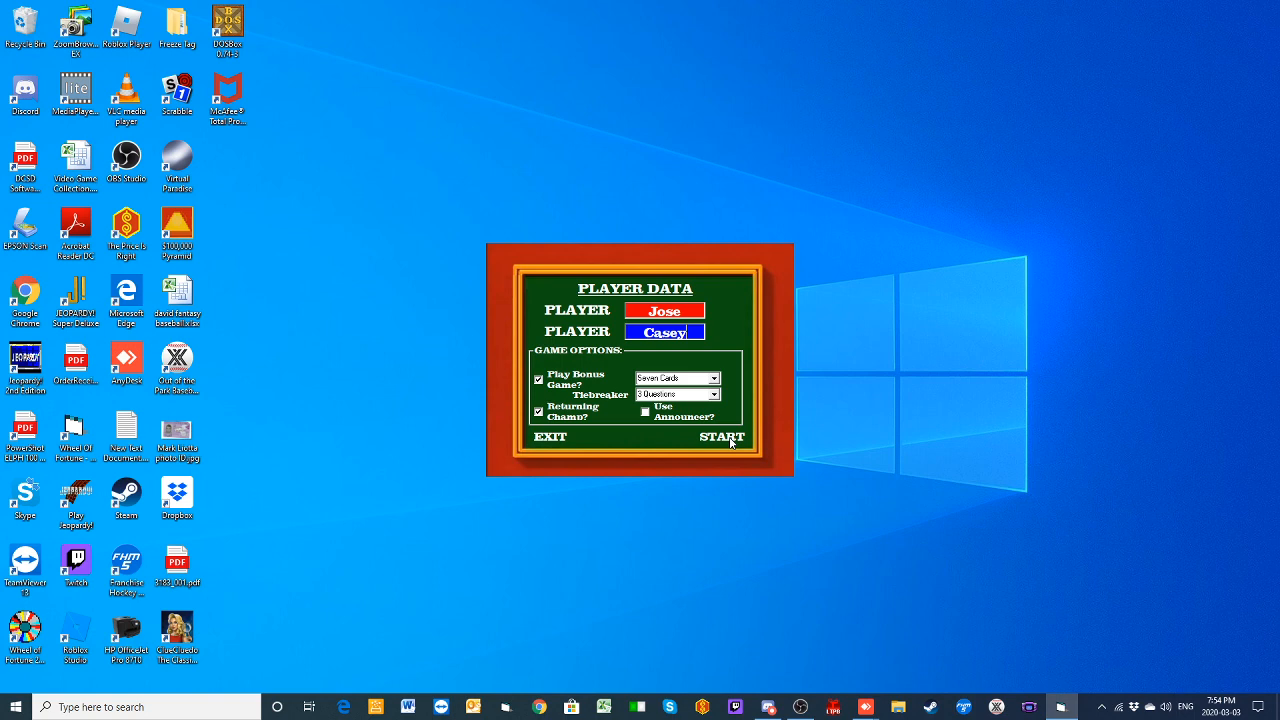
# Step: Start the Jose vs. Casey match and have Casey call lower than 30 on priests
pyautogui.click(721, 437)
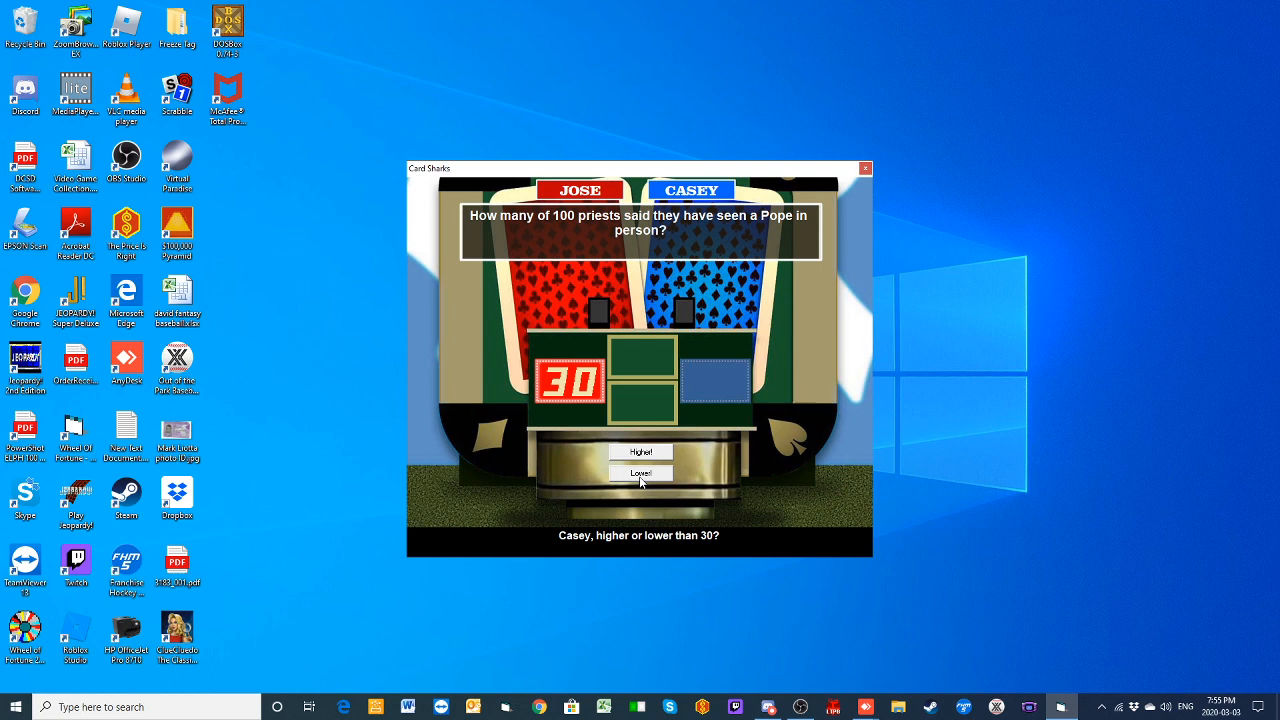
pyautogui.click(640, 472)
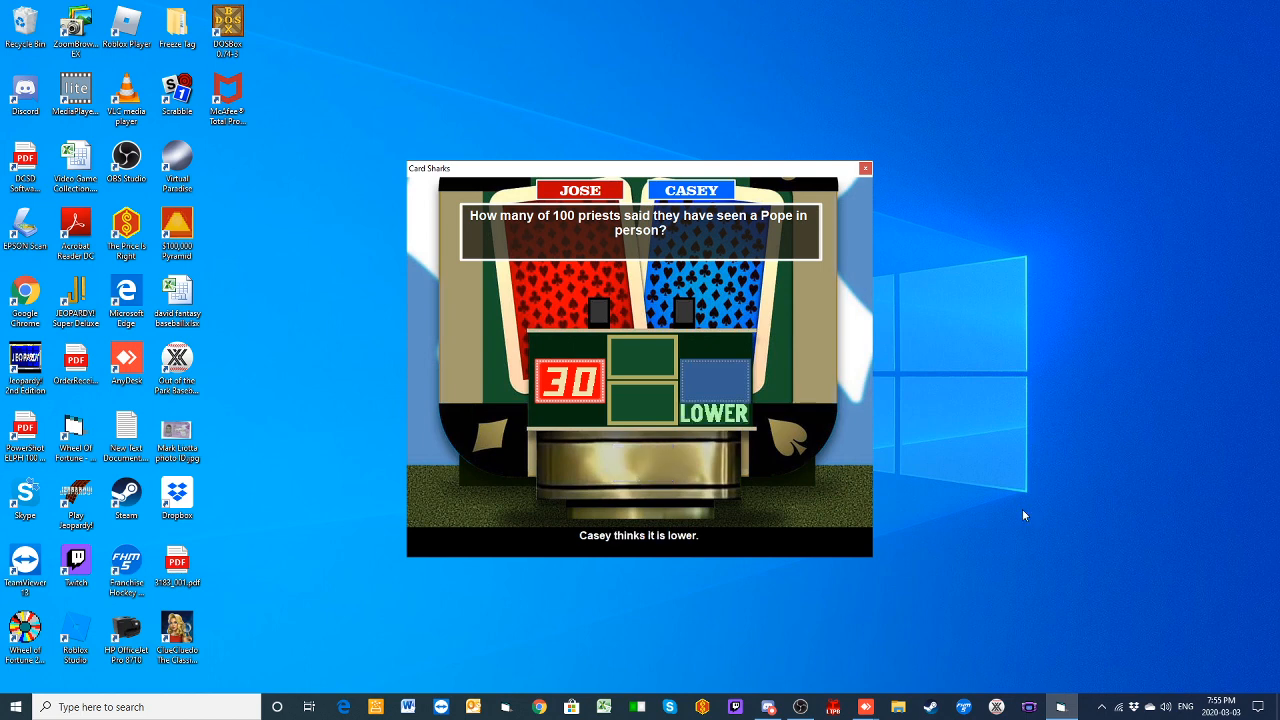
pyautogui.moveTo(1066, 509)
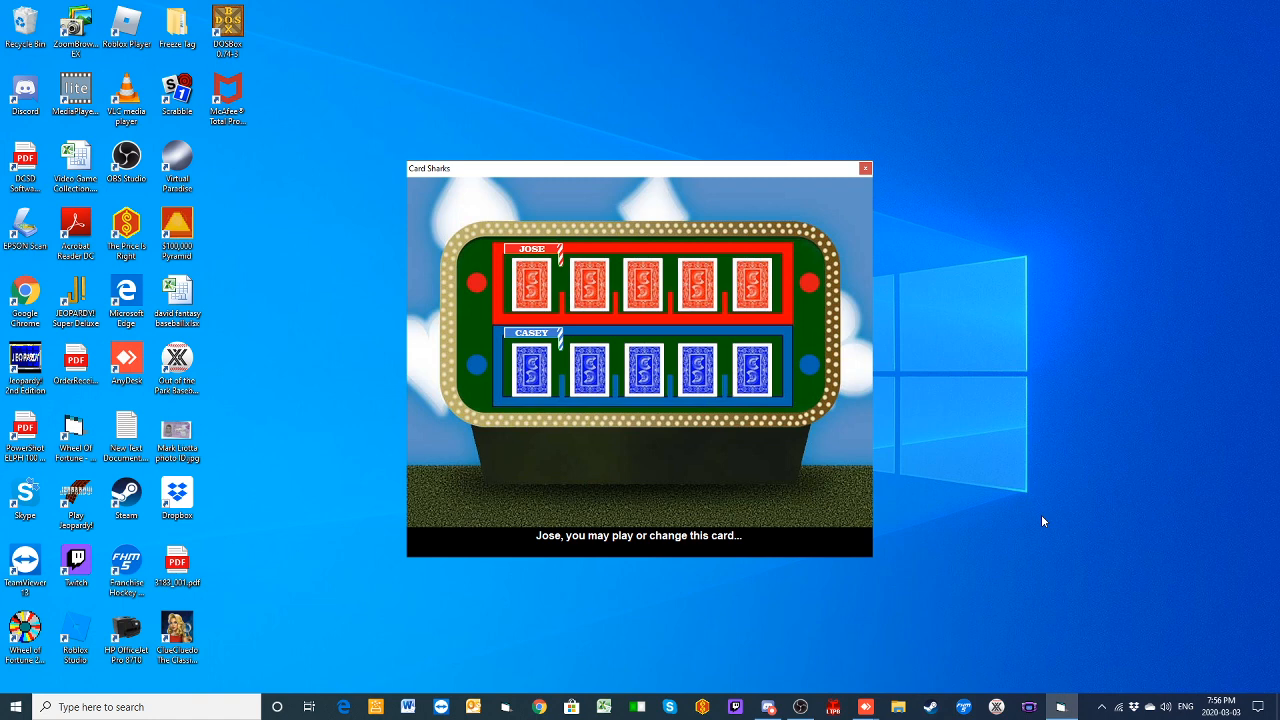
# Step: Swap Jose's 7 for a King, call lower, higher, higher through 3 and 5, freeze on 9
pyautogui.click(533, 283)
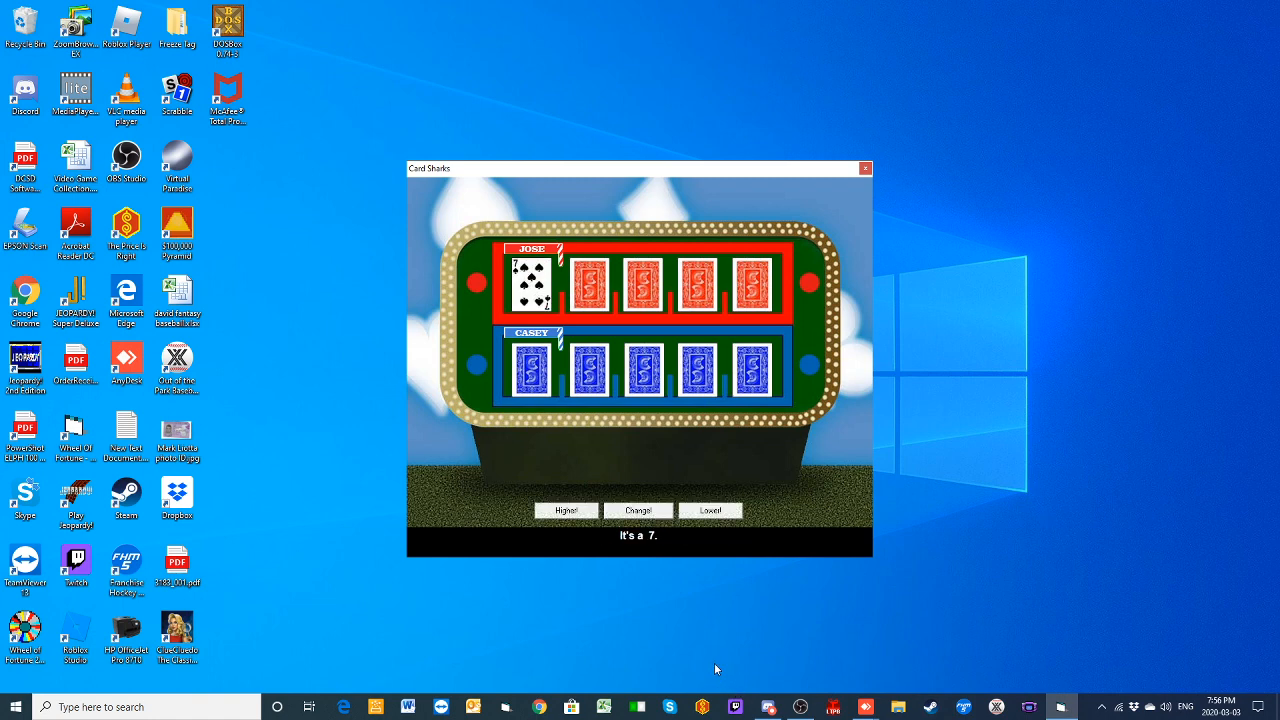
pyautogui.moveTo(632, 564)
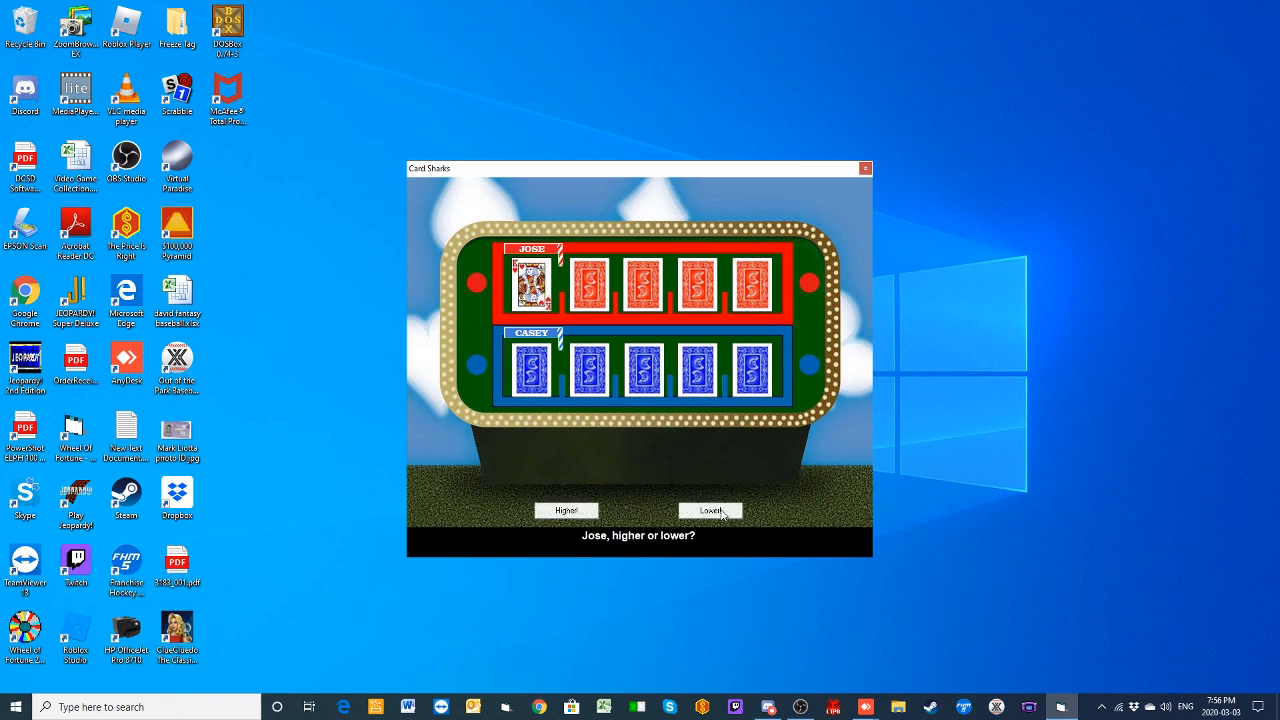
pyautogui.click(710, 511)
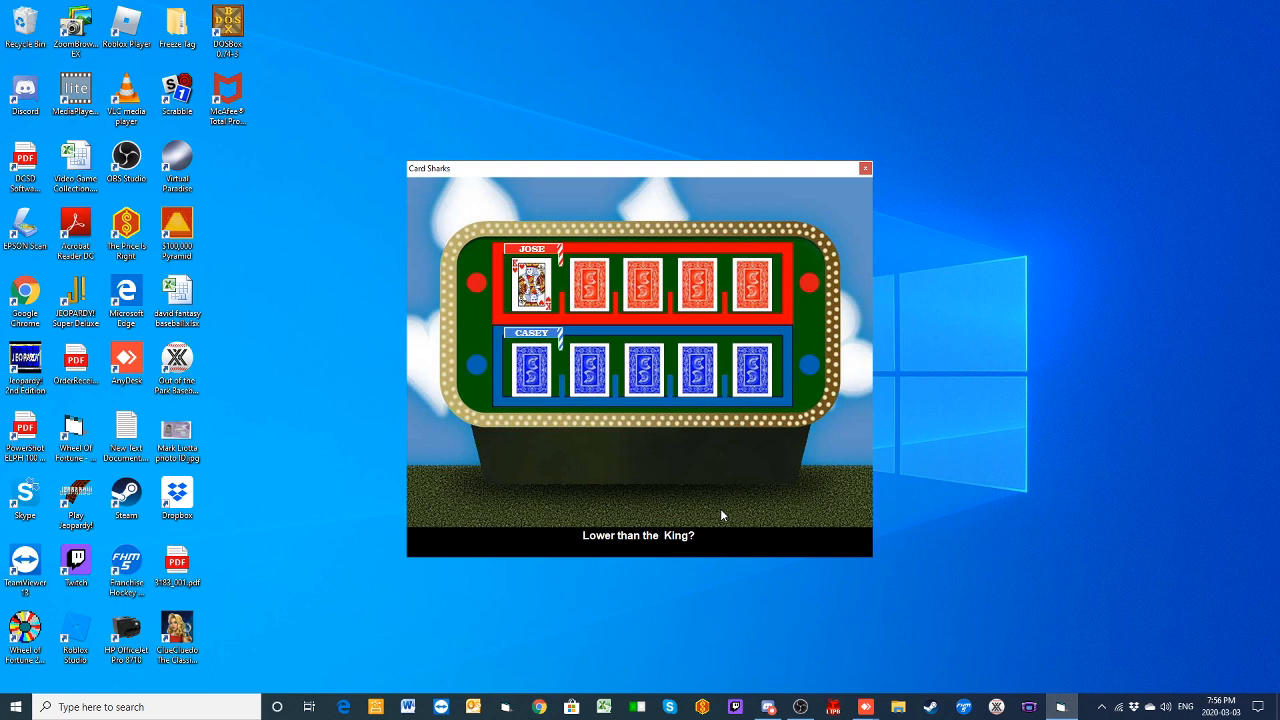
pyautogui.click(590, 283)
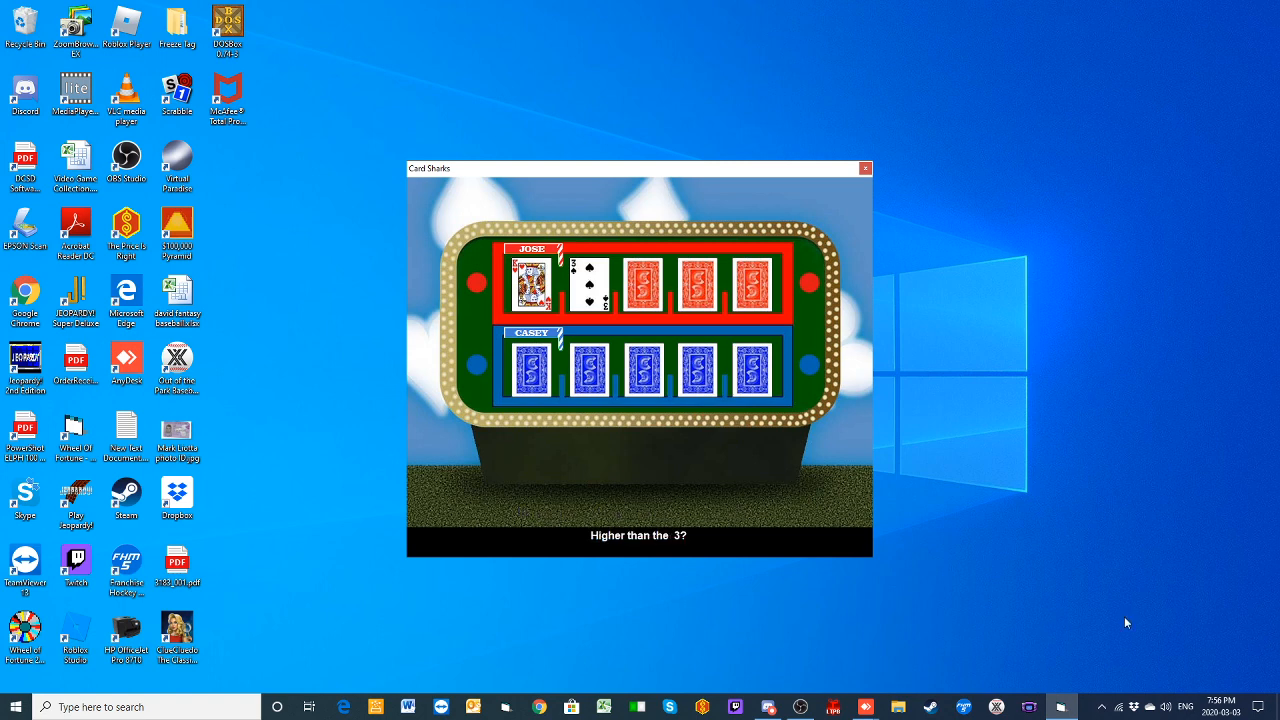
pyautogui.moveTo(1150, 599)
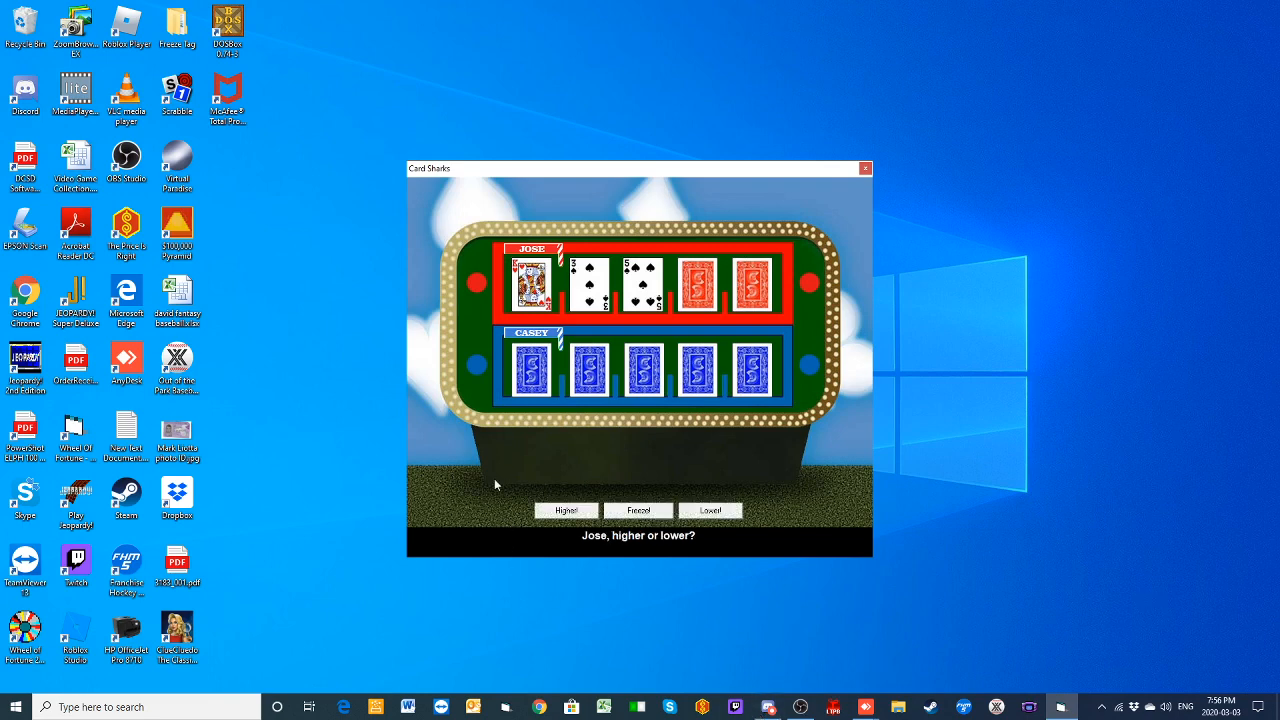
pyautogui.moveTo(500, 471)
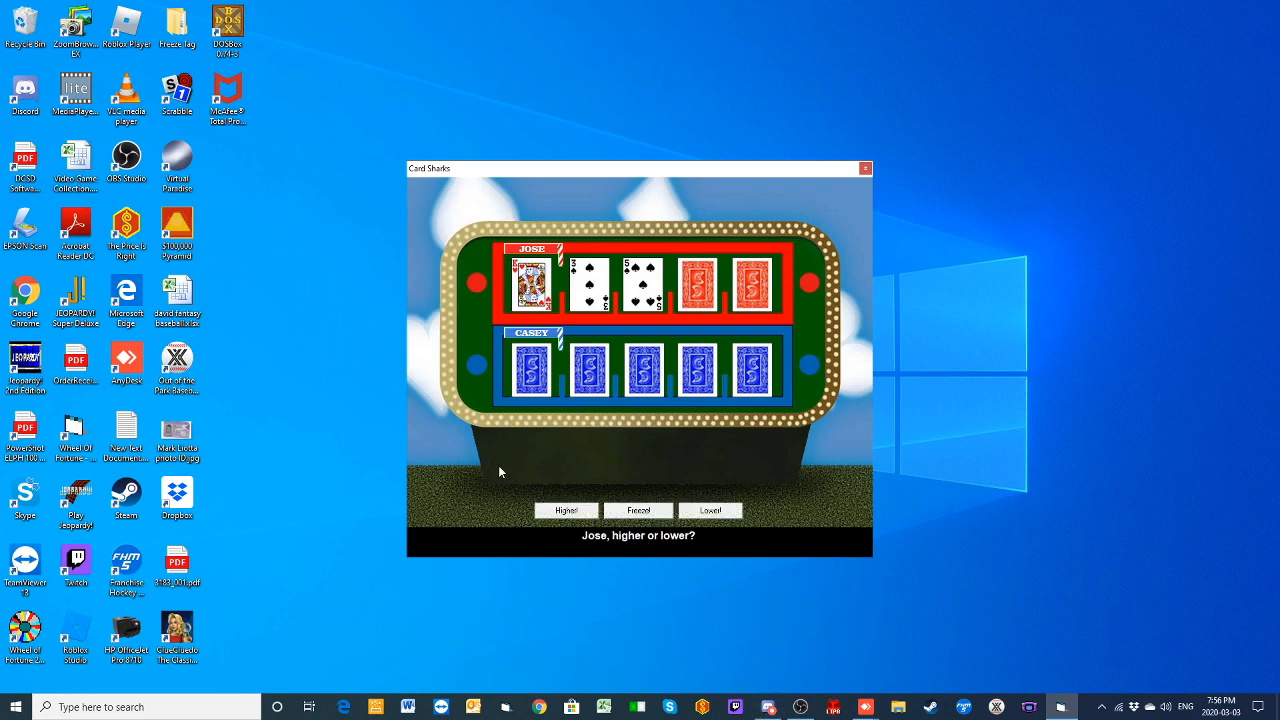
pyautogui.click(565, 510)
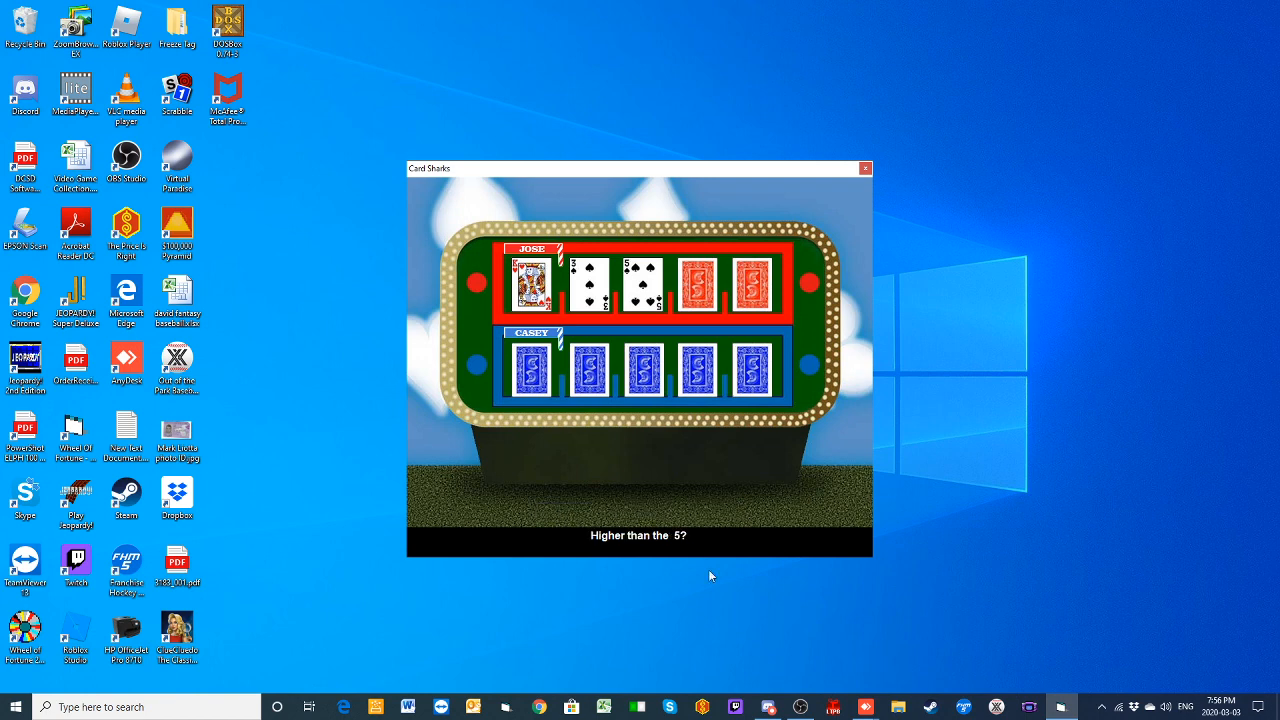
pyautogui.moveTo(1055, 571)
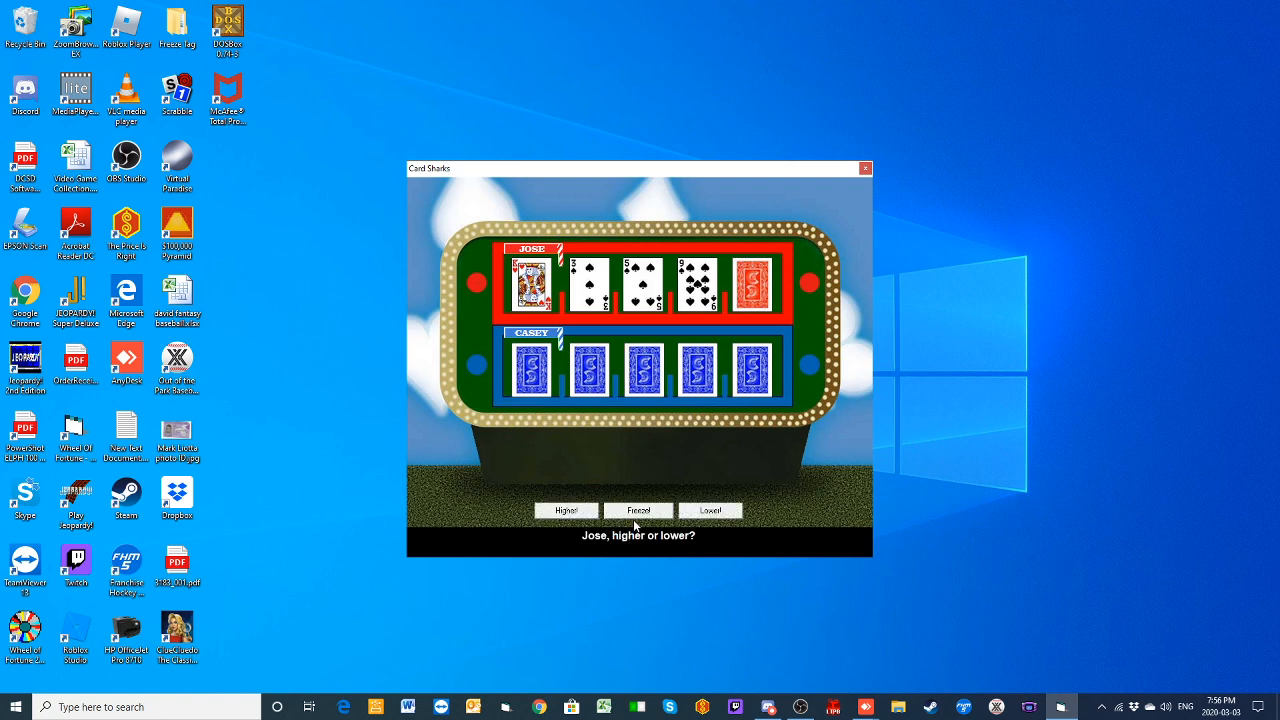
pyautogui.click(638, 511)
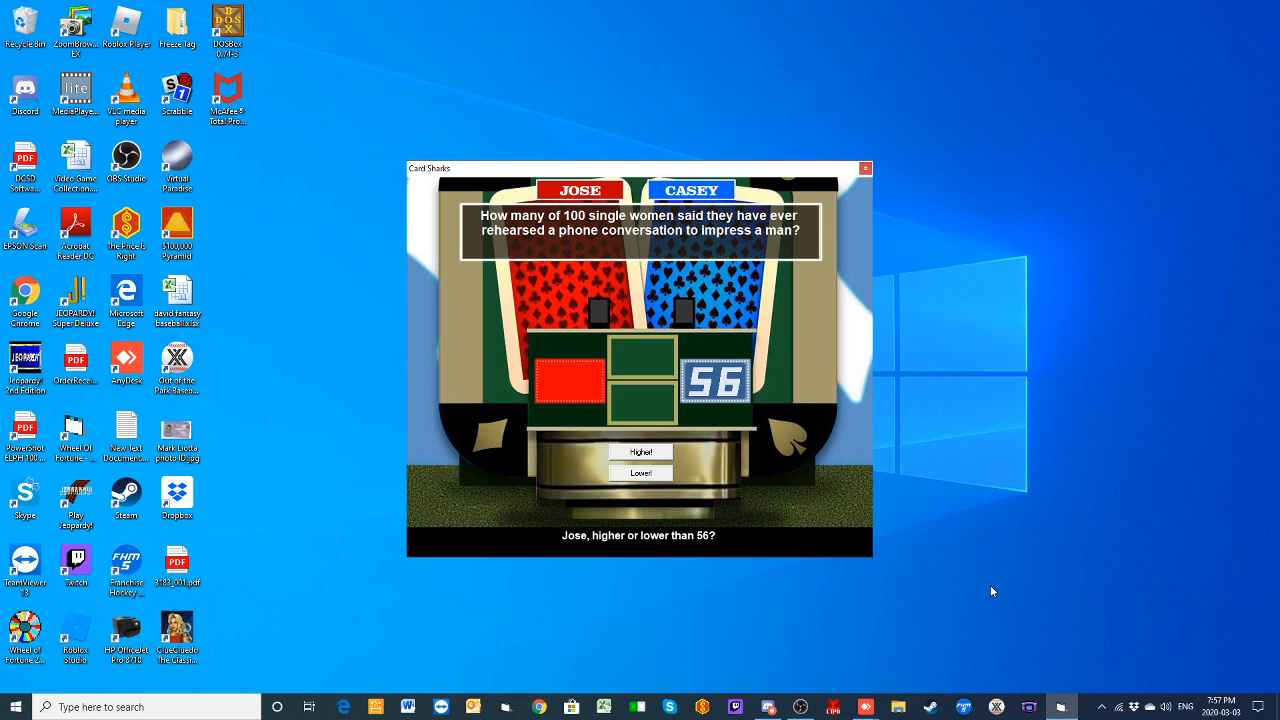
pyautogui.moveTo(893, 596)
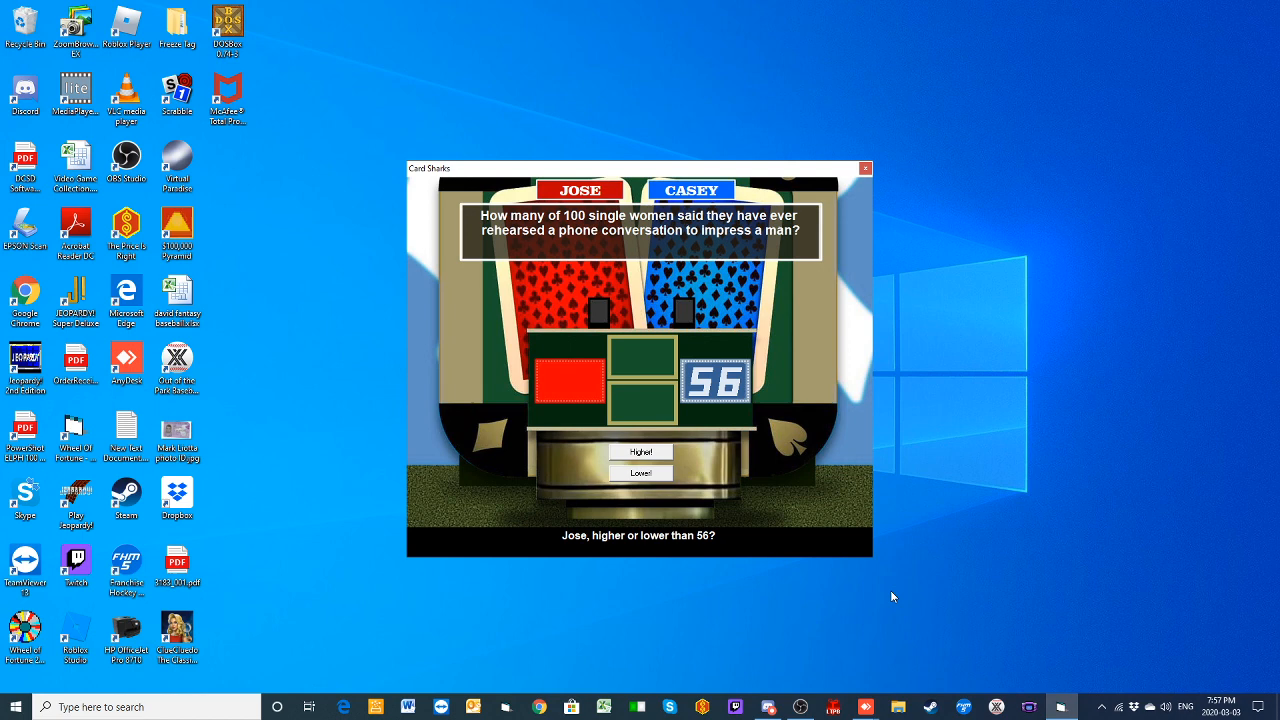
pyautogui.moveTo(660, 463)
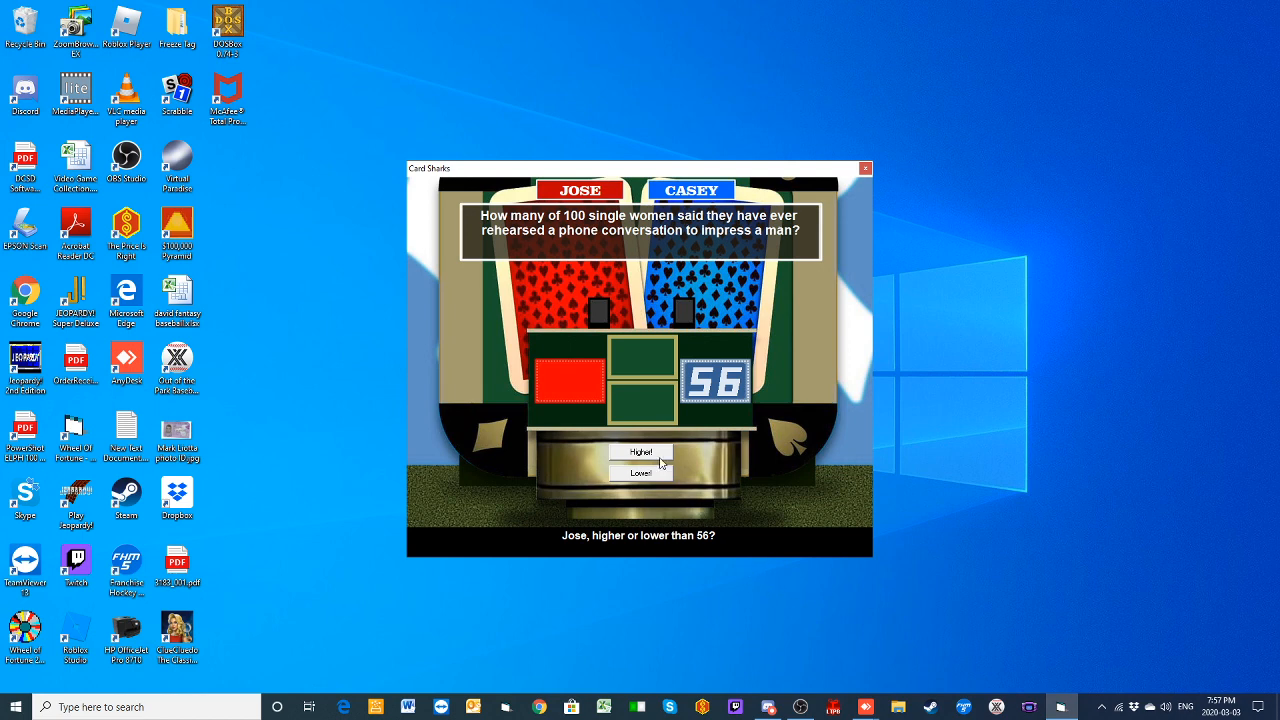
# Step: Give Jose's higher-or-lower call against 56 on the survey question
pyautogui.click(639, 472)
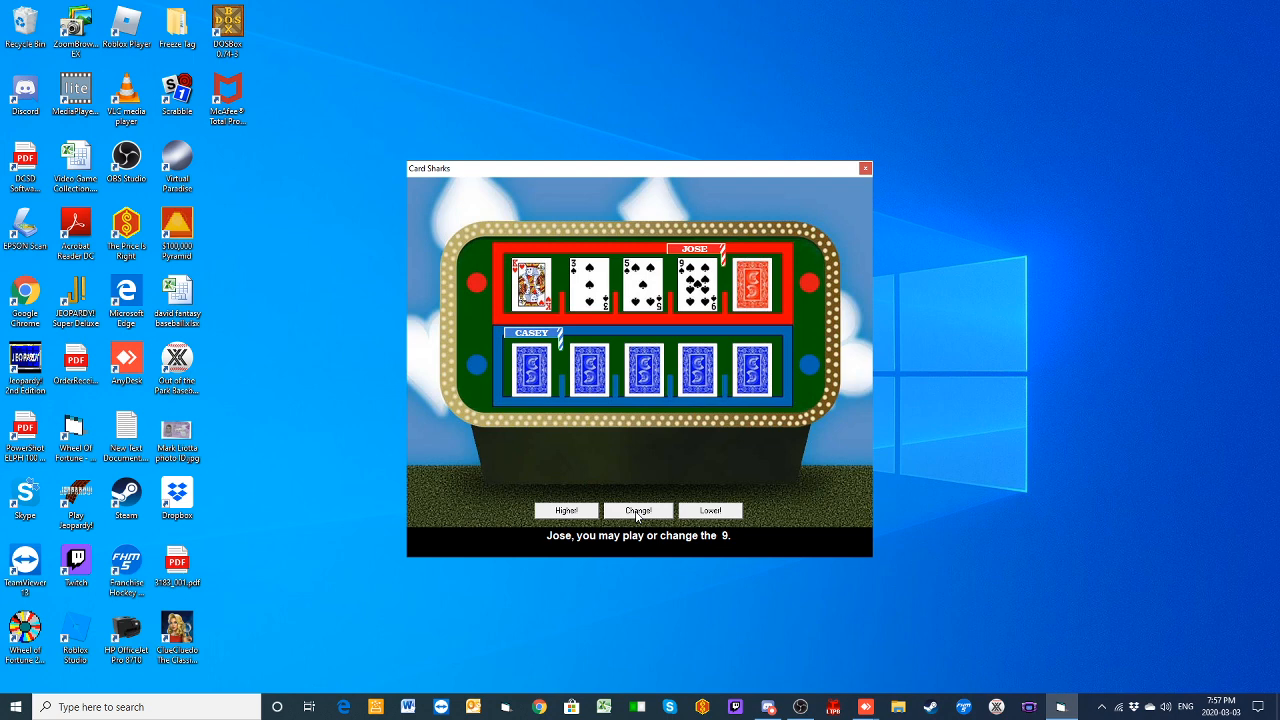
# Step: Keep Jose's frozen 9 and call the next Money Card higher
pyautogui.click(638, 510)
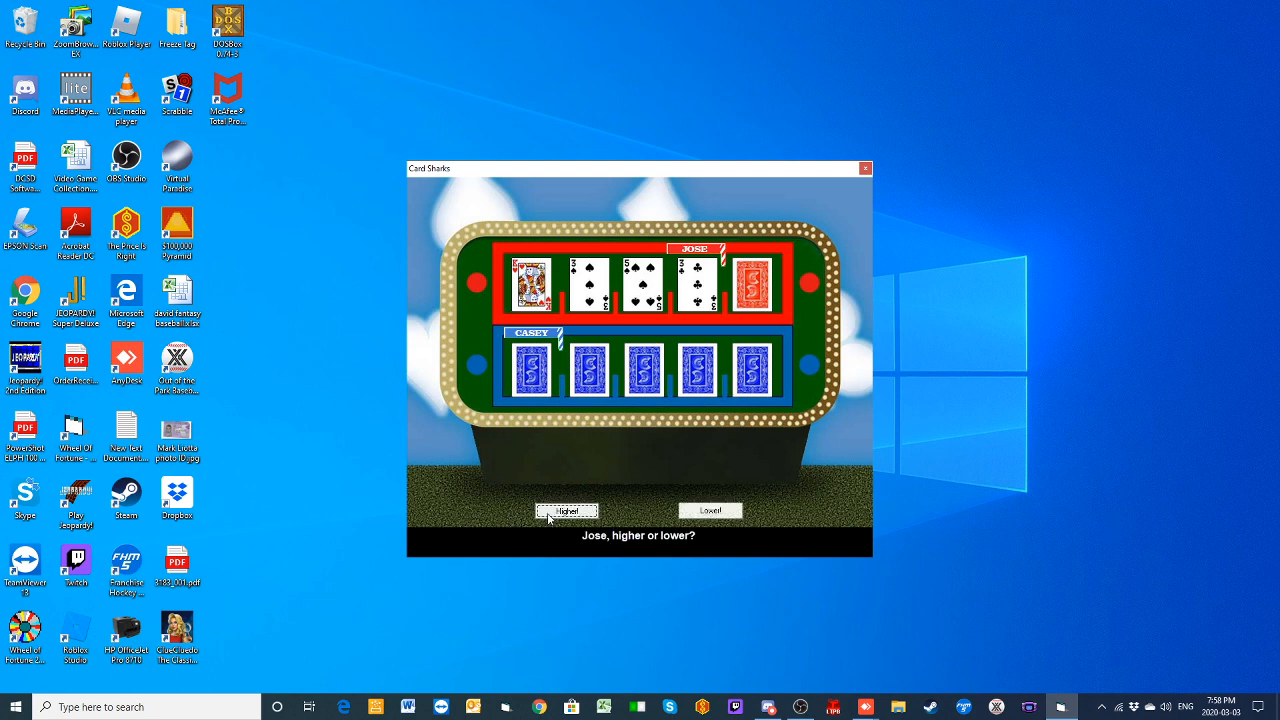
pyautogui.click(566, 511)
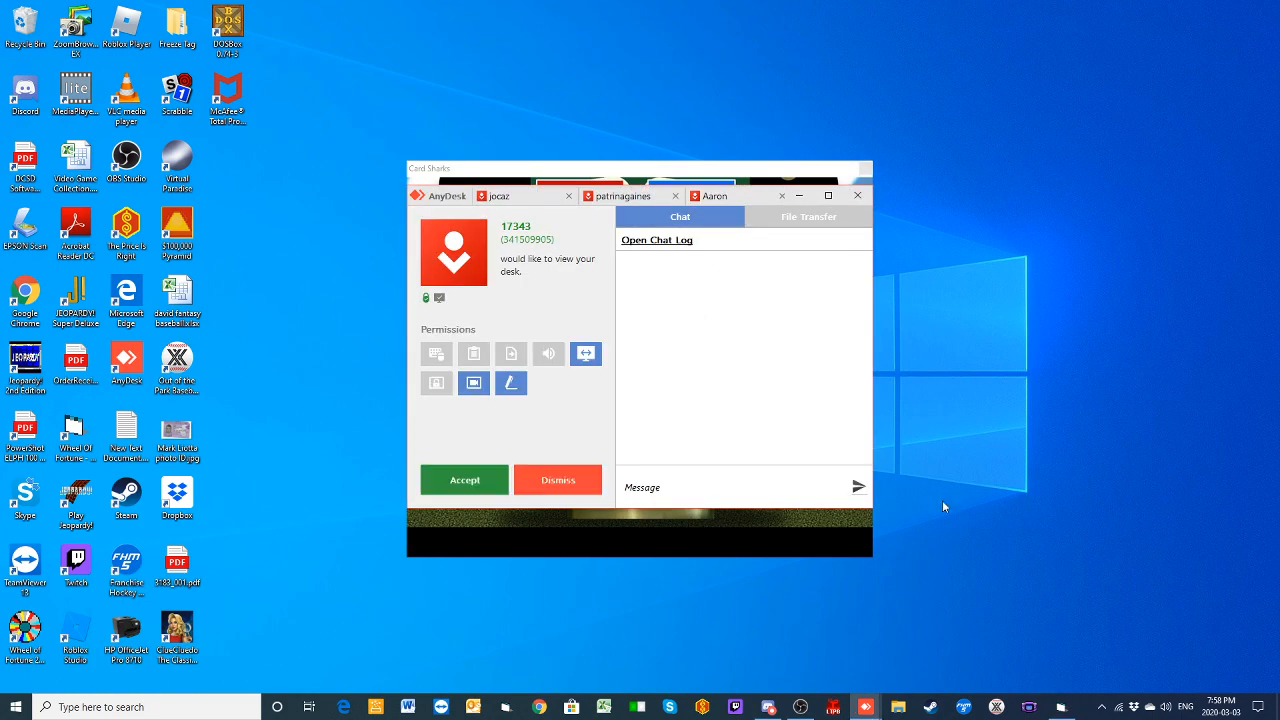
# Step: Dismiss the AnyDesk viewing request and answer the school bus drivers question
pyautogui.click(557, 479)
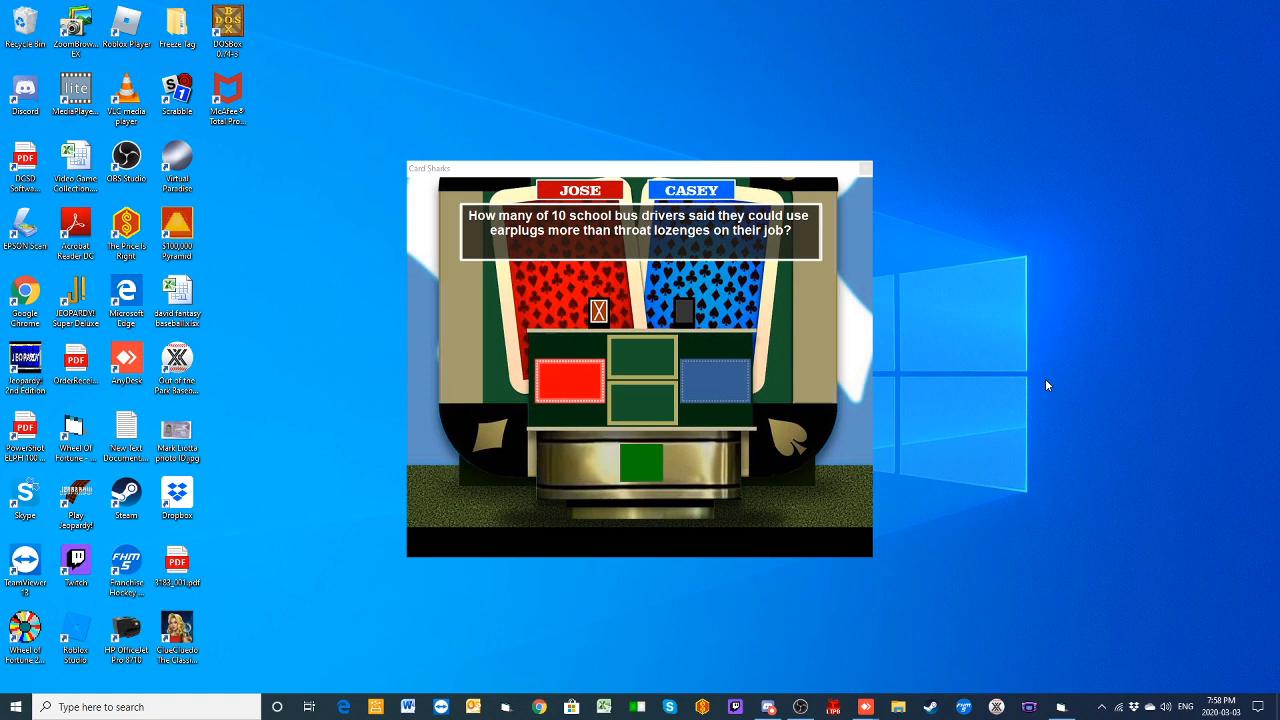
pyautogui.moveTo(1042, 388)
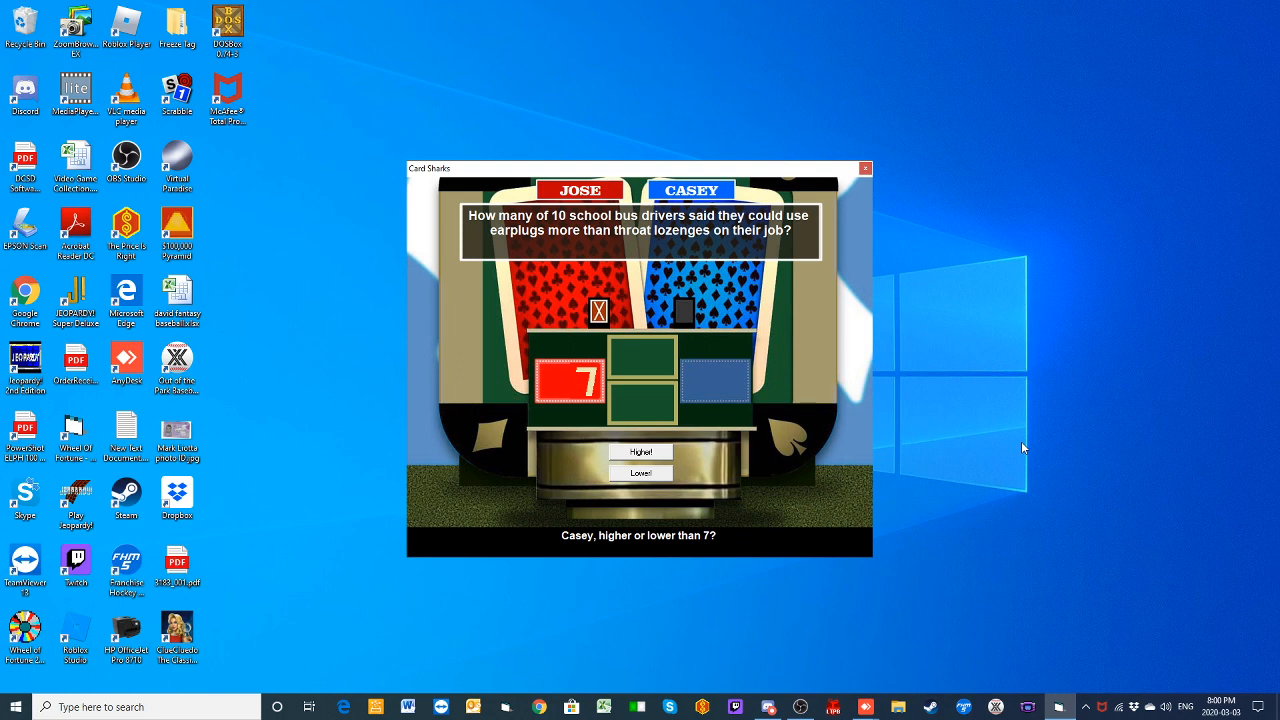
pyautogui.click(641, 472)
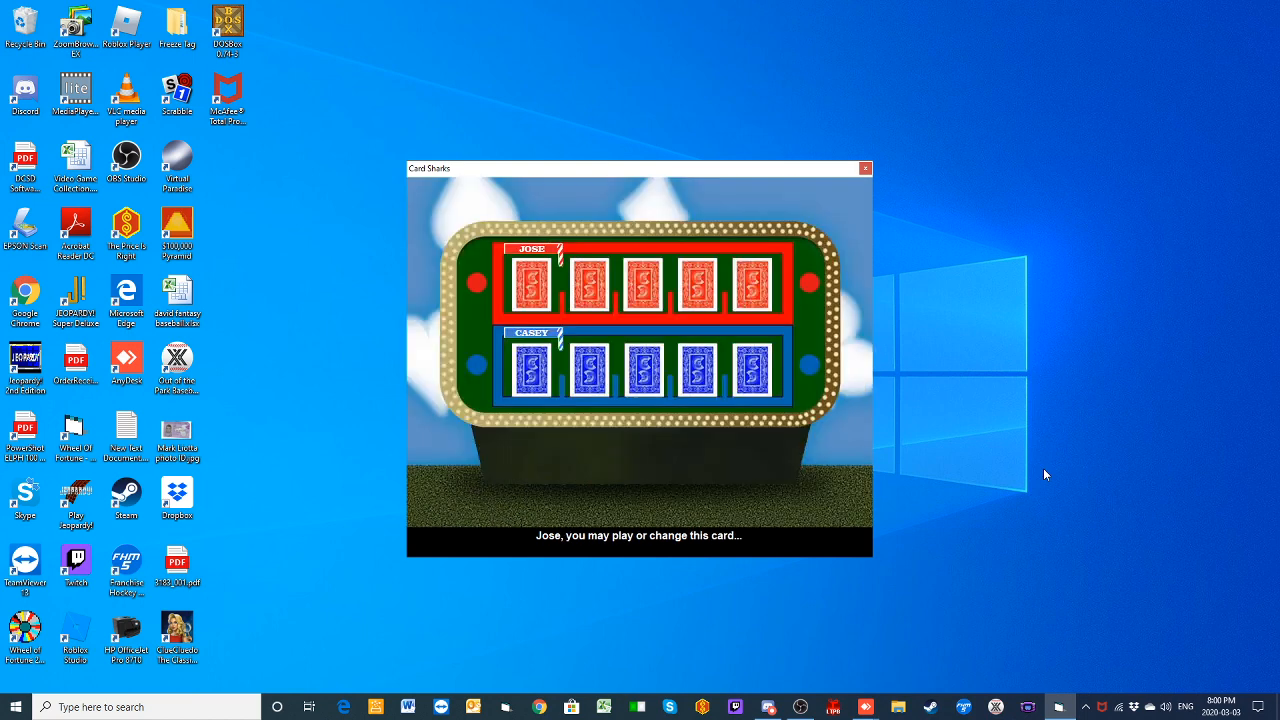
# Step: Reveal Jose's 9, change it to an Ace, call lower, then call higher on the 6
pyautogui.click(532, 285)
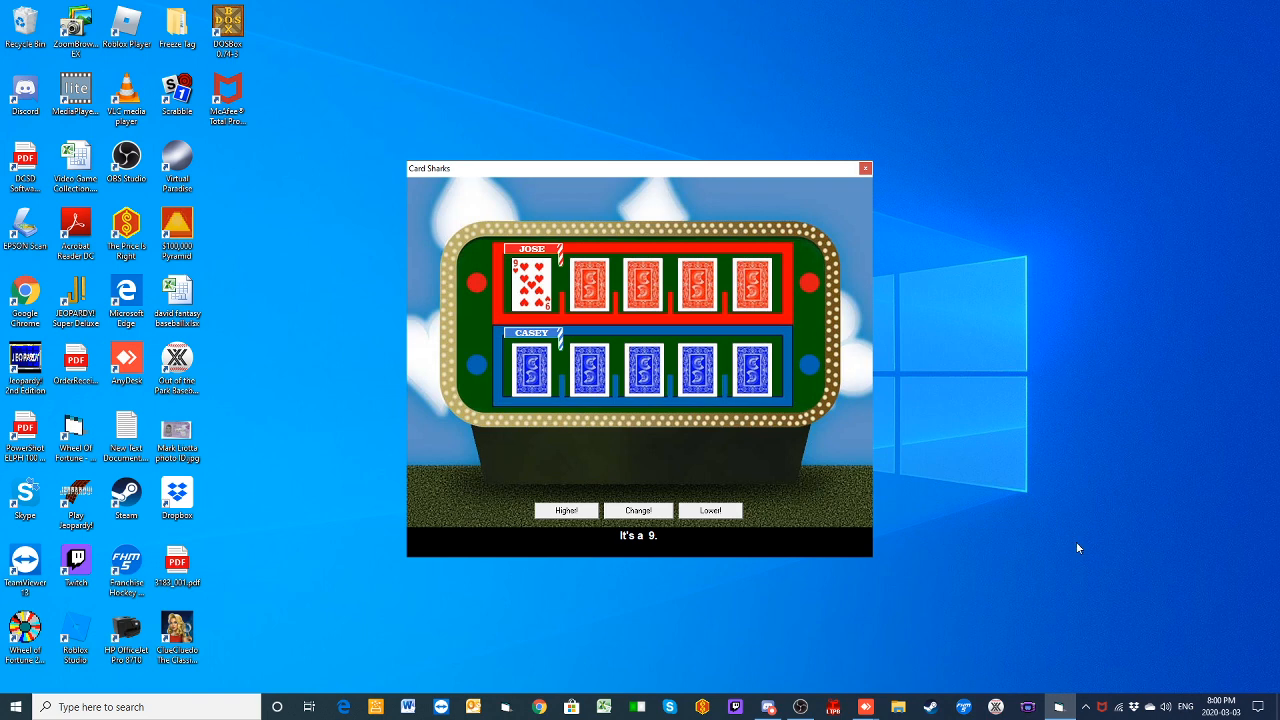
pyautogui.moveTo(711, 639)
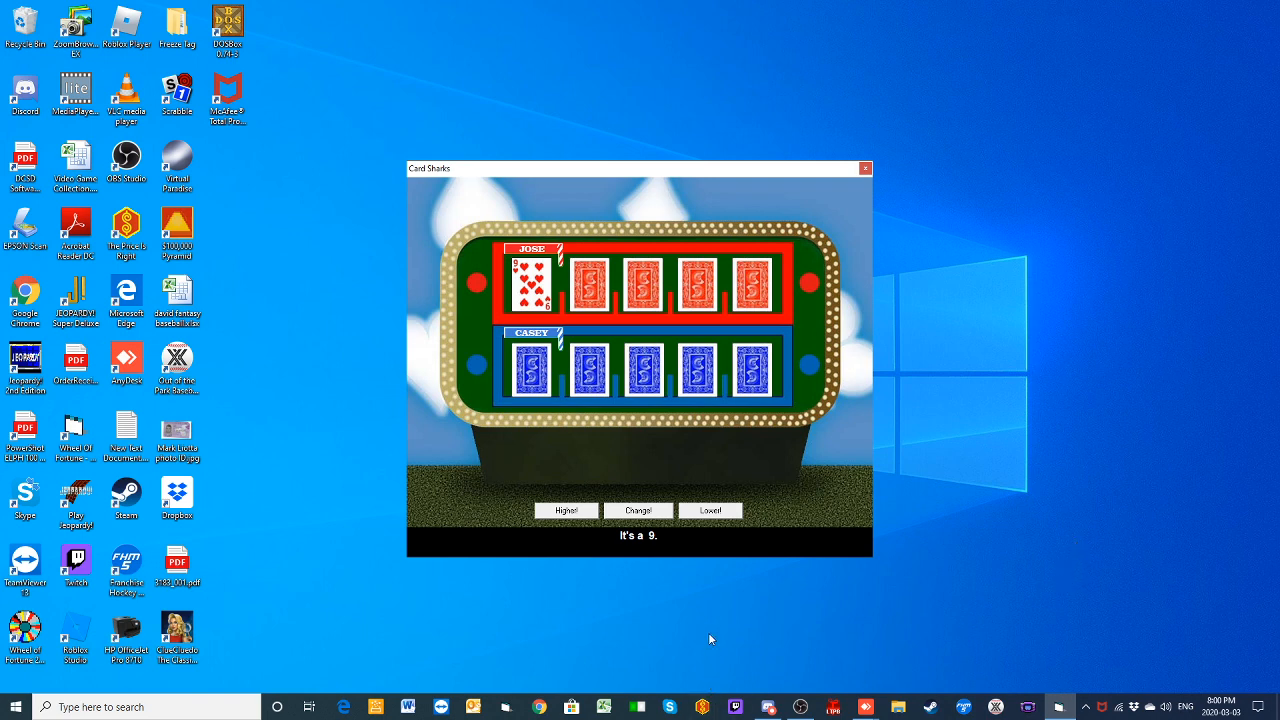
pyautogui.moveTo(650, 533)
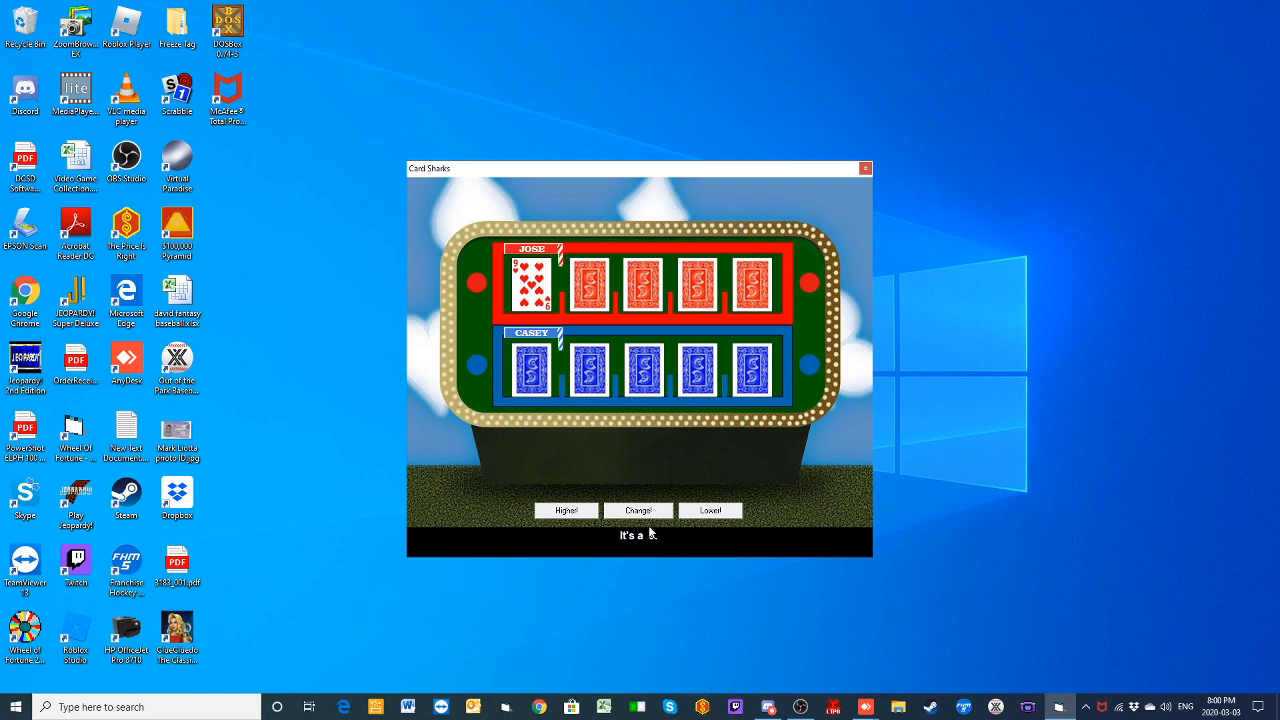
pyautogui.click(637, 510)
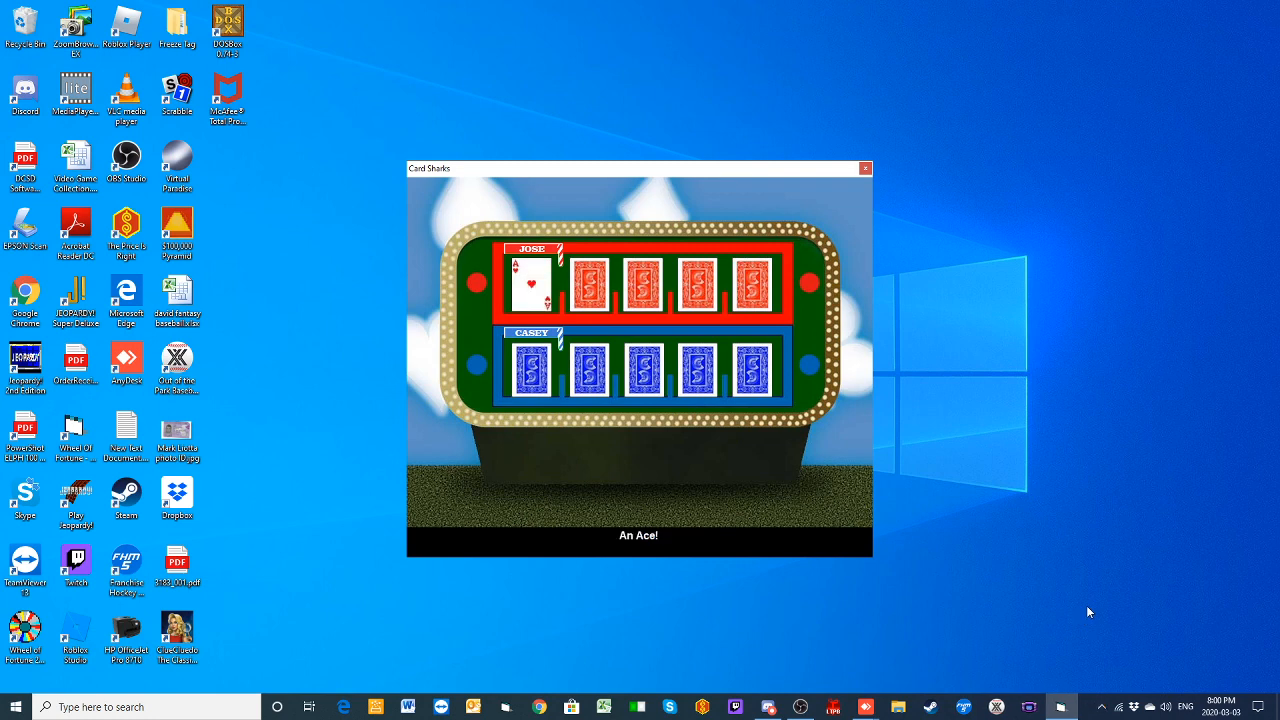
pyautogui.moveTo(745, 496)
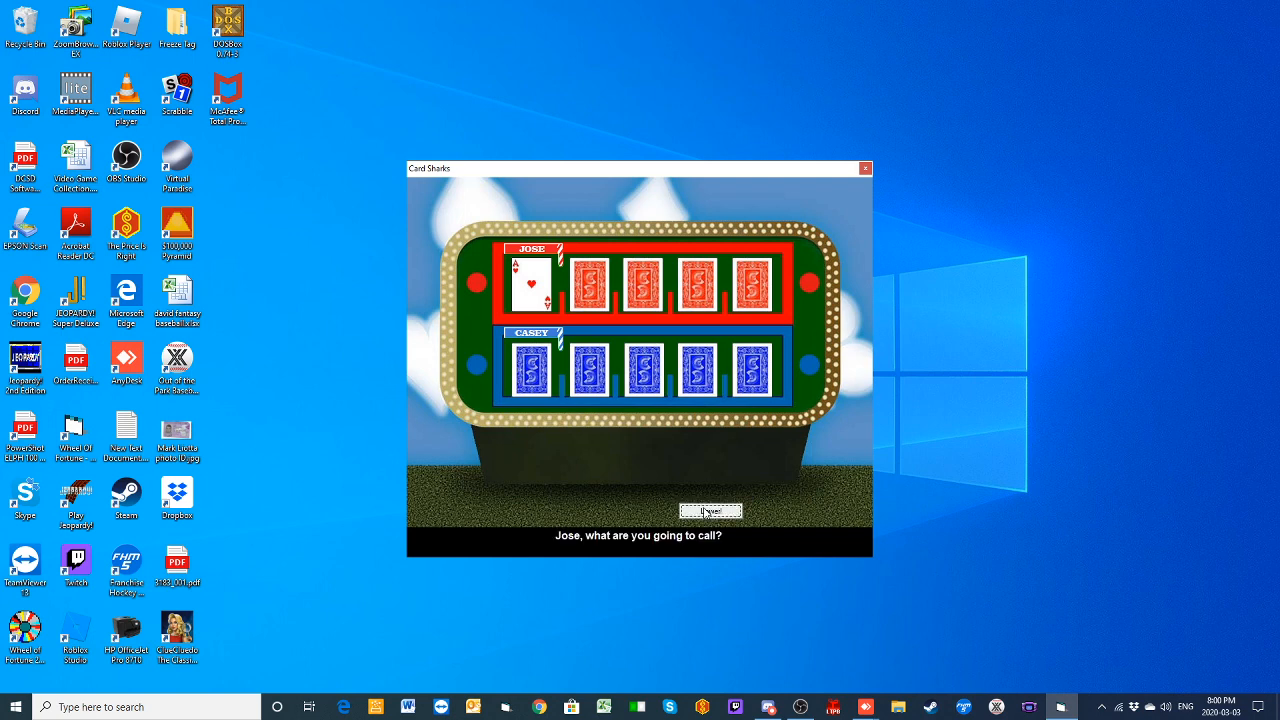
pyautogui.click(710, 511)
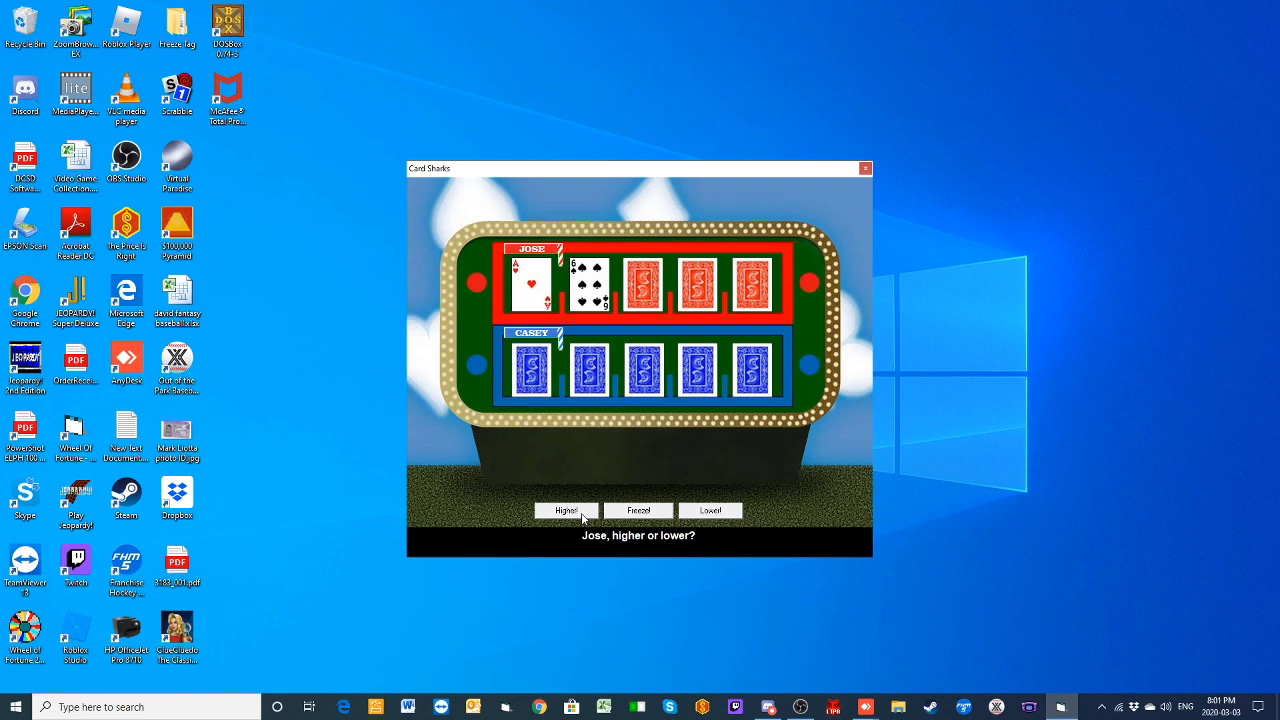
pyautogui.click(565, 510)
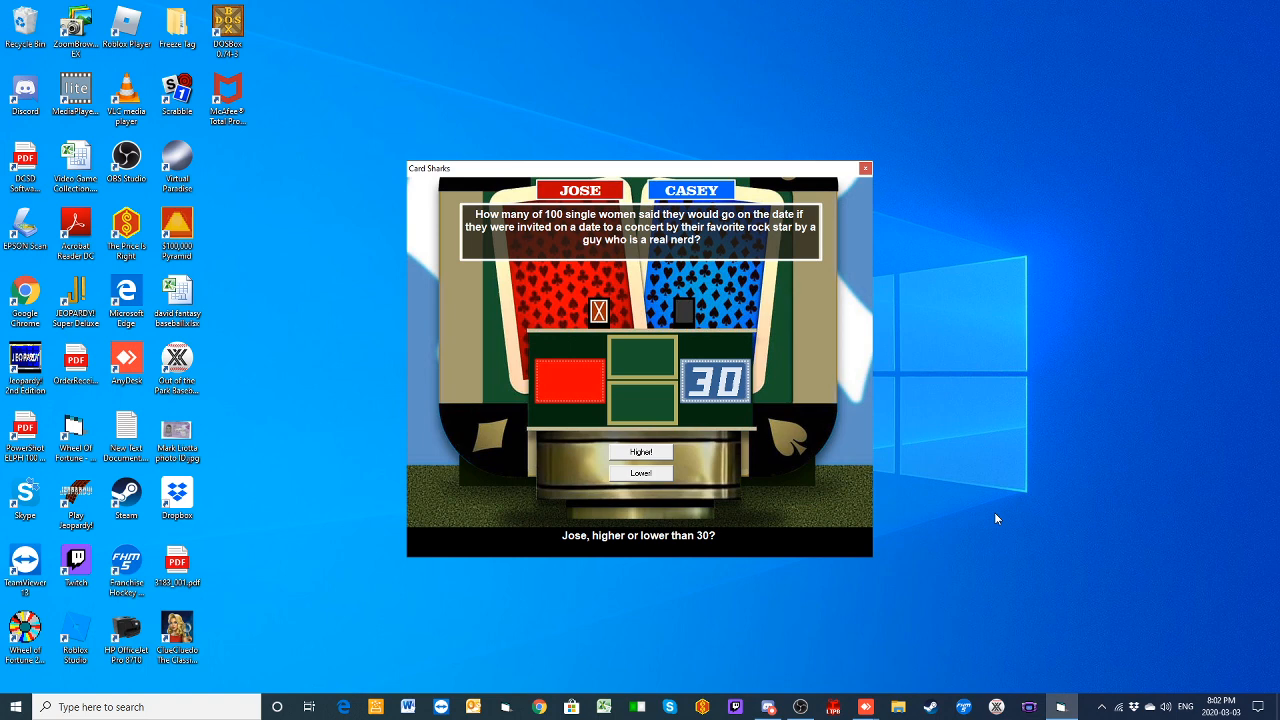
pyautogui.moveTo(805, 503)
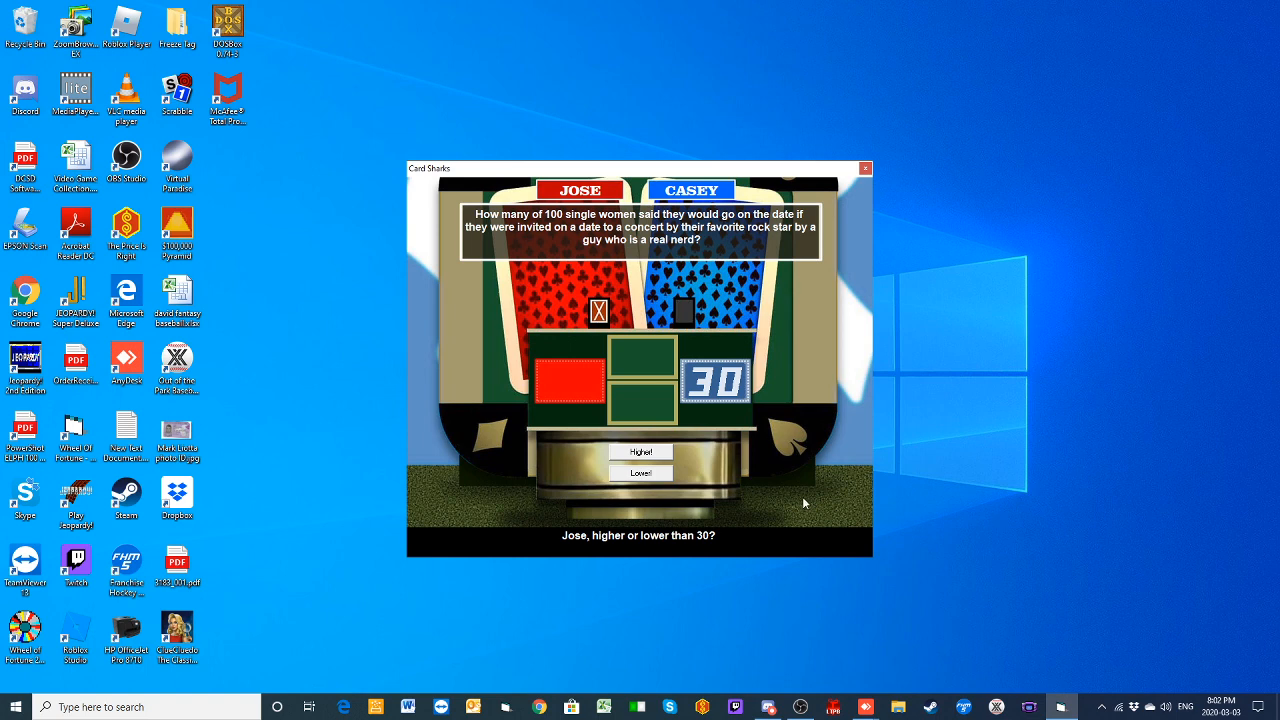
# Step: Give Jose's higher-or-lower call against Casey's 30 on the rock-star date question
pyautogui.click(640, 452)
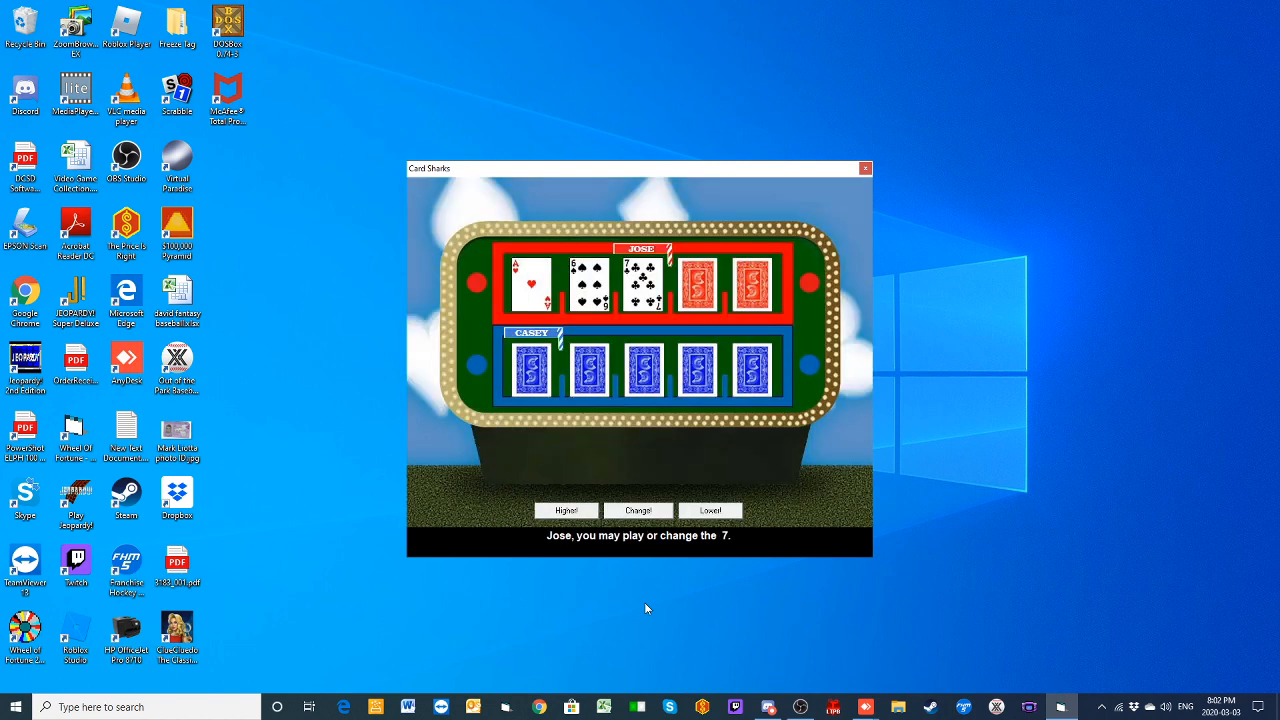
pyautogui.moveTo(648, 512)
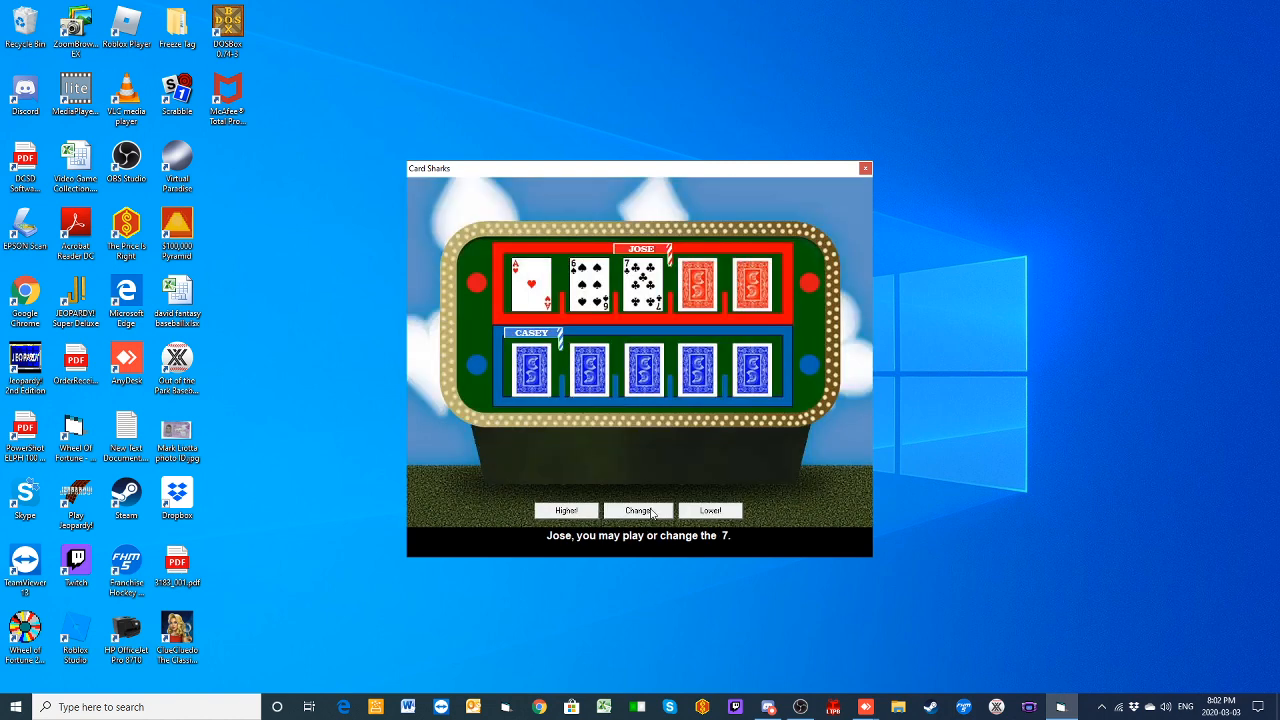
# Step: Change Jose's 7 to a 6 and call higher; reveal Casey's Jack and call lower
pyautogui.click(638, 510)
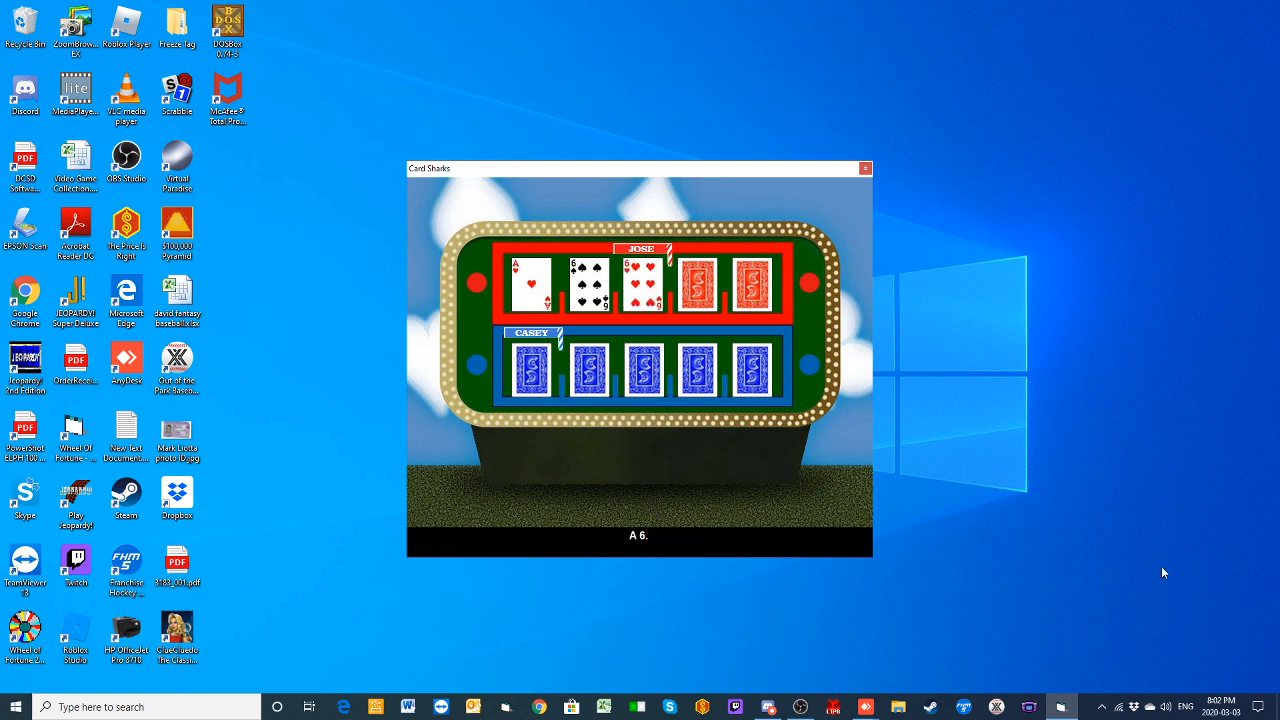
pyautogui.moveTo(639, 607)
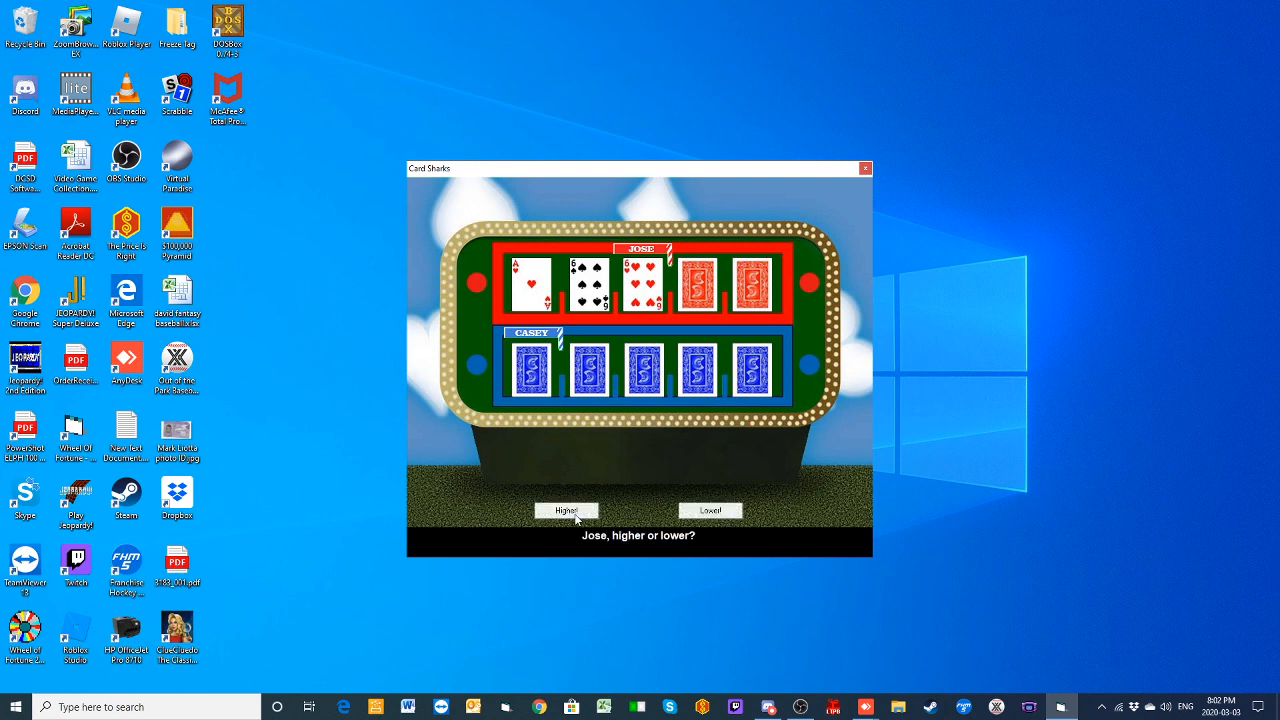
pyautogui.click(565, 510)
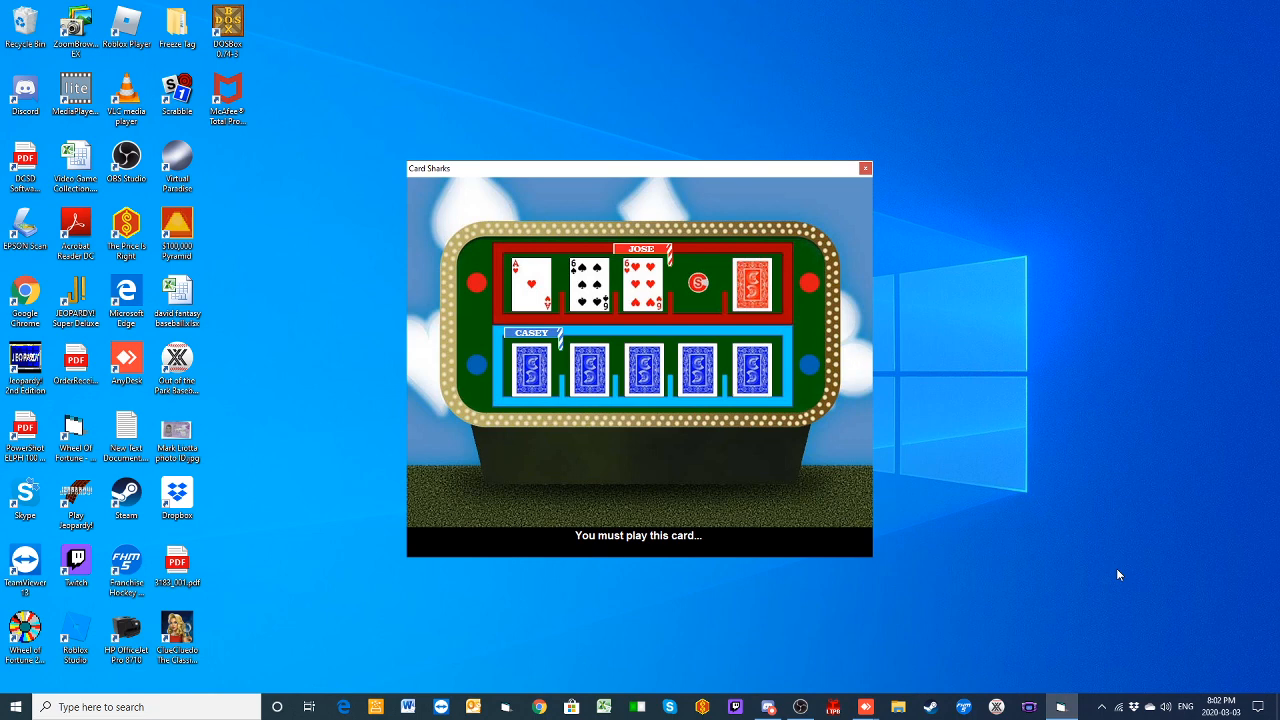
pyautogui.click(531, 366)
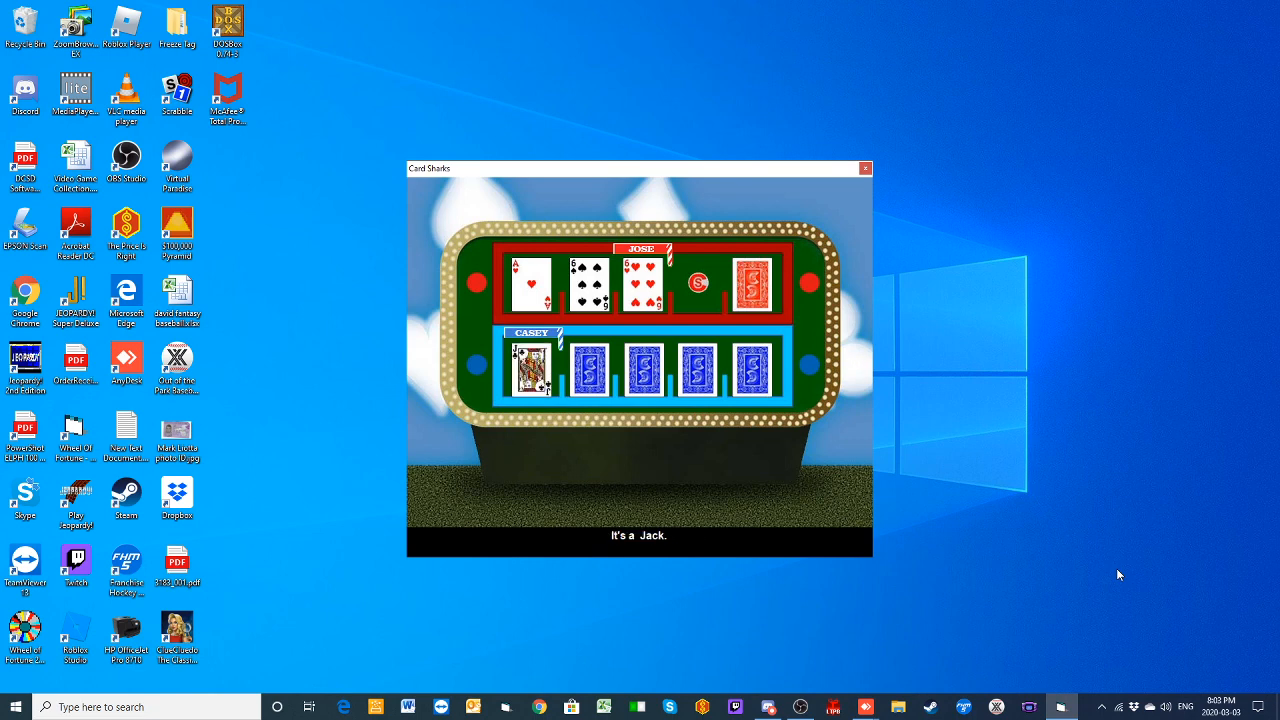
pyautogui.moveTo(693, 516)
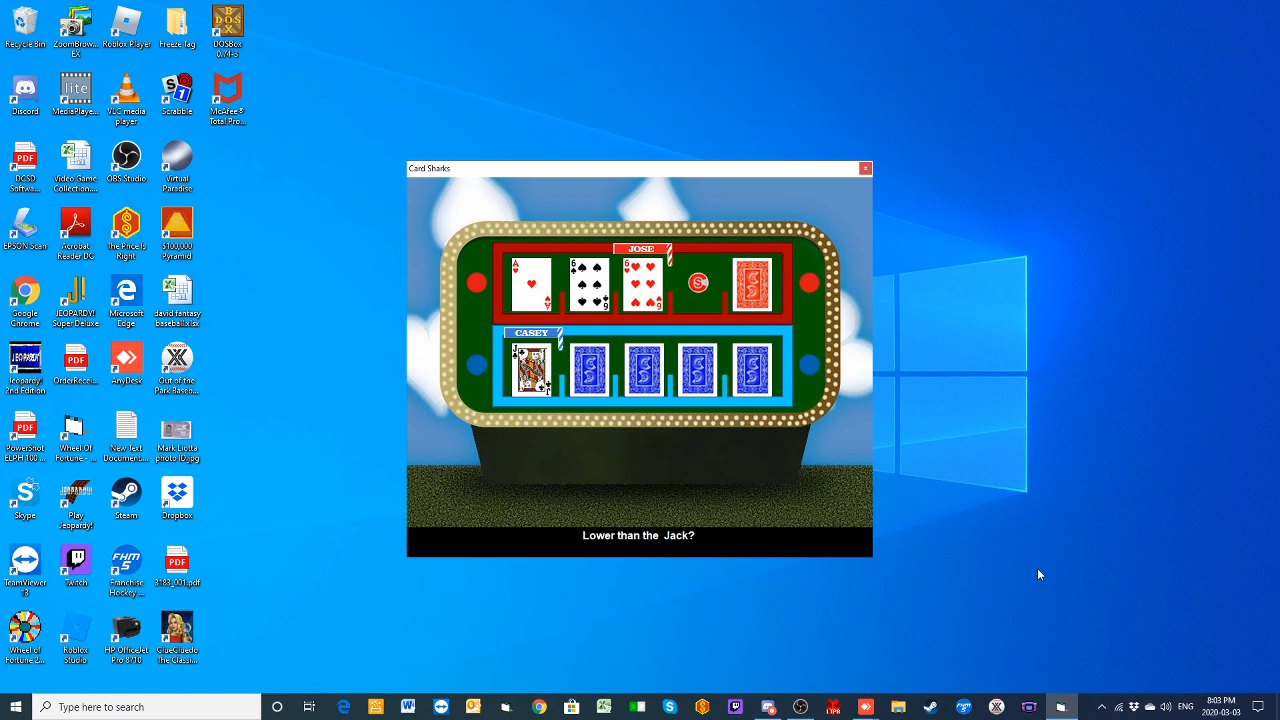
pyautogui.click(590, 366)
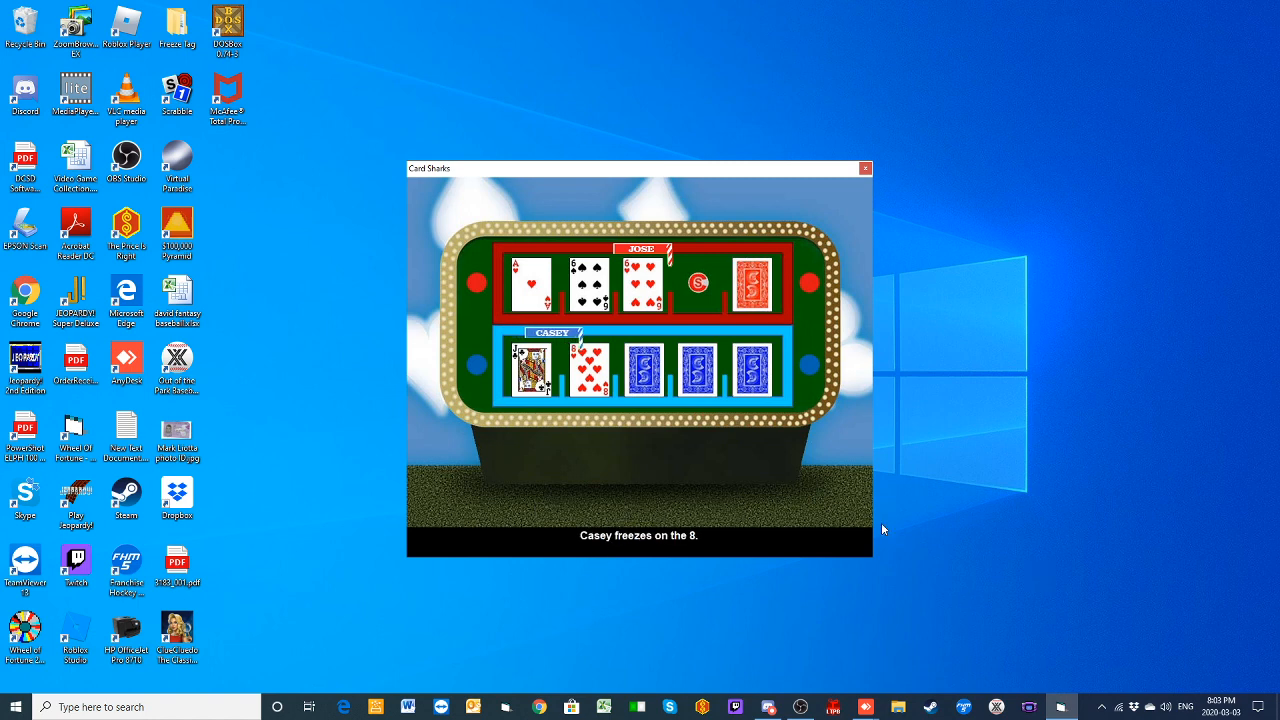
pyautogui.moveTo(987, 510)
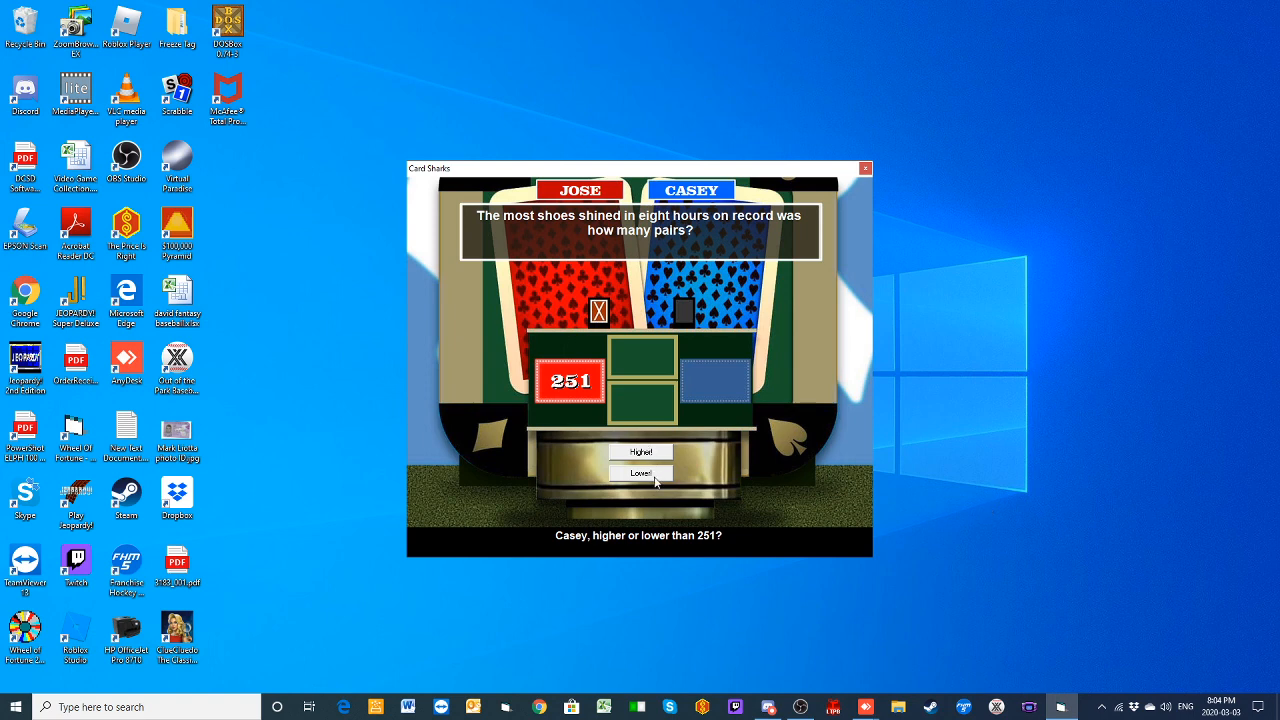
# Step: Call Lower! for Casey against Jose's 251 on the shoe-shining question
pyautogui.click(640, 472)
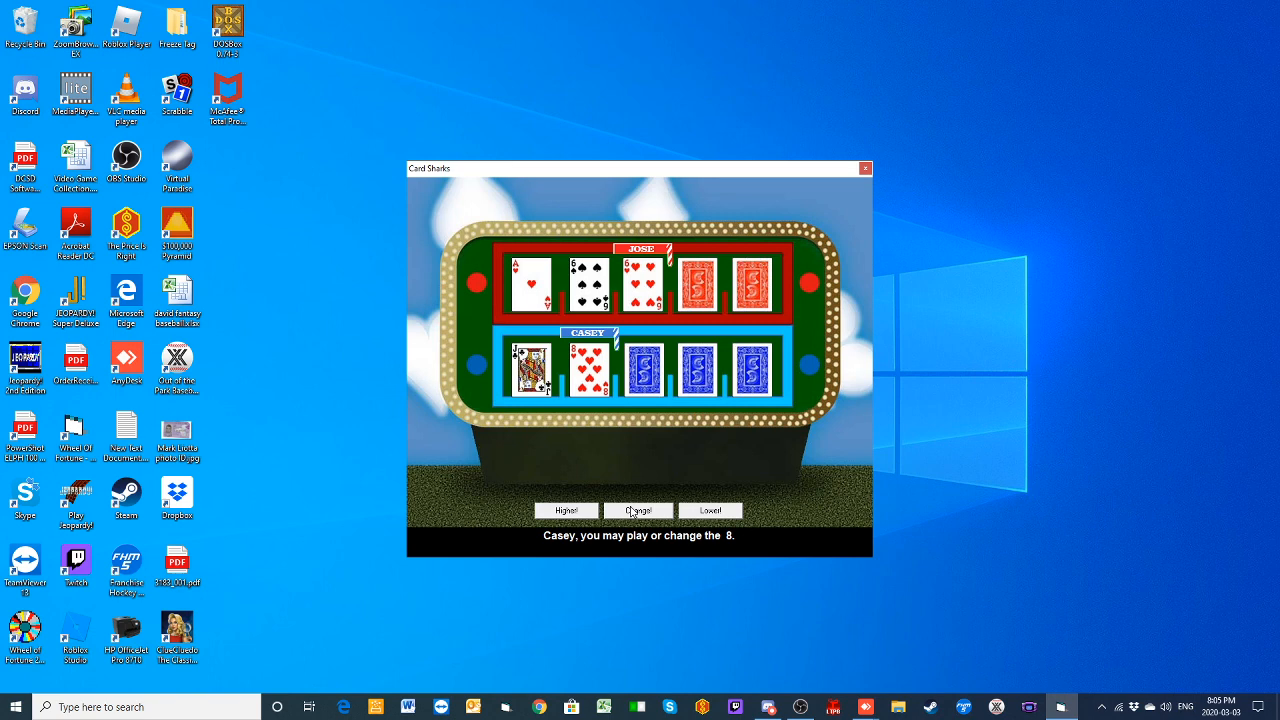
# Step: Swap Casey's 8 for a 6, call higher to a 9, lower to an 8, then freeze
pyautogui.click(638, 510)
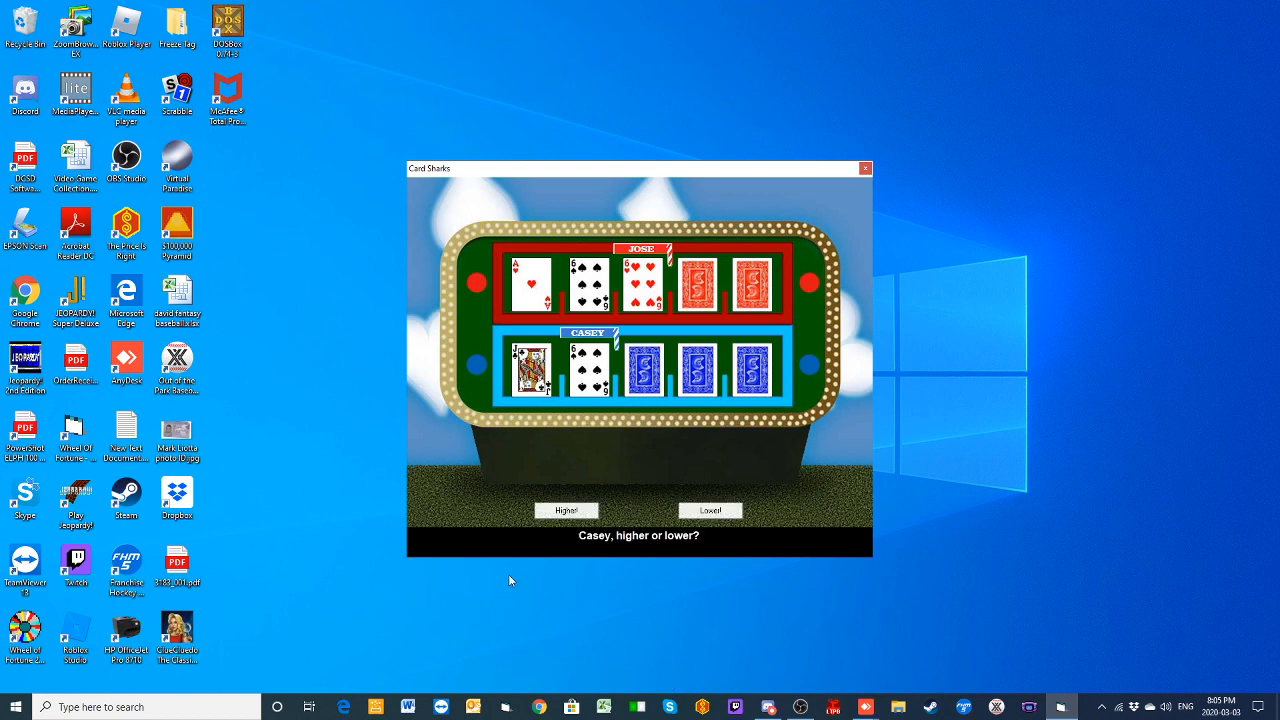
pyautogui.click(566, 510)
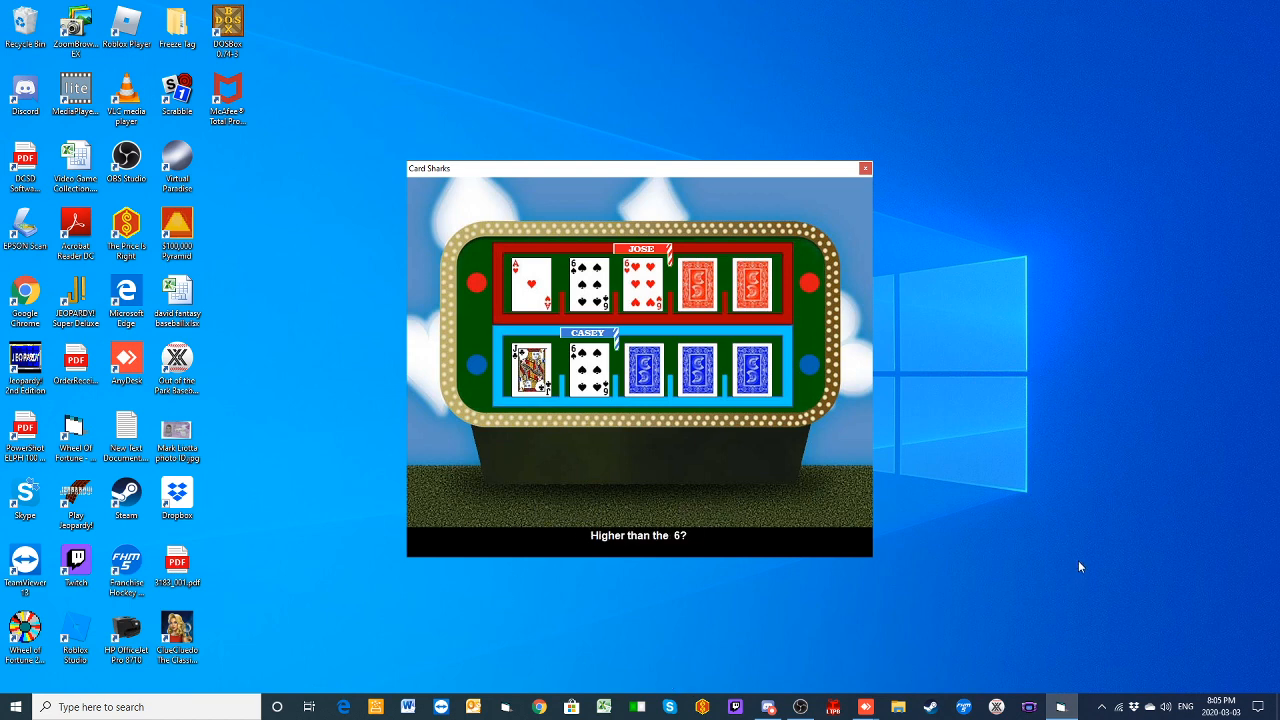
pyautogui.click(644, 369)
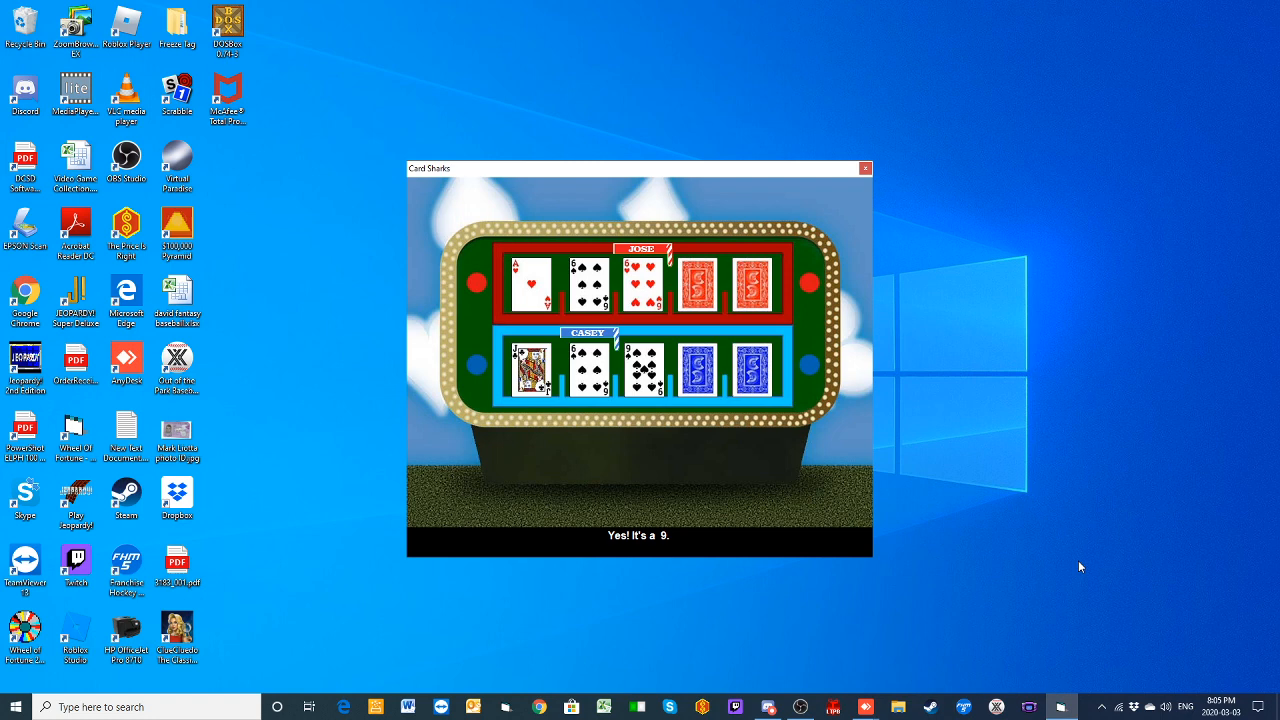
pyautogui.moveTo(876, 561)
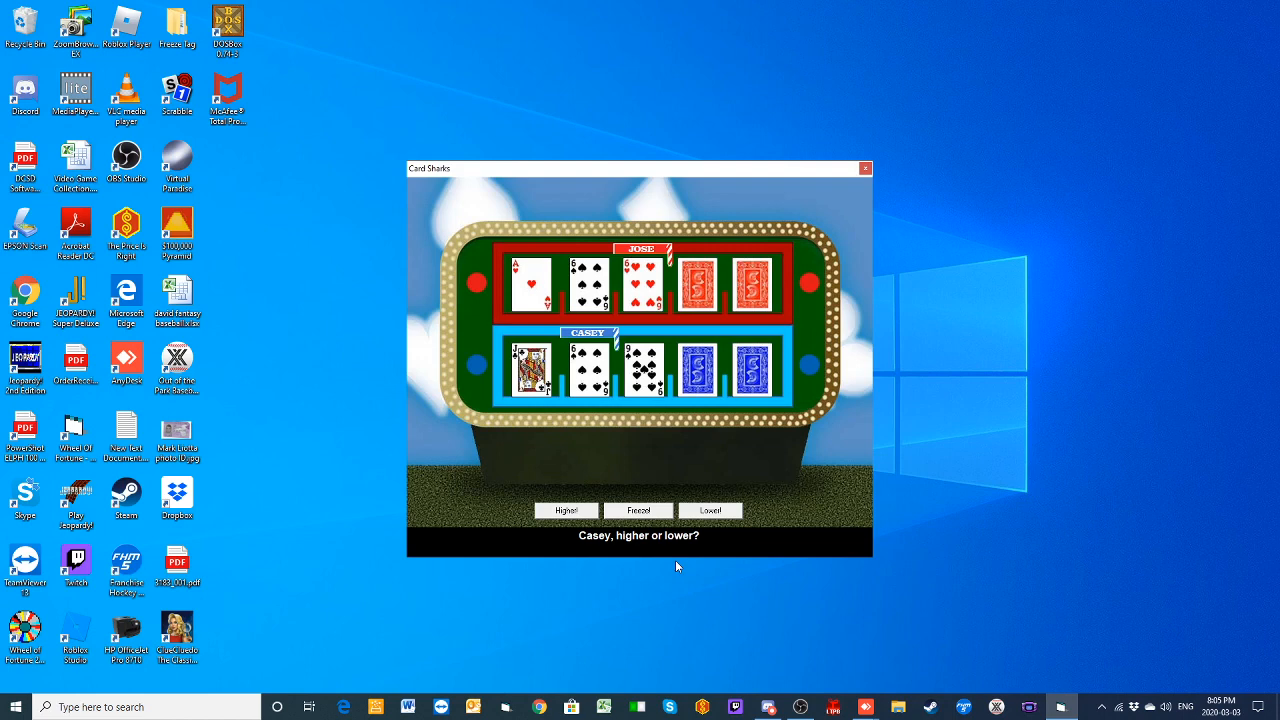
pyautogui.click(710, 510)
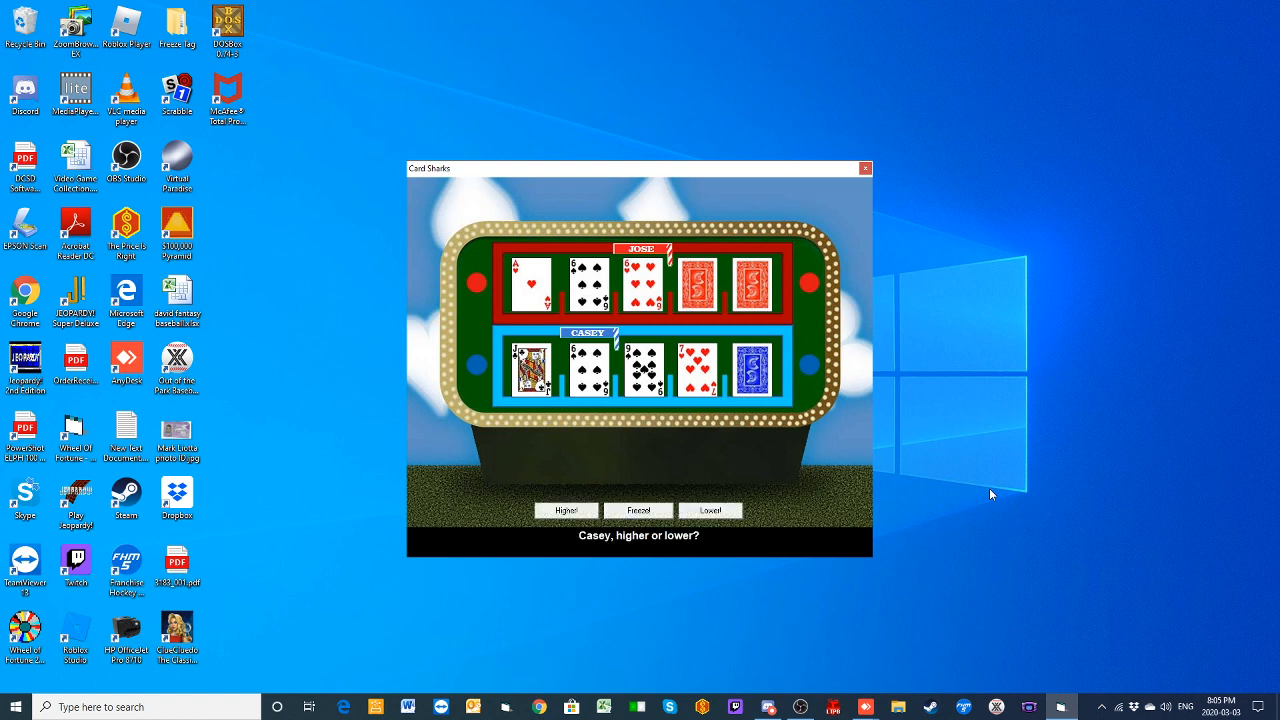
pyautogui.moveTo(703, 593)
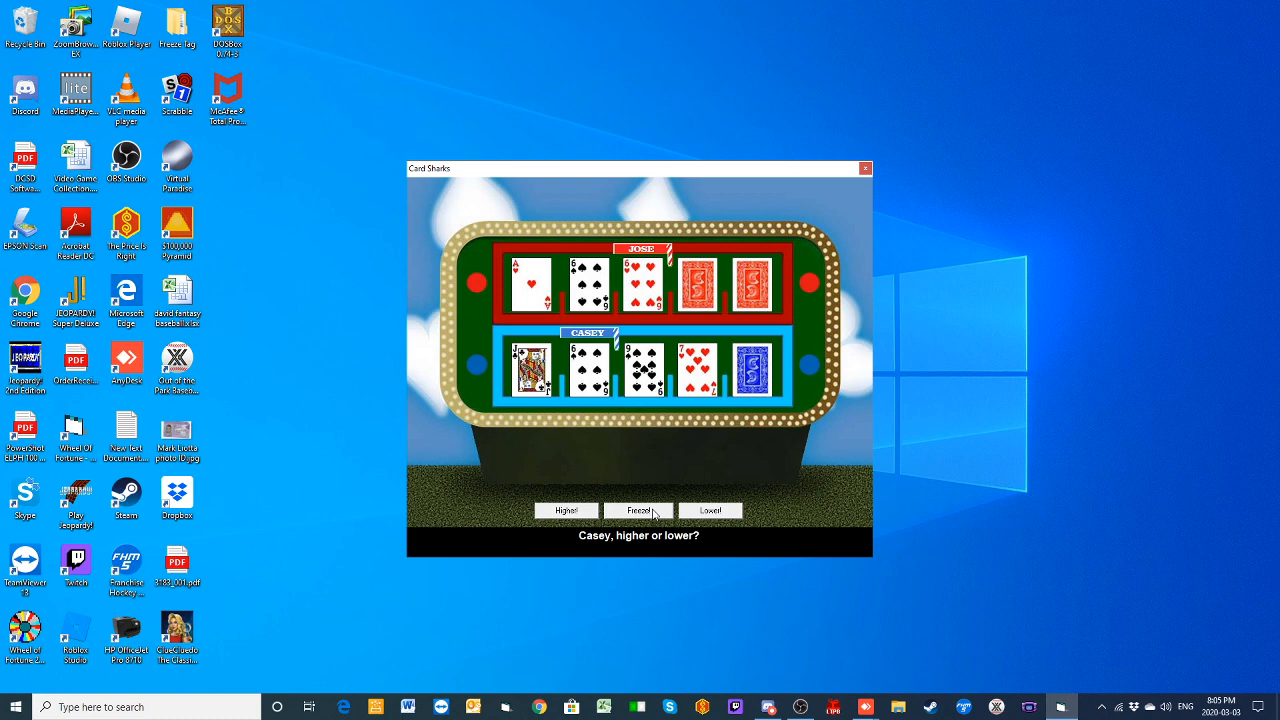
pyautogui.click(638, 510)
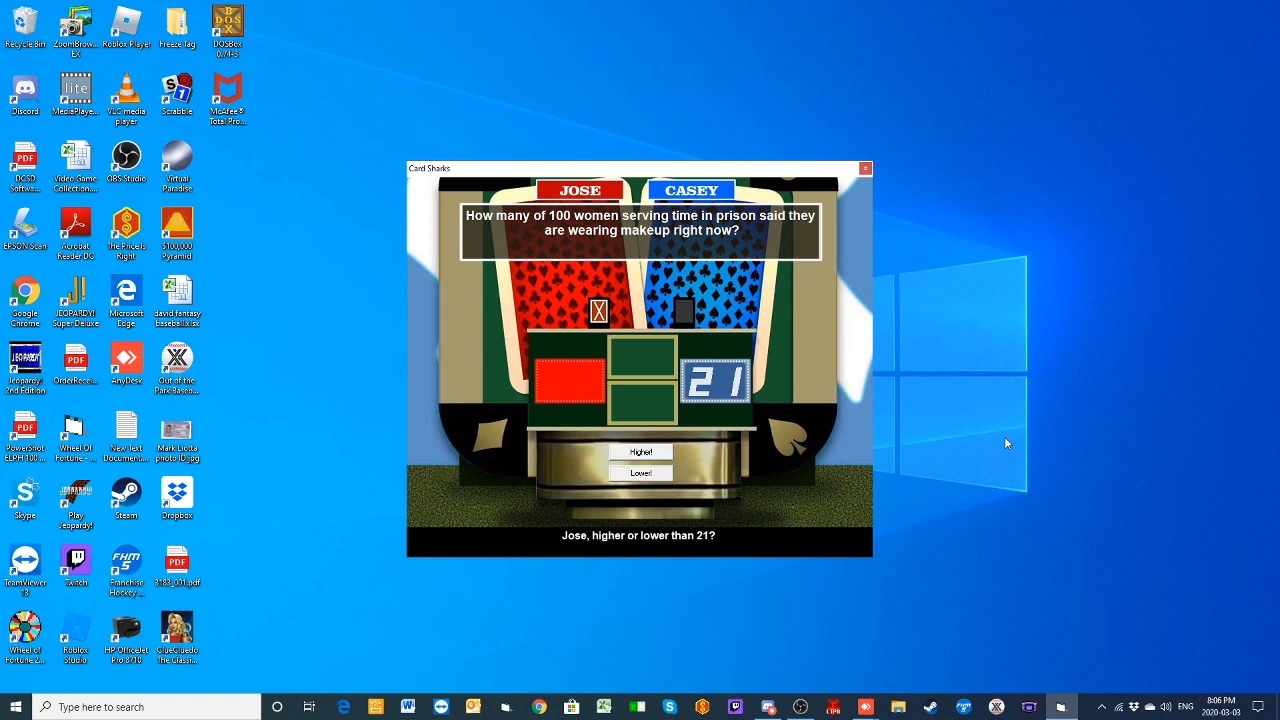
pyautogui.moveTo(654, 437)
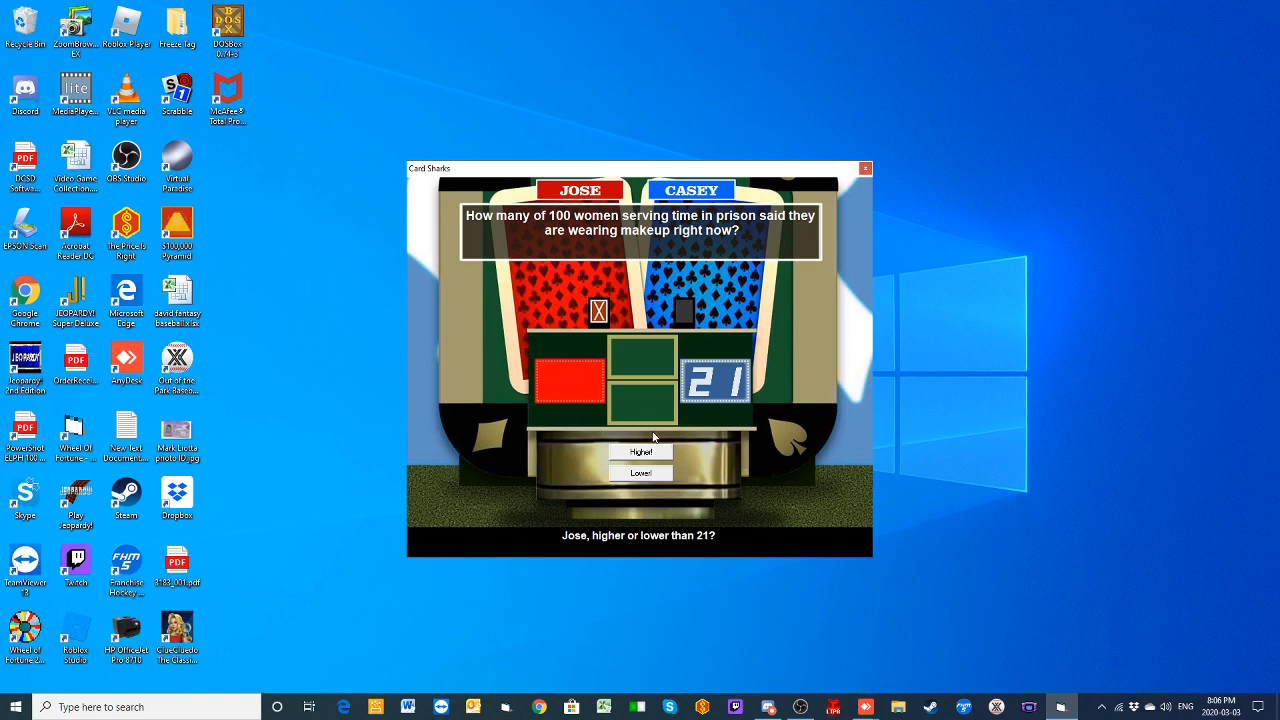
# Step: Call Higher! for Jose against Casey's 21 on the prison-makeup question
pyautogui.click(640, 452)
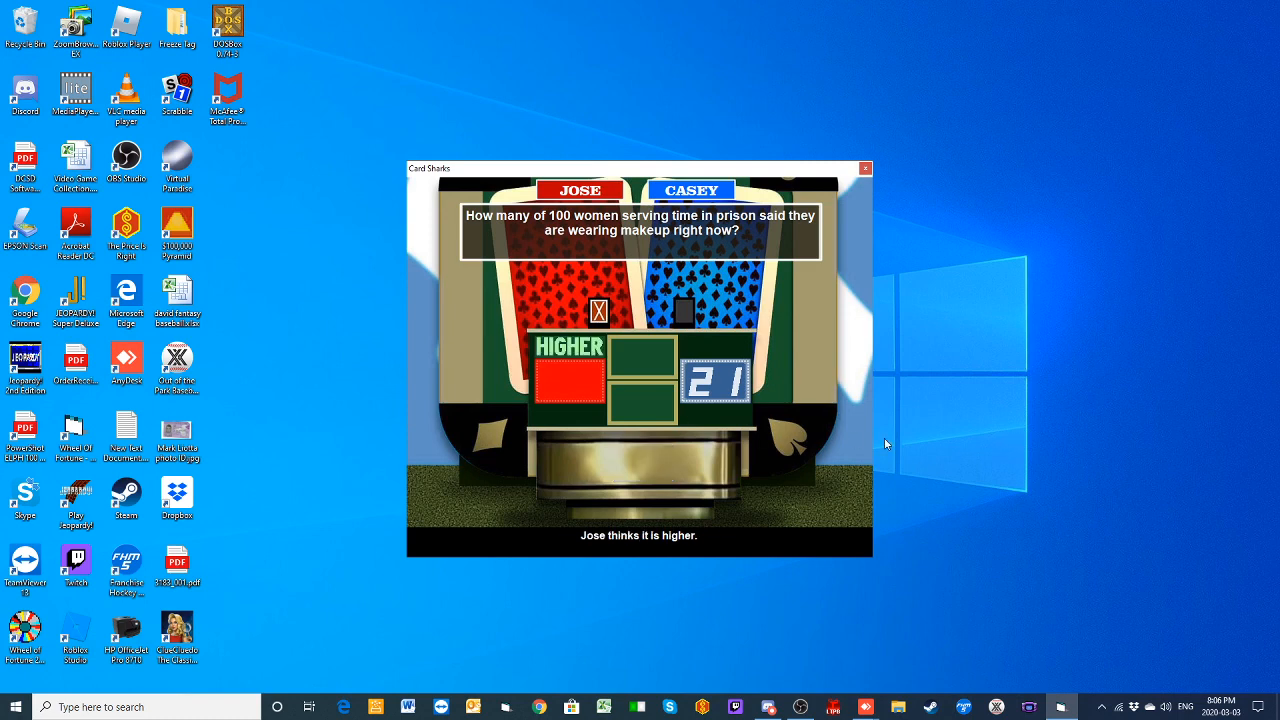
pyautogui.moveTo(1022, 427)
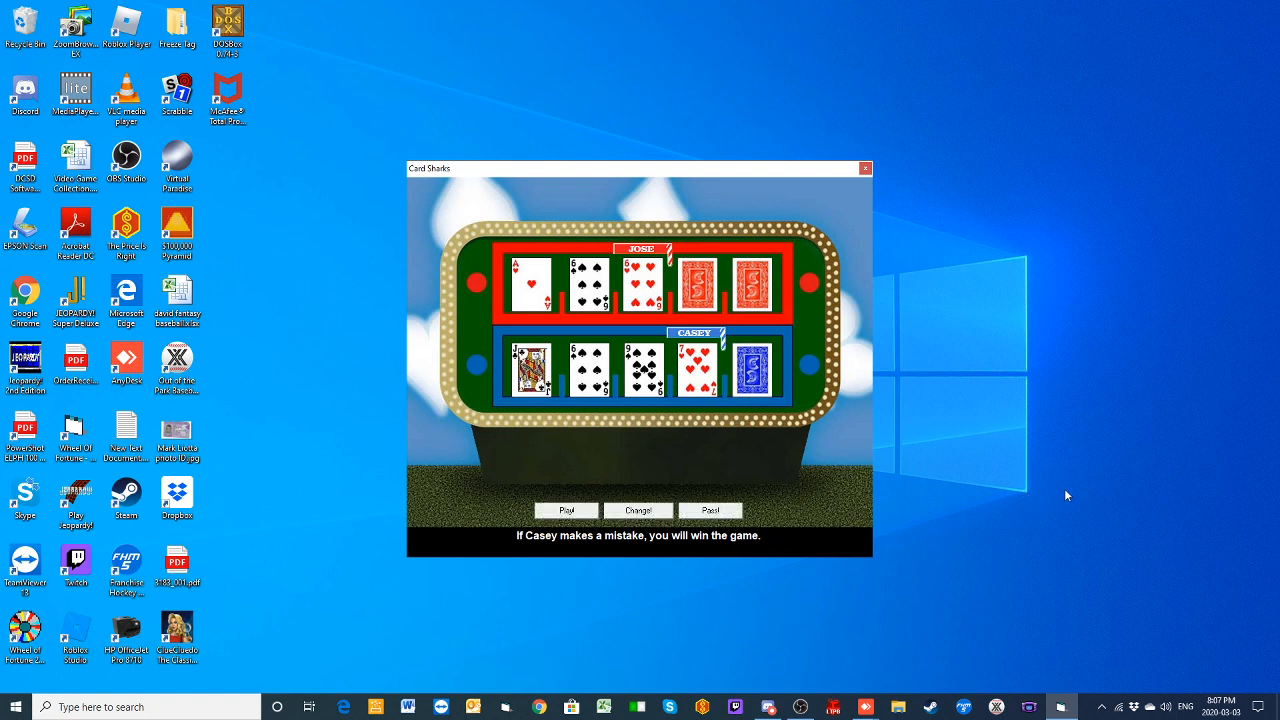
pyautogui.moveTo(1050, 500)
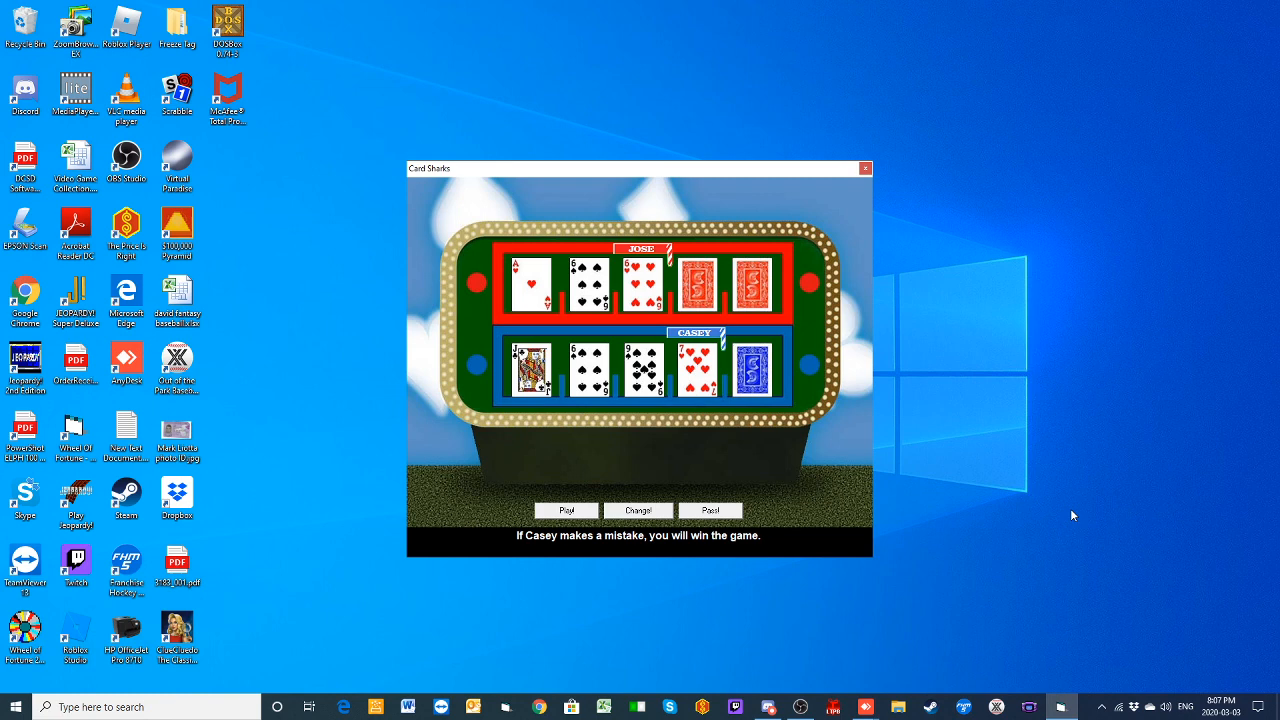
pyautogui.moveTo(1043, 529)
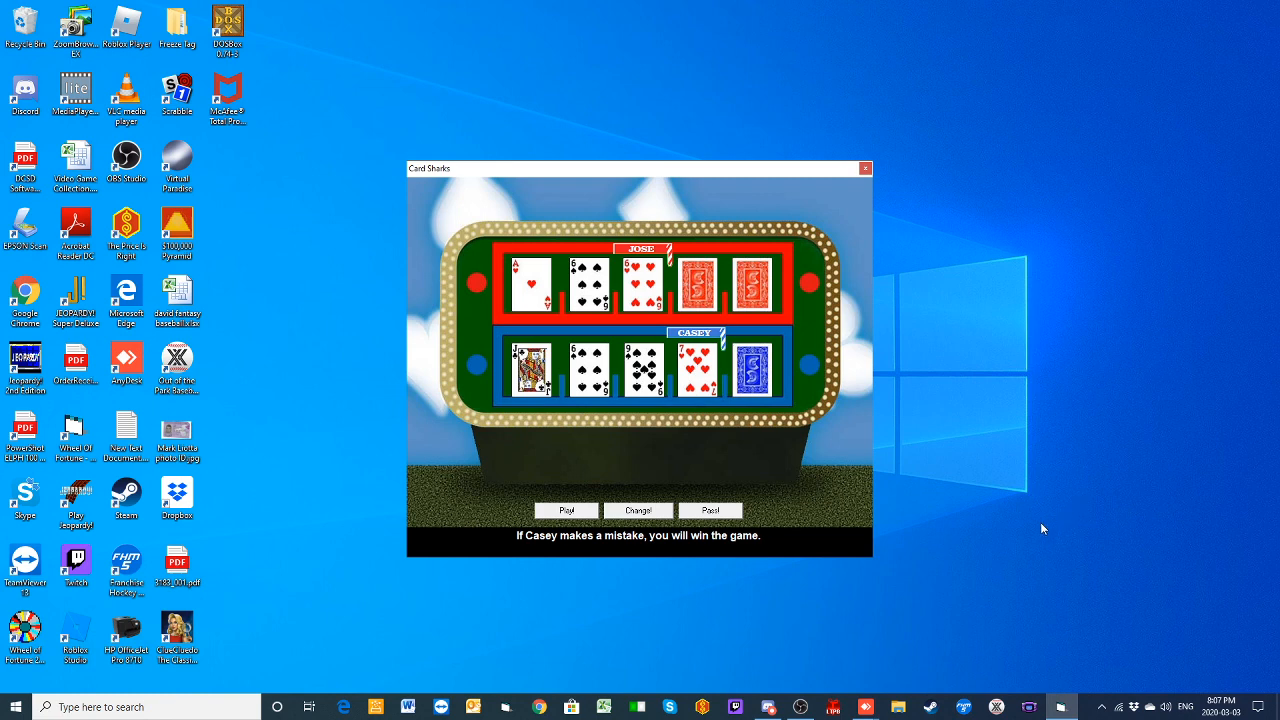
pyautogui.moveTo(645, 583)
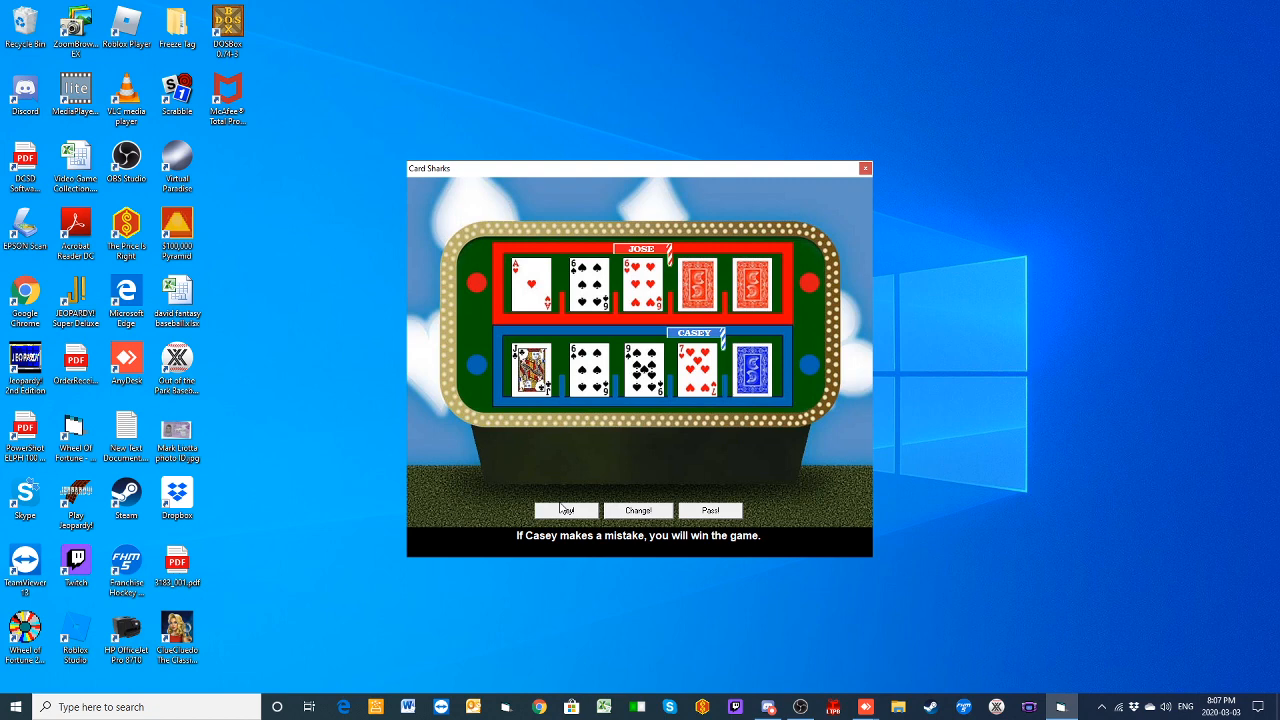
# Step: Replace Jose's 6, call higher to reach a Queen, then call lower to win the match
pyautogui.click(637, 510)
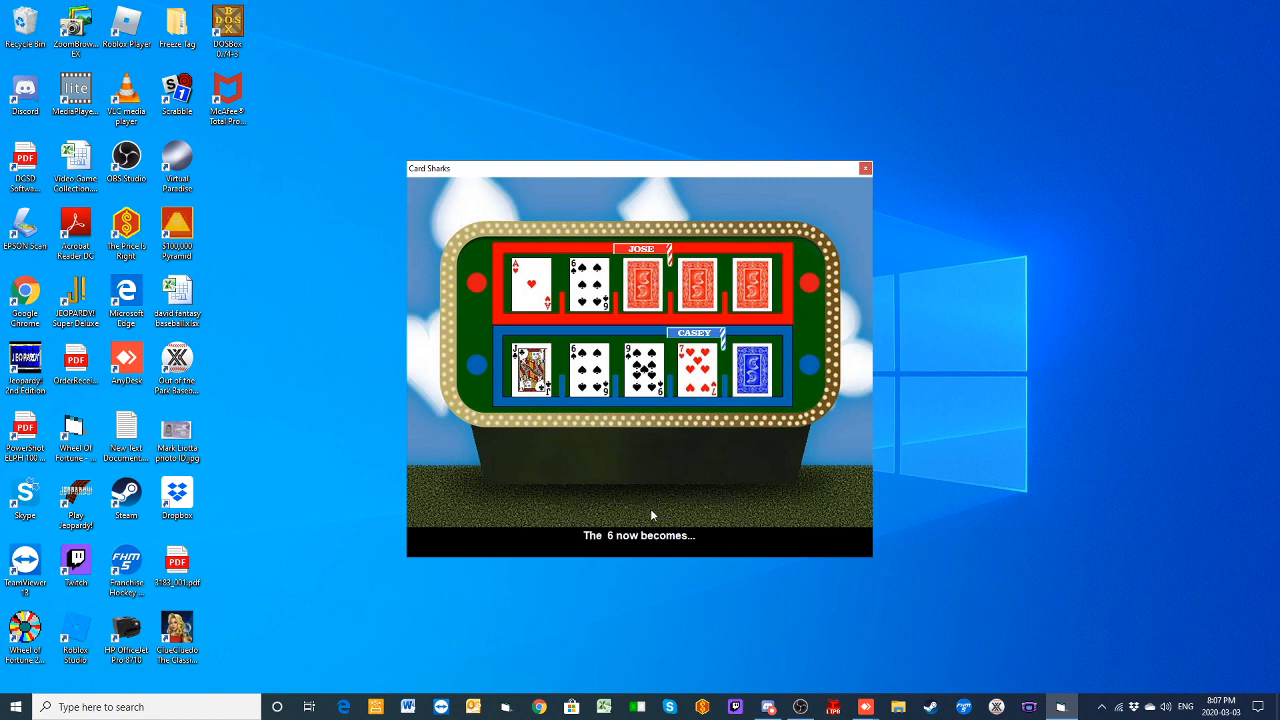
pyautogui.moveTo(1032, 492)
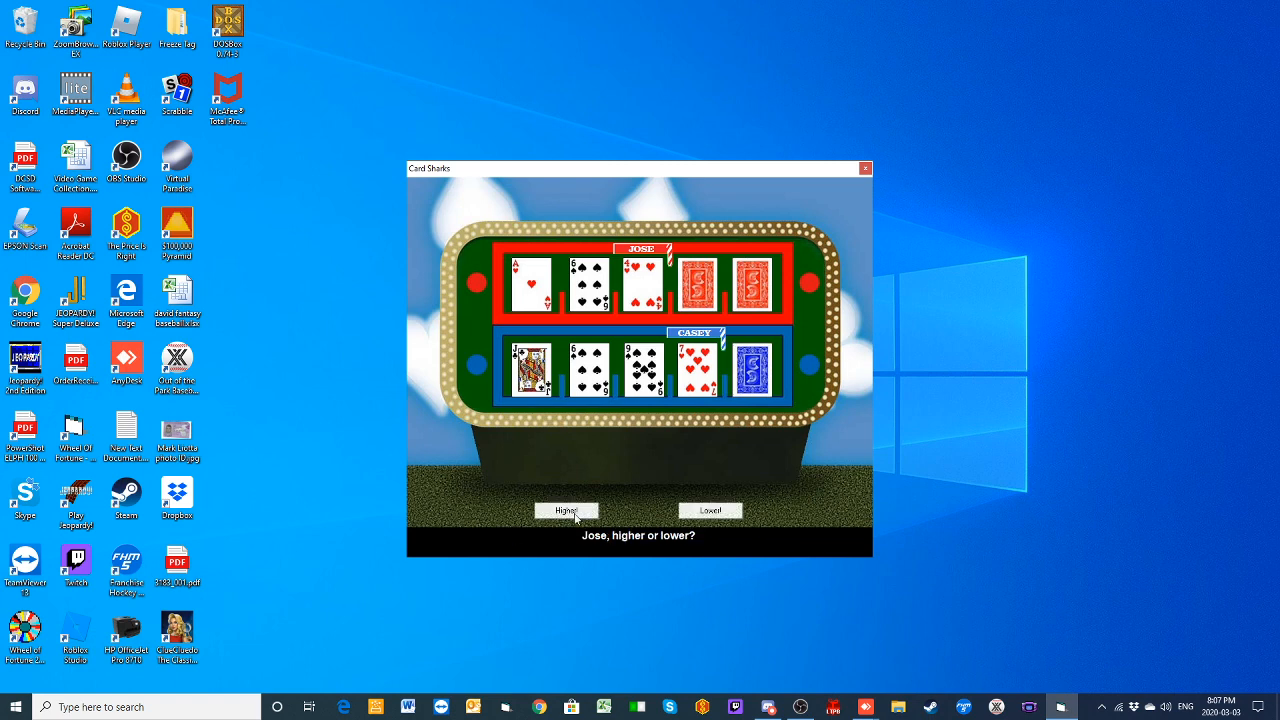
pyautogui.click(566, 510)
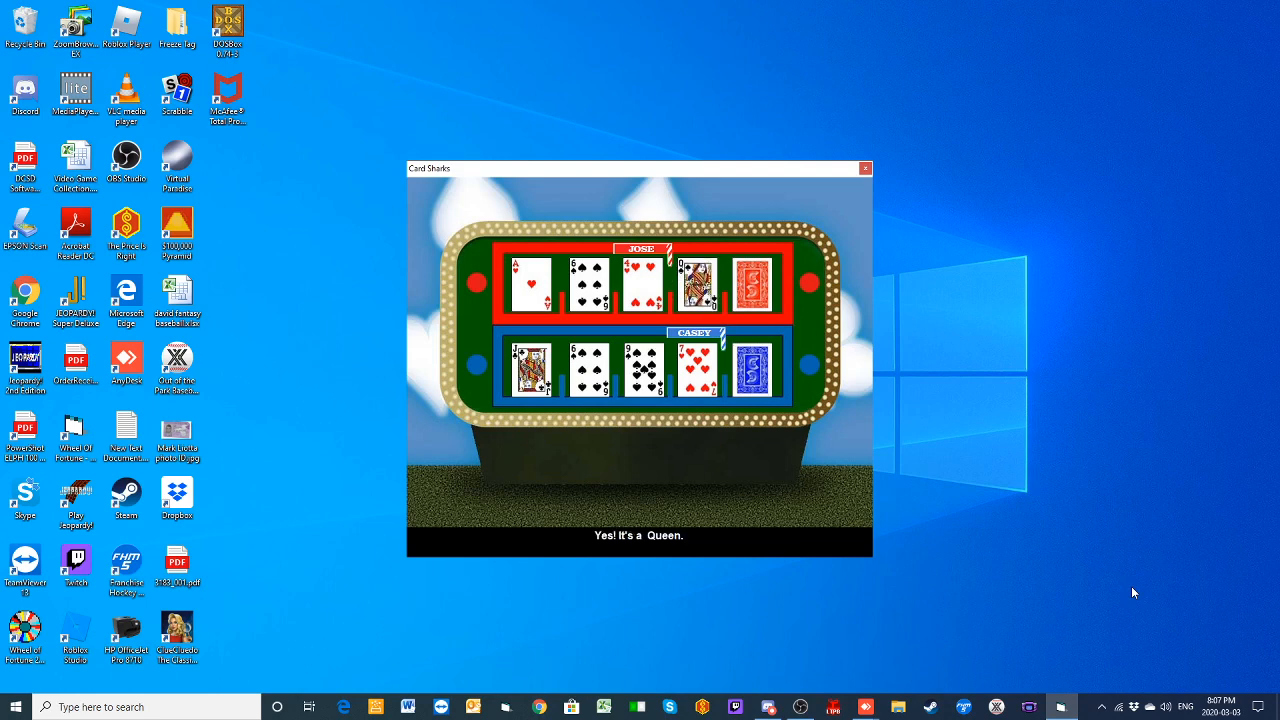
pyautogui.moveTo(695, 510)
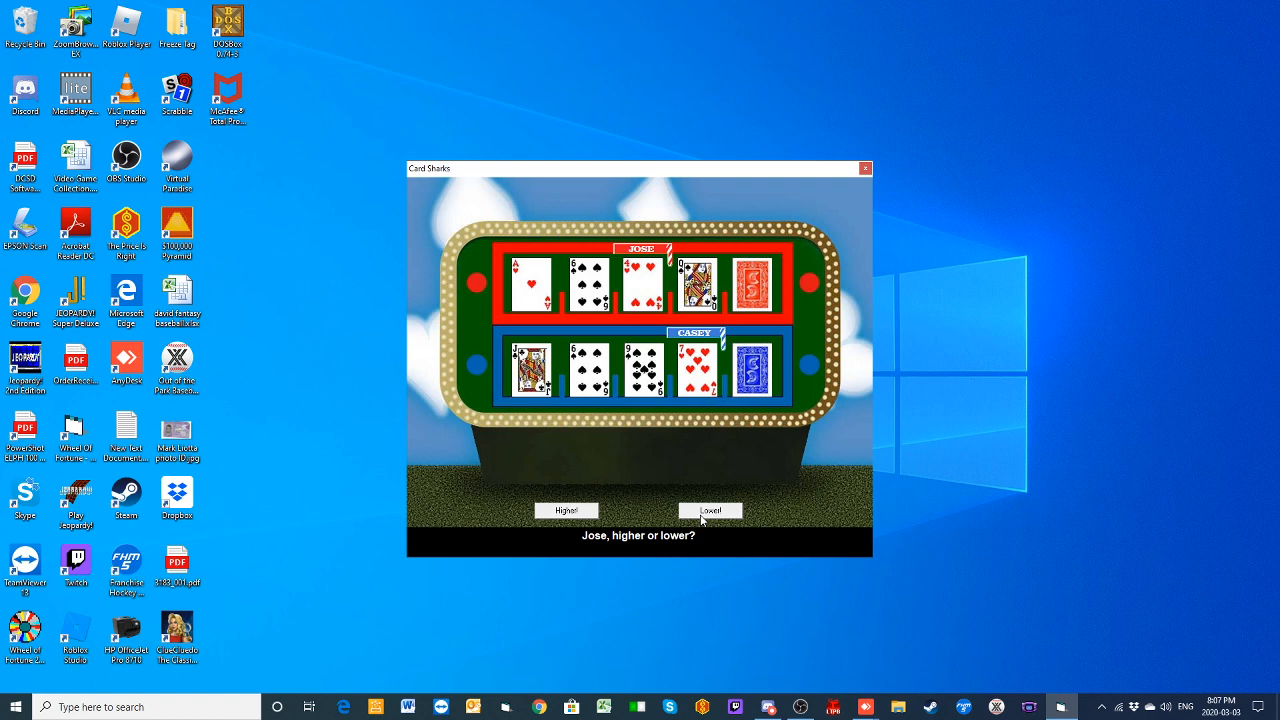
pyautogui.click(710, 510)
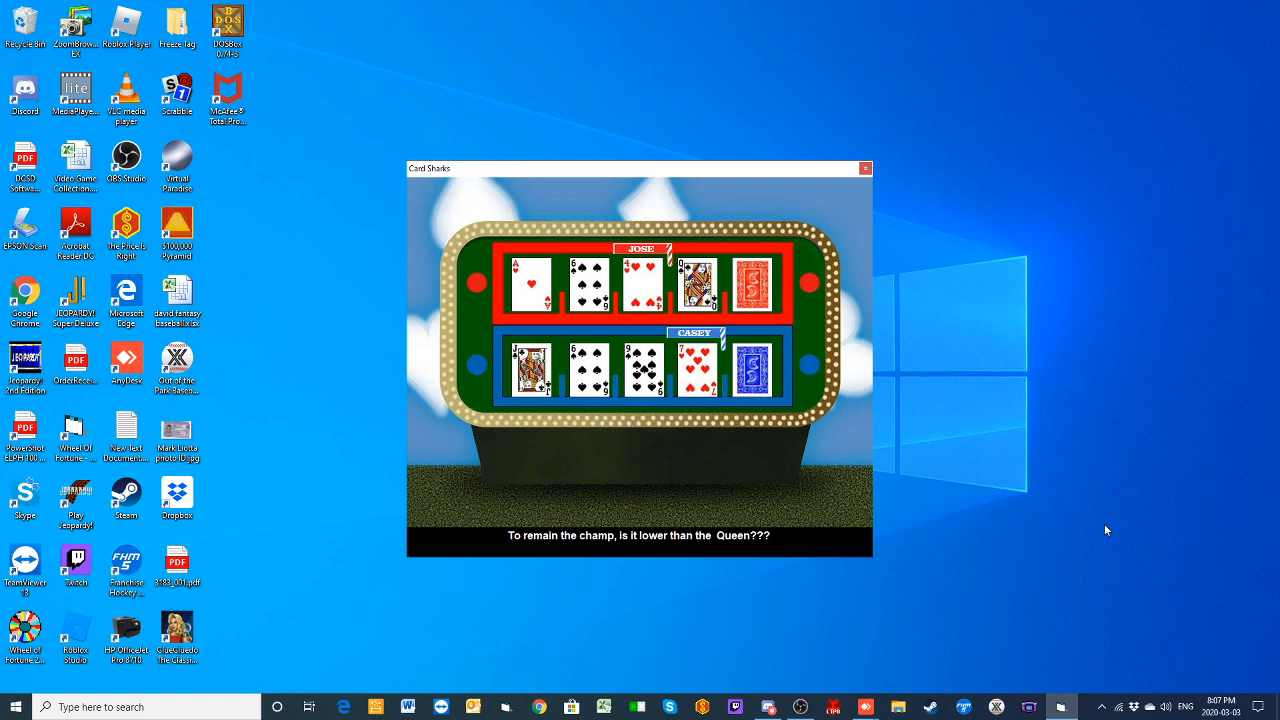
pyautogui.click(755, 281)
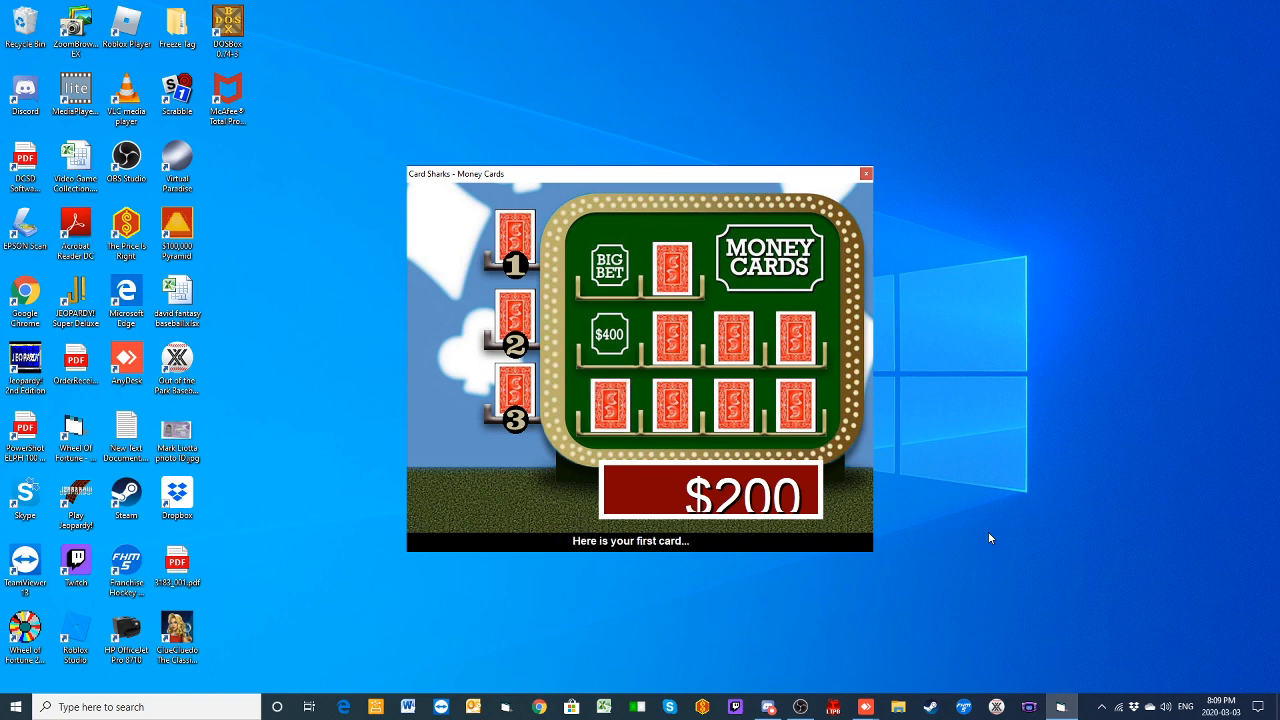
# Step: Reveal the first card, a Queen, play it, and bet $100 lower
pyautogui.click(608, 405)
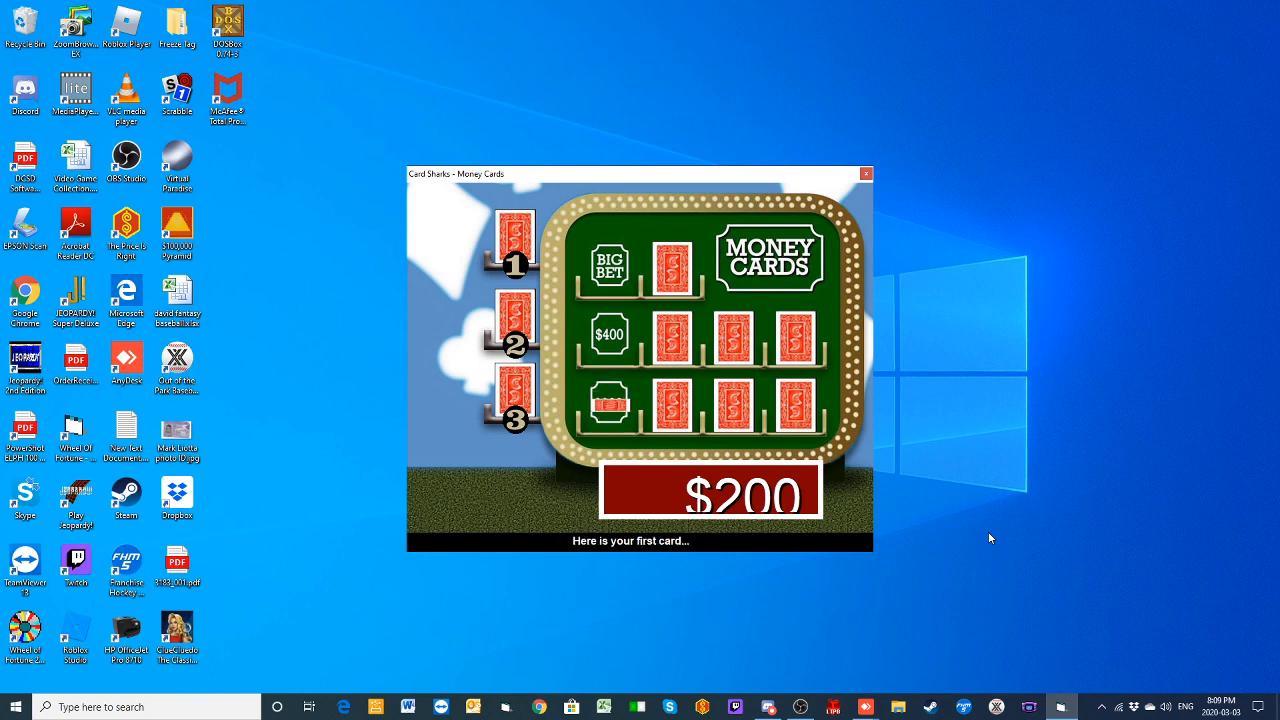
pyautogui.click(609, 404)
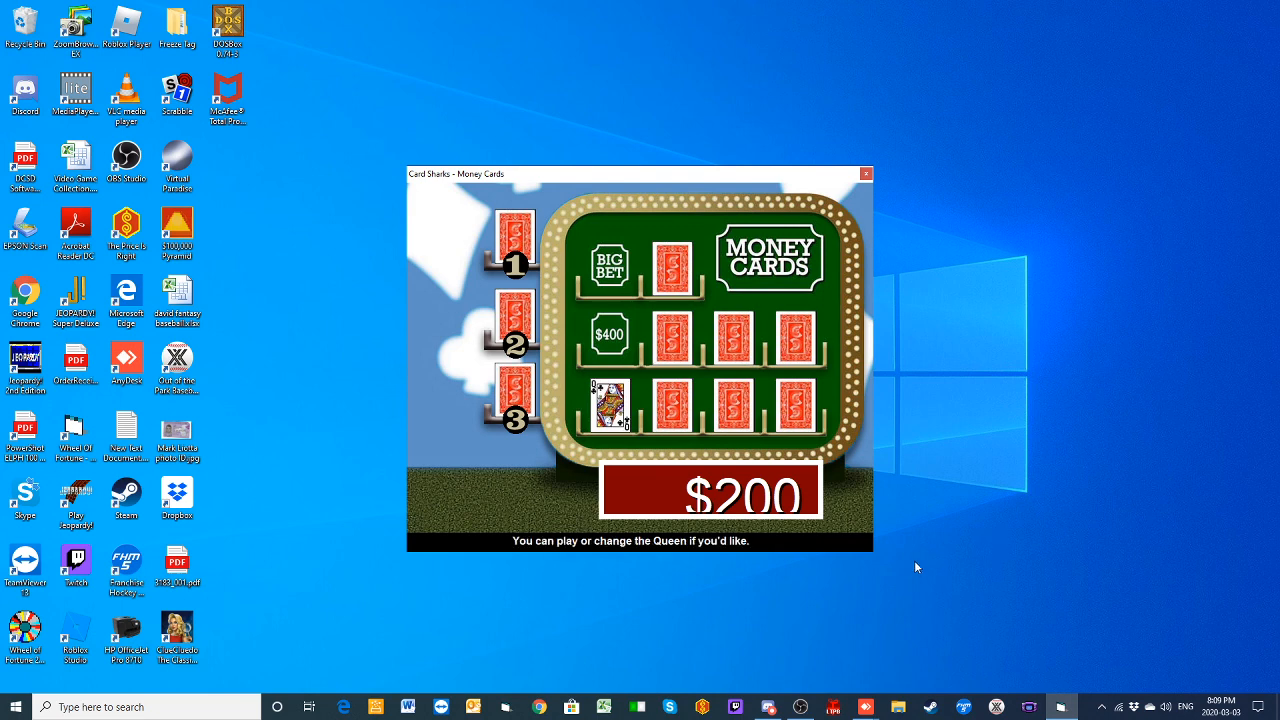
pyautogui.moveTo(543, 550)
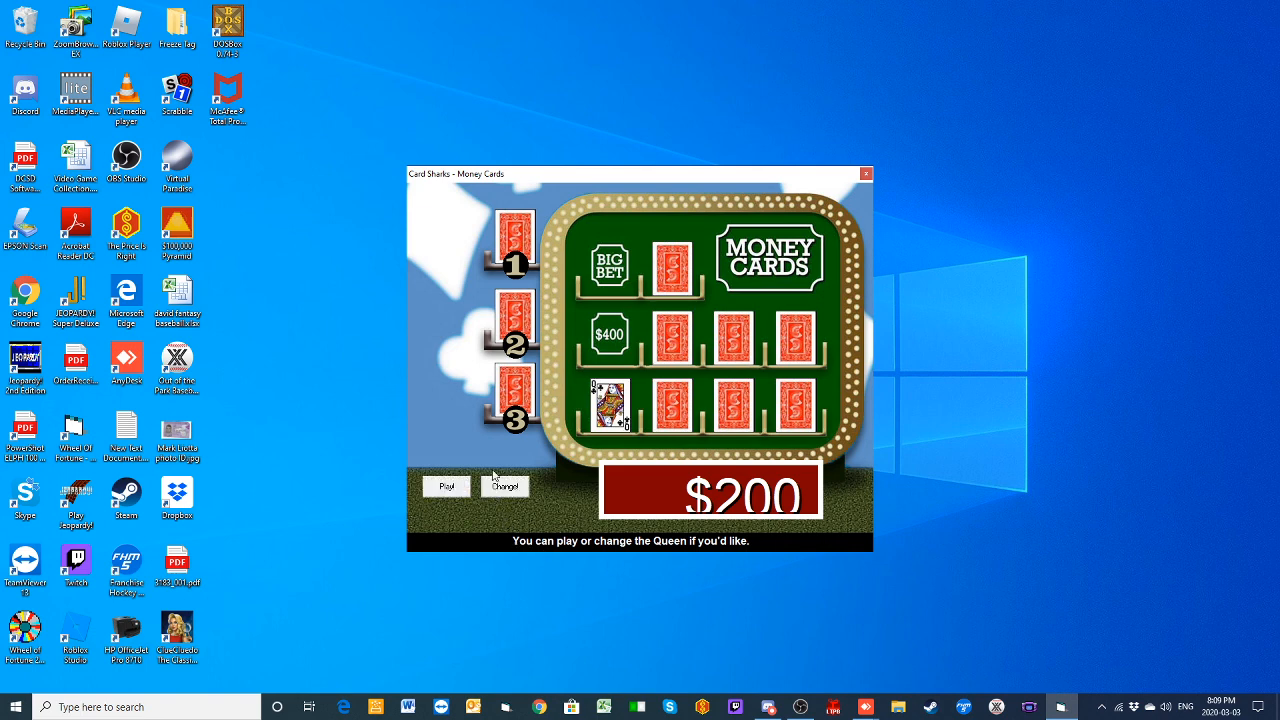
pyautogui.click(446, 486)
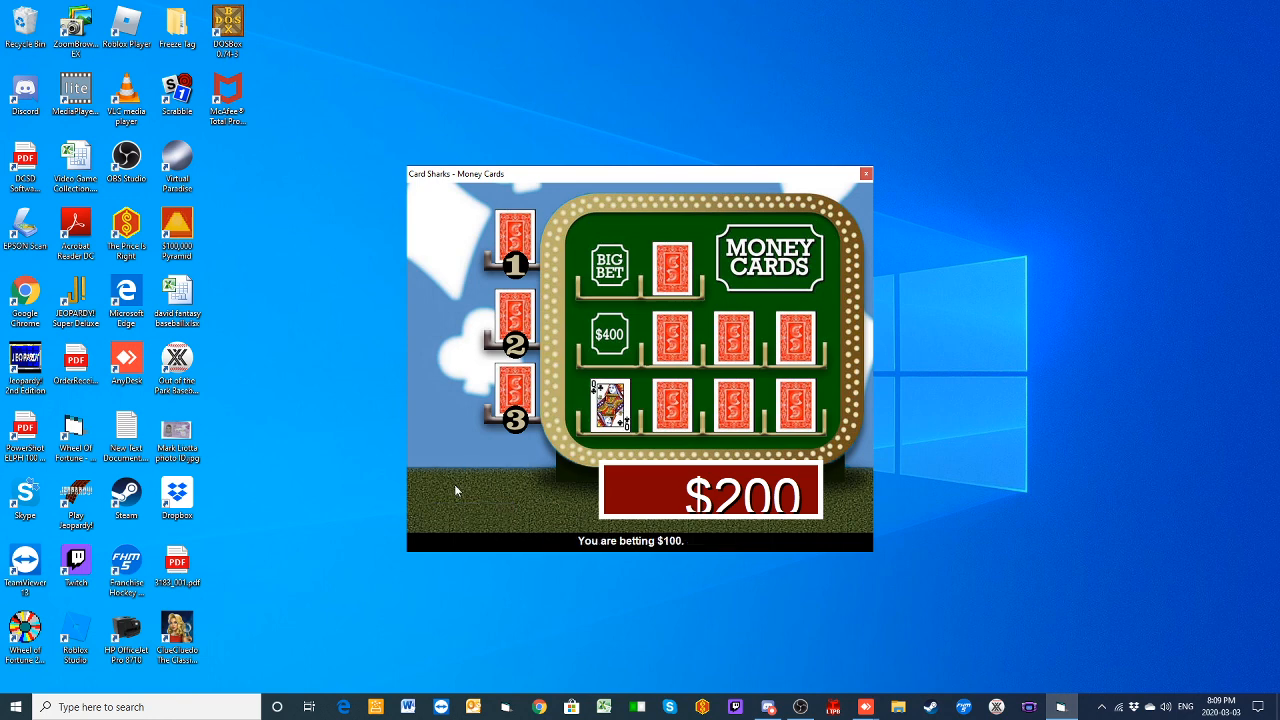
pyautogui.moveTo(570, 469)
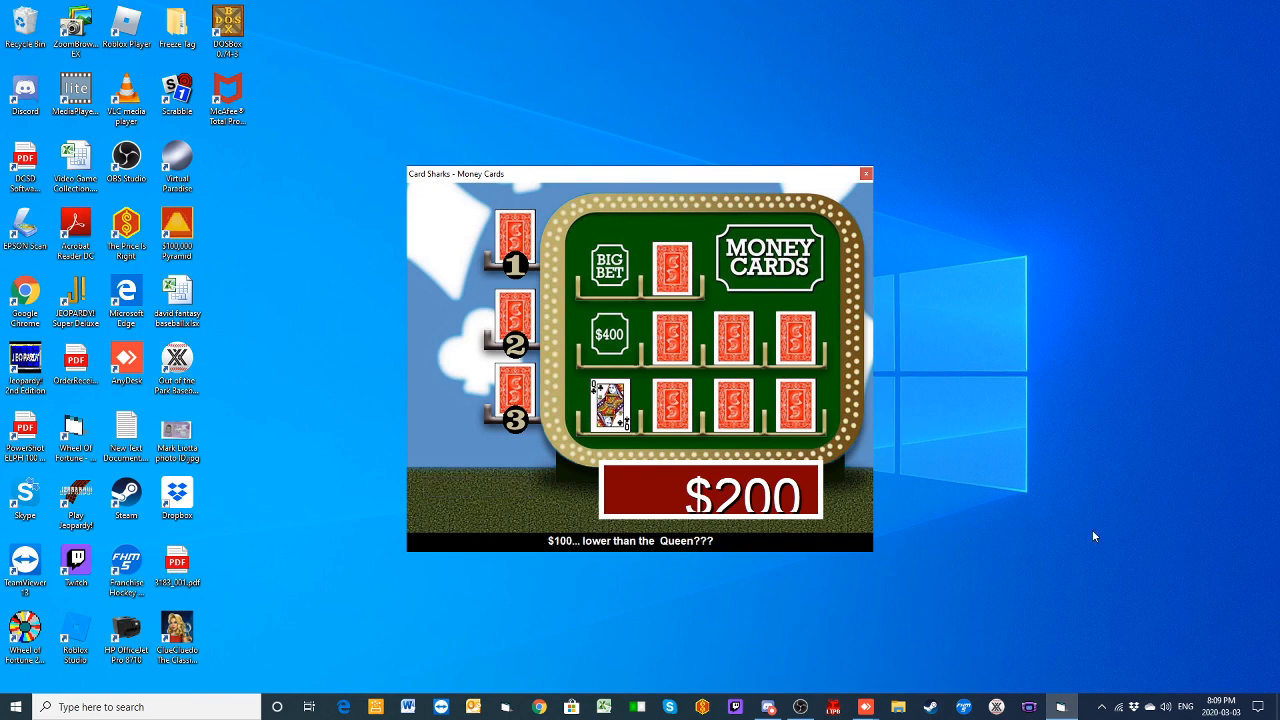
pyautogui.click(673, 403)
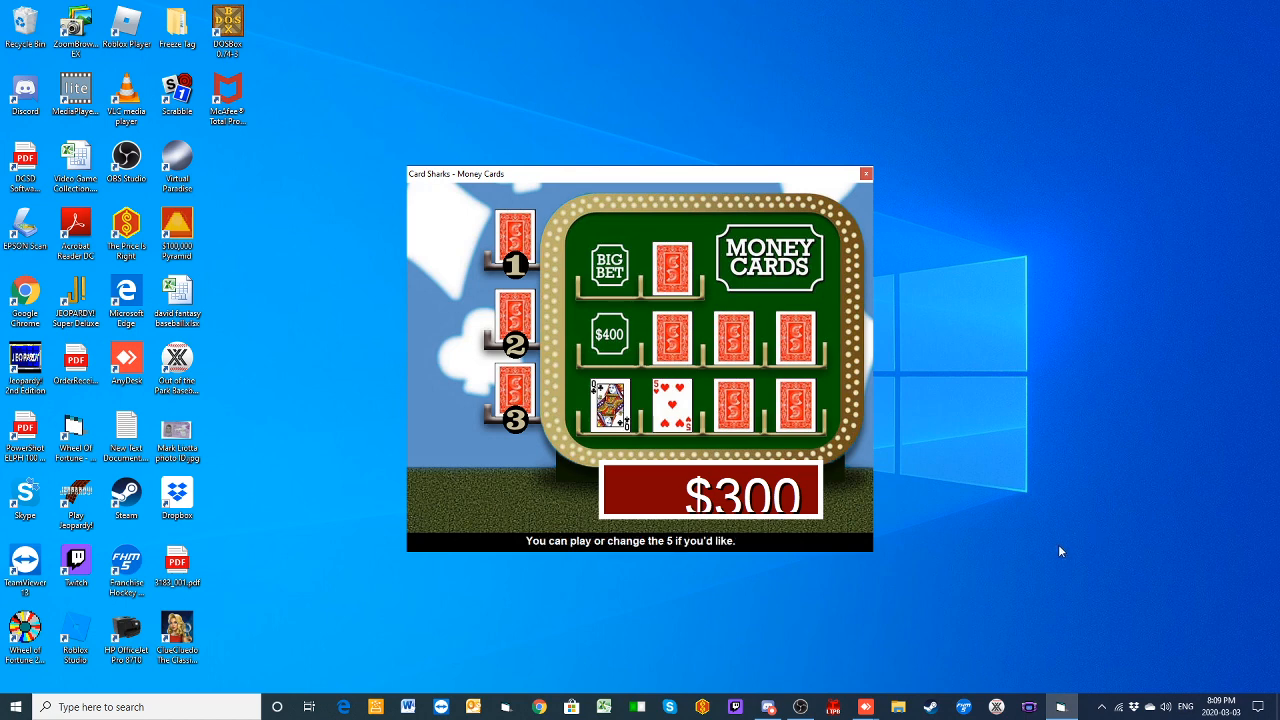
pyautogui.moveTo(602, 619)
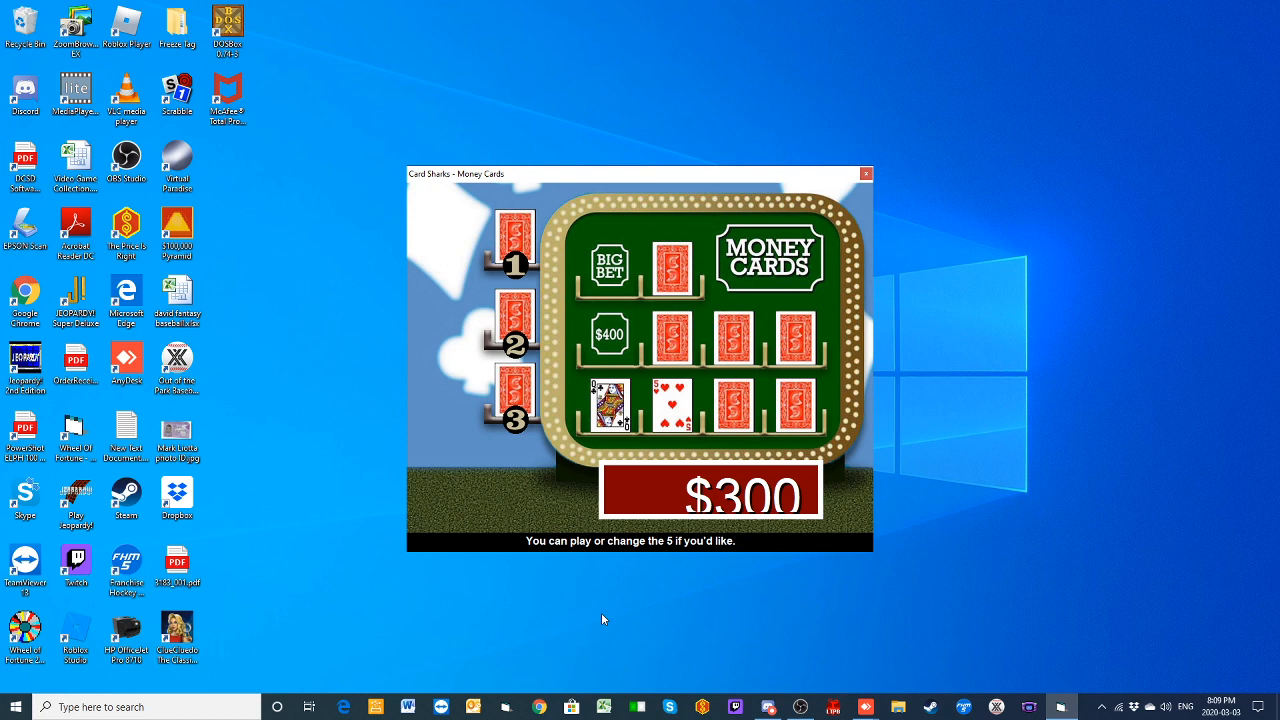
pyautogui.moveTo(463, 525)
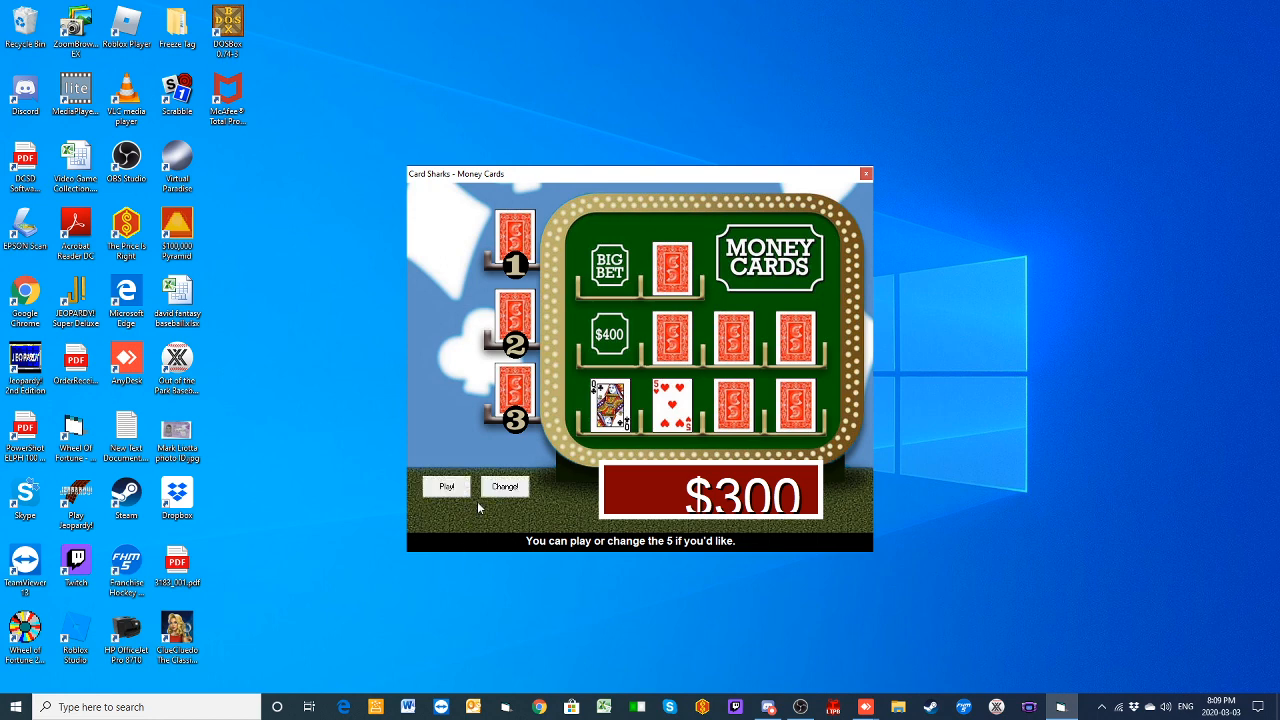
# Step: Play the 5 and bet $50 that the next card is higher
pyautogui.click(446, 486)
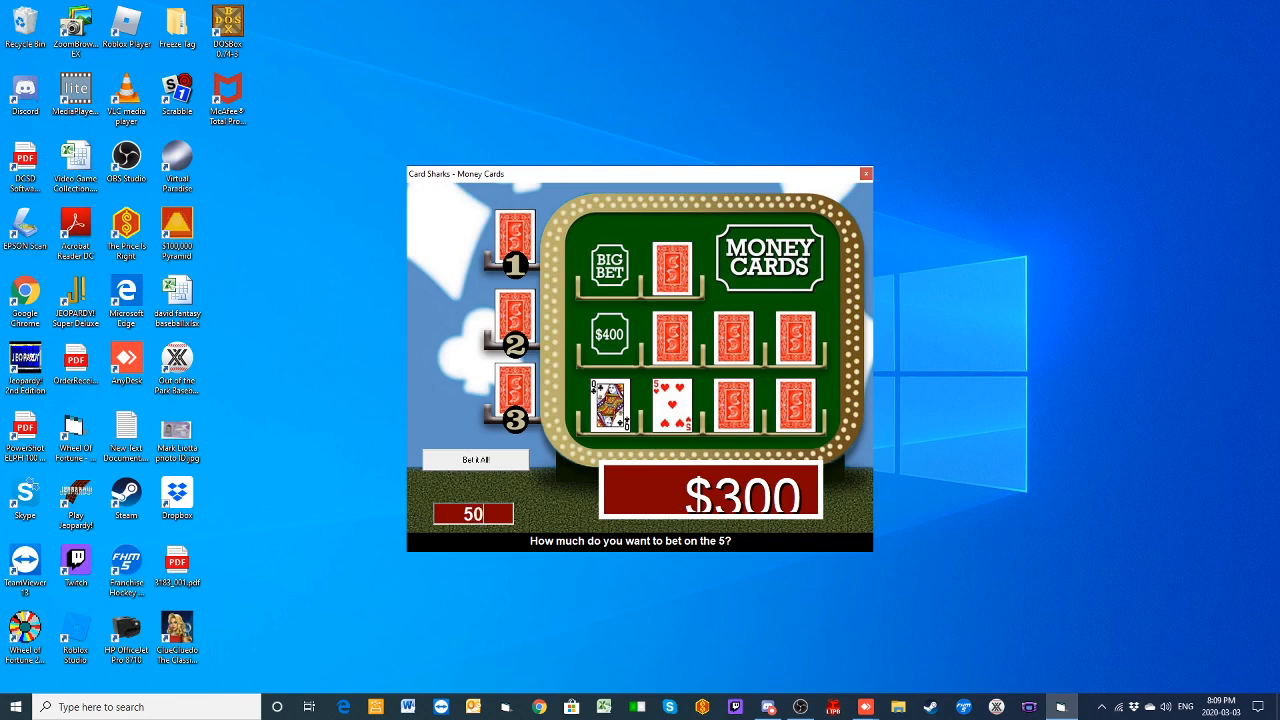
pyautogui.click(476, 458)
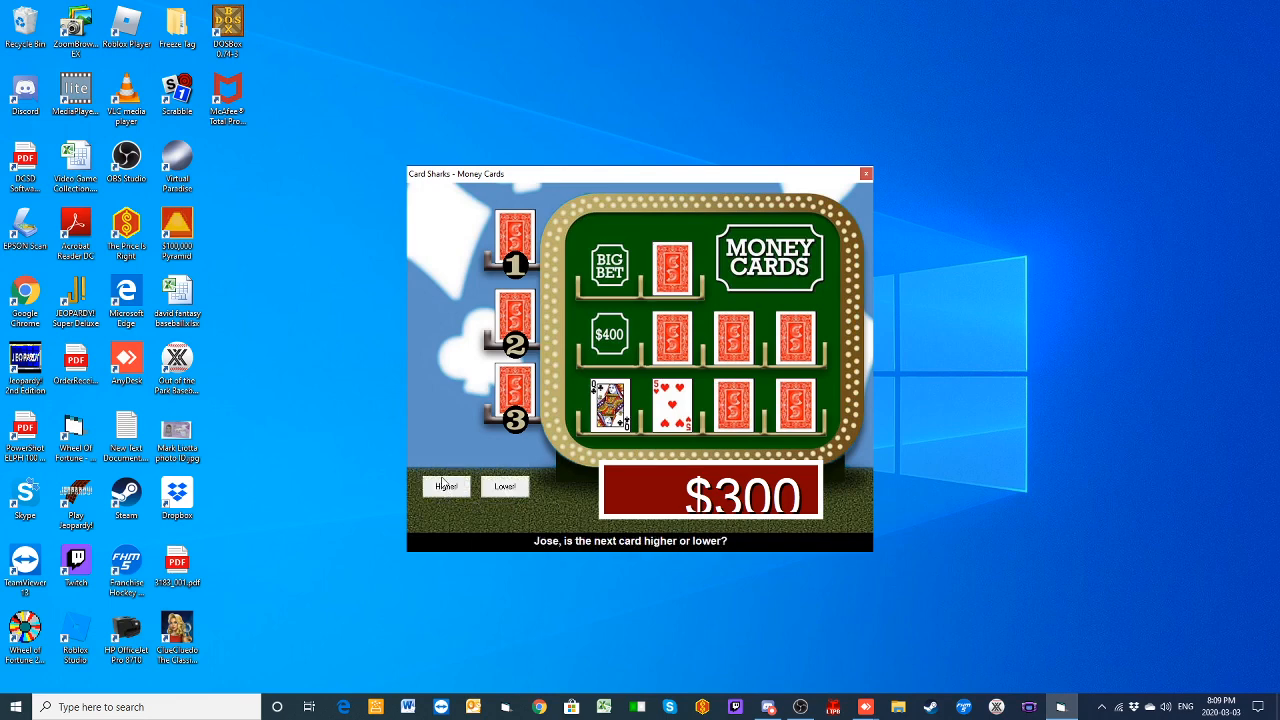
pyautogui.click(445, 486)
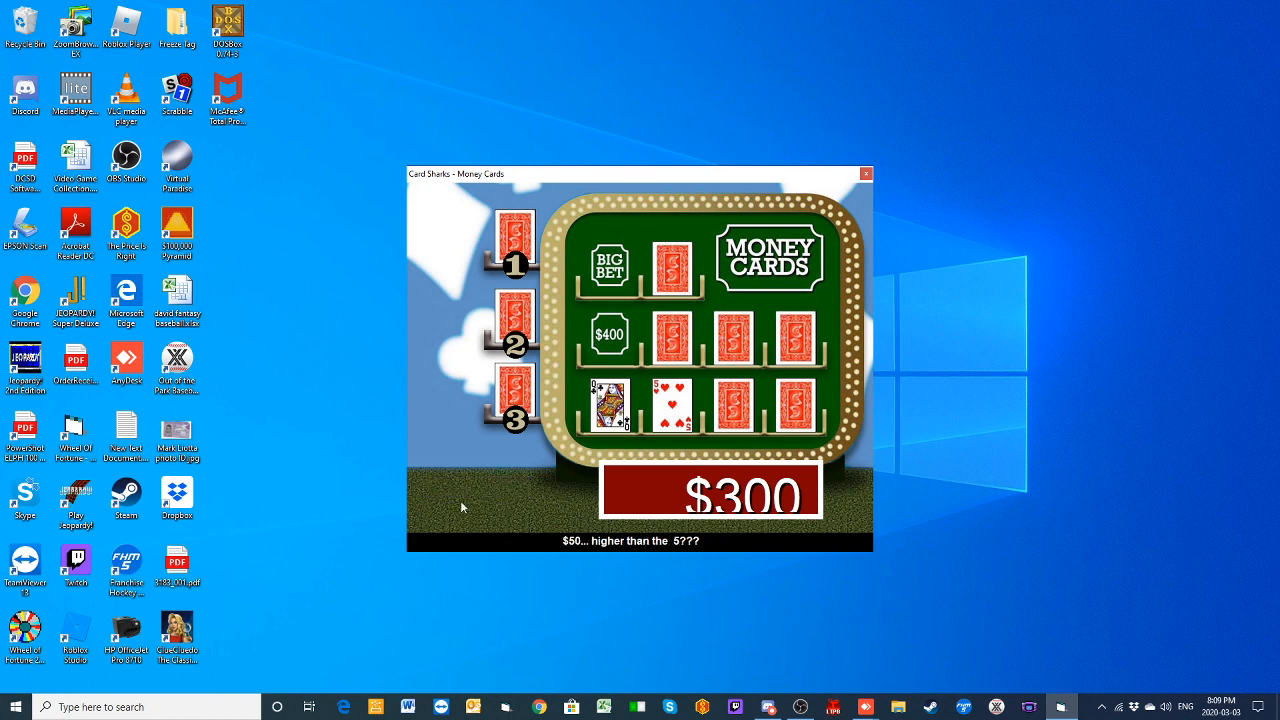
pyautogui.moveTo(1133, 549)
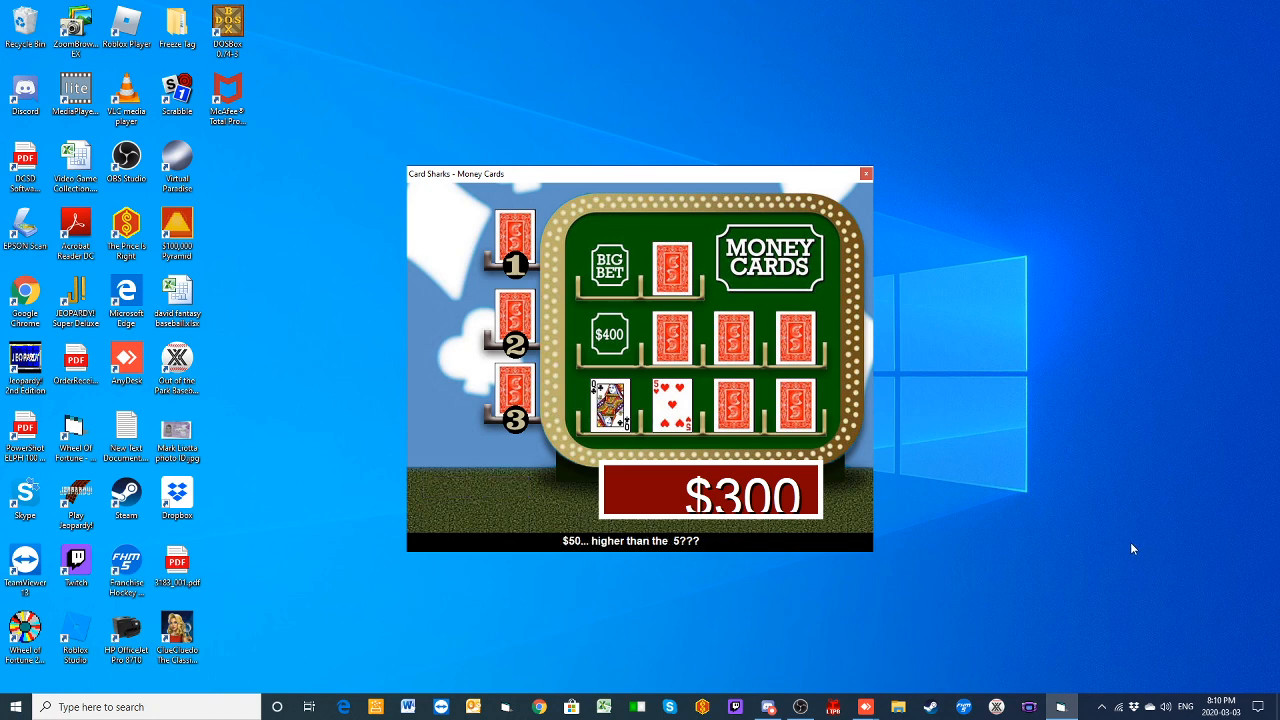
# Step: Reveal a 2 that loses the bet, then bet everything higher and draw a 4 for $900
pyautogui.click(736, 410)
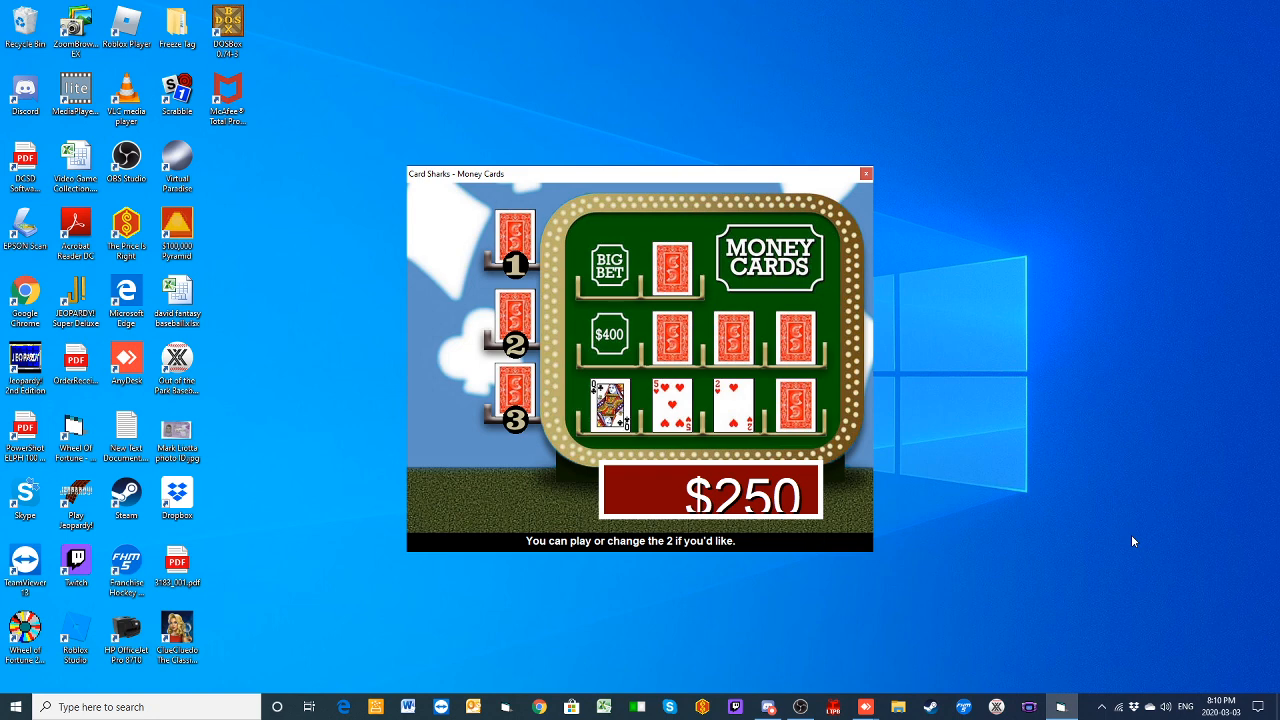
pyautogui.moveTo(483, 434)
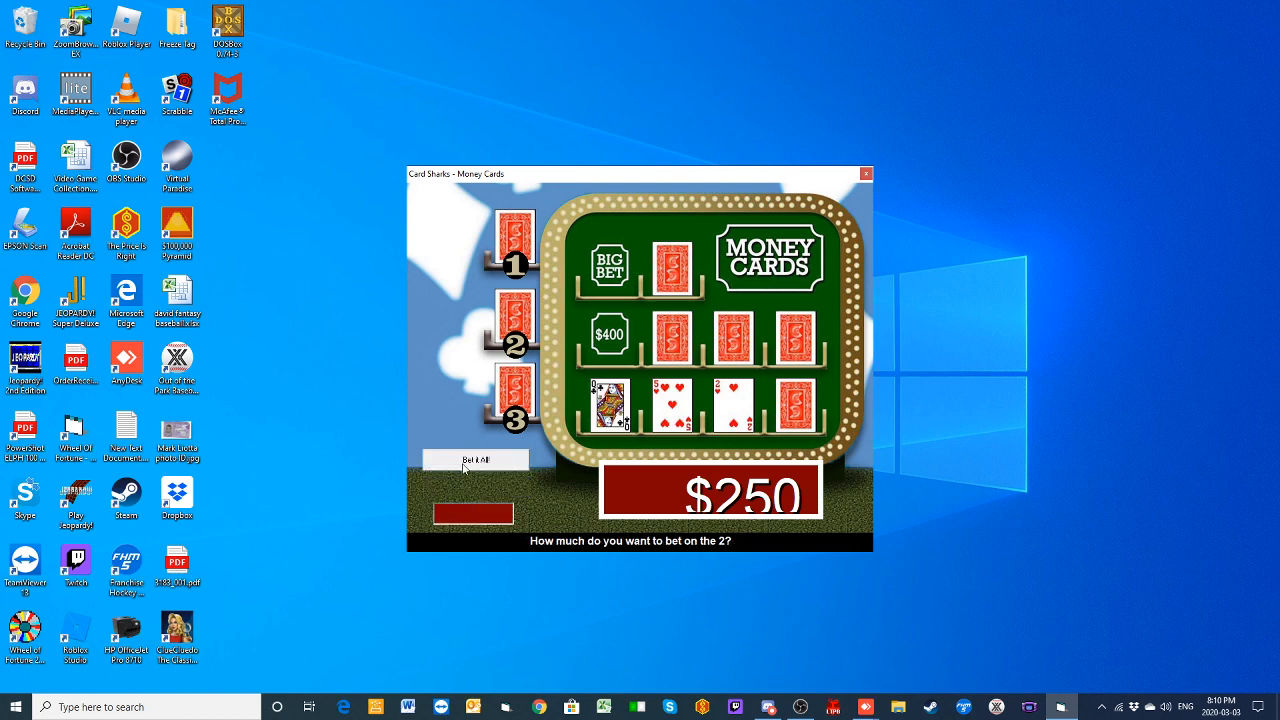
pyautogui.click(475, 460)
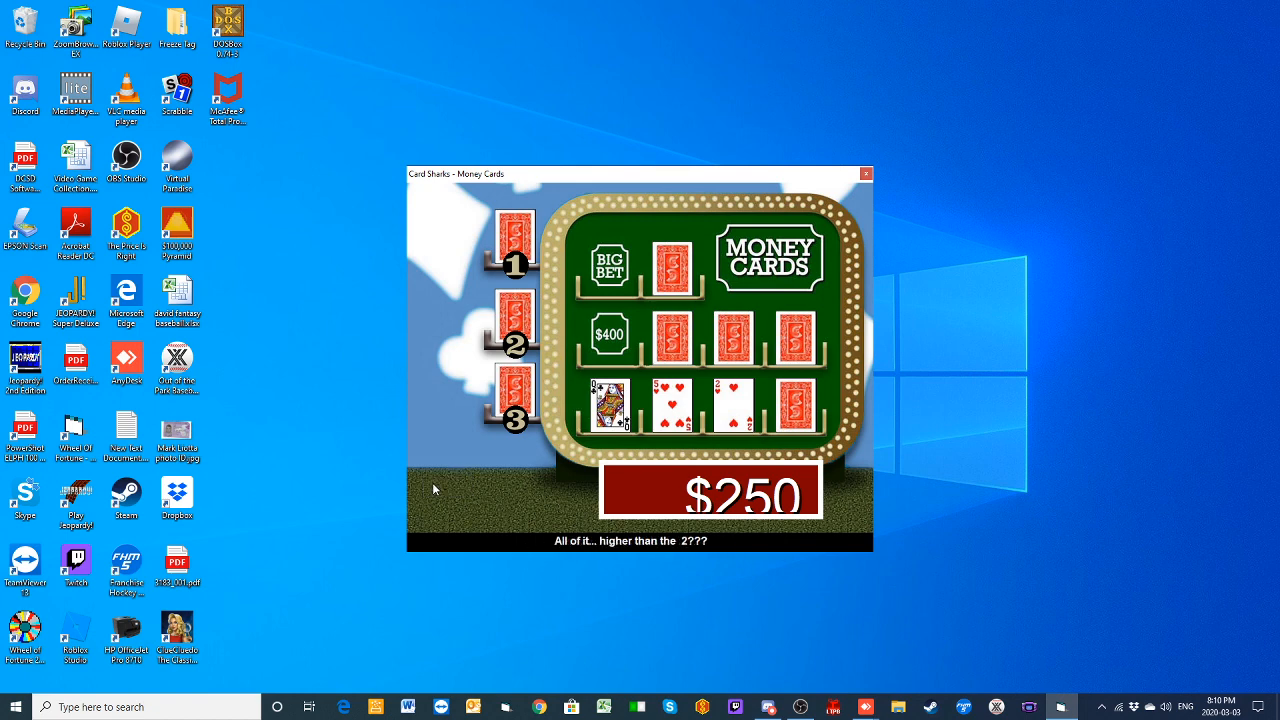
pyautogui.moveTo(1080, 600)
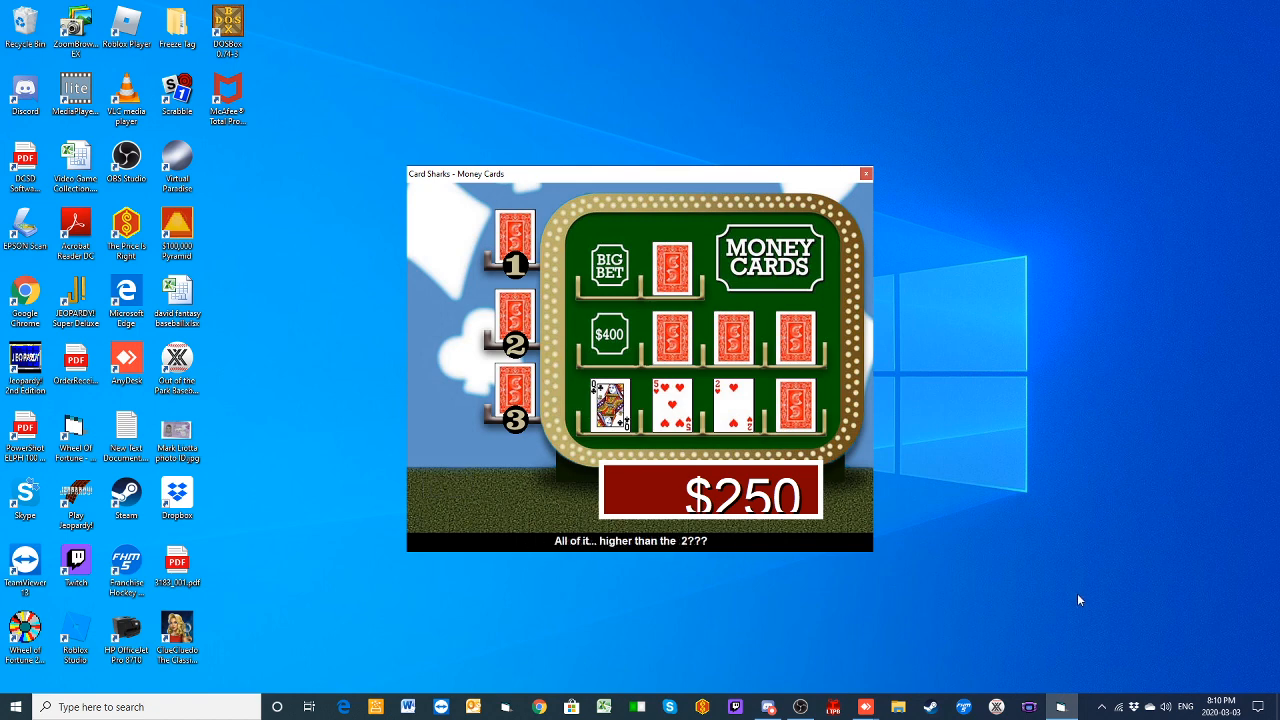
pyautogui.click(772, 408)
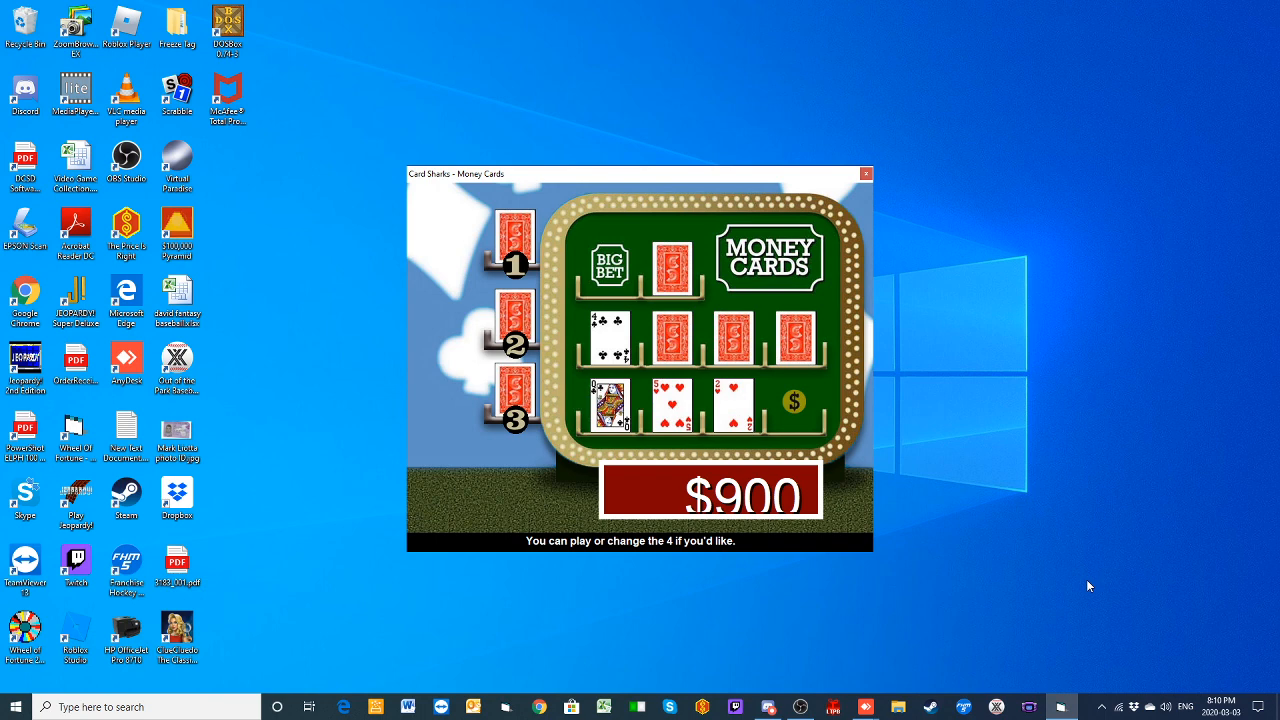
pyautogui.moveTo(671, 603)
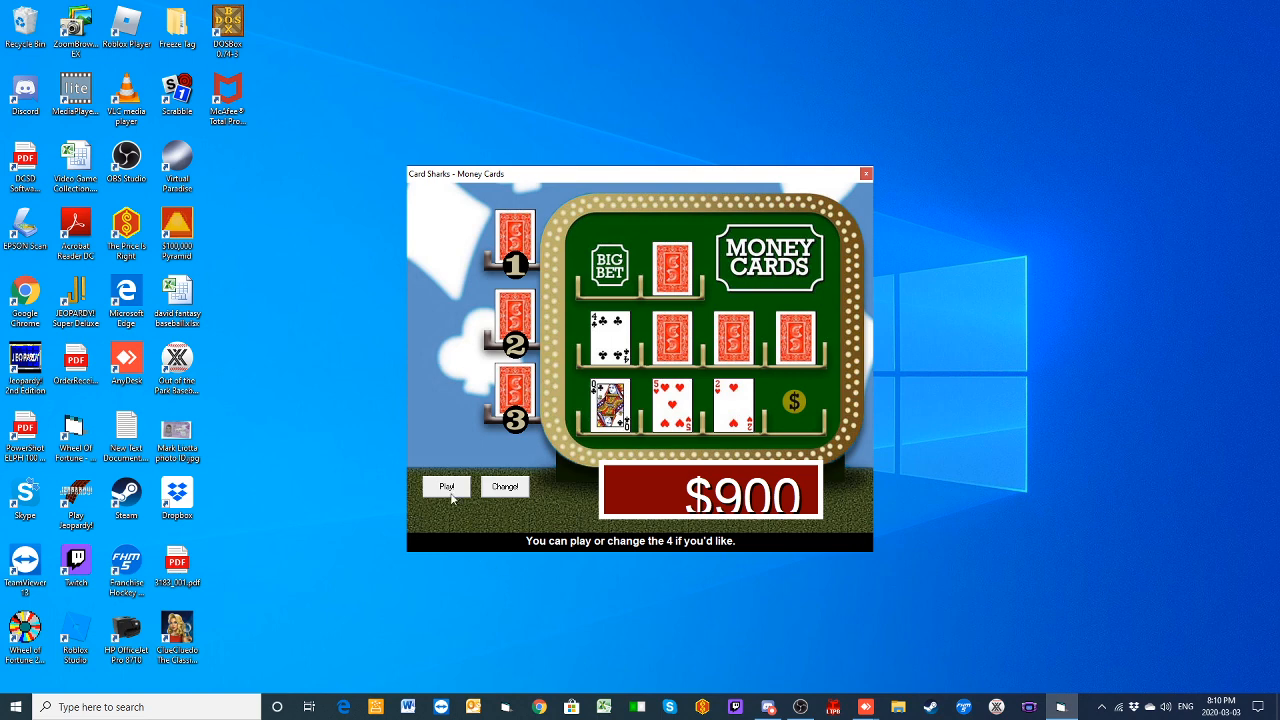
# Step: Play the 4 and wager the full $750 that the next card is higher
pyautogui.click(446, 486)
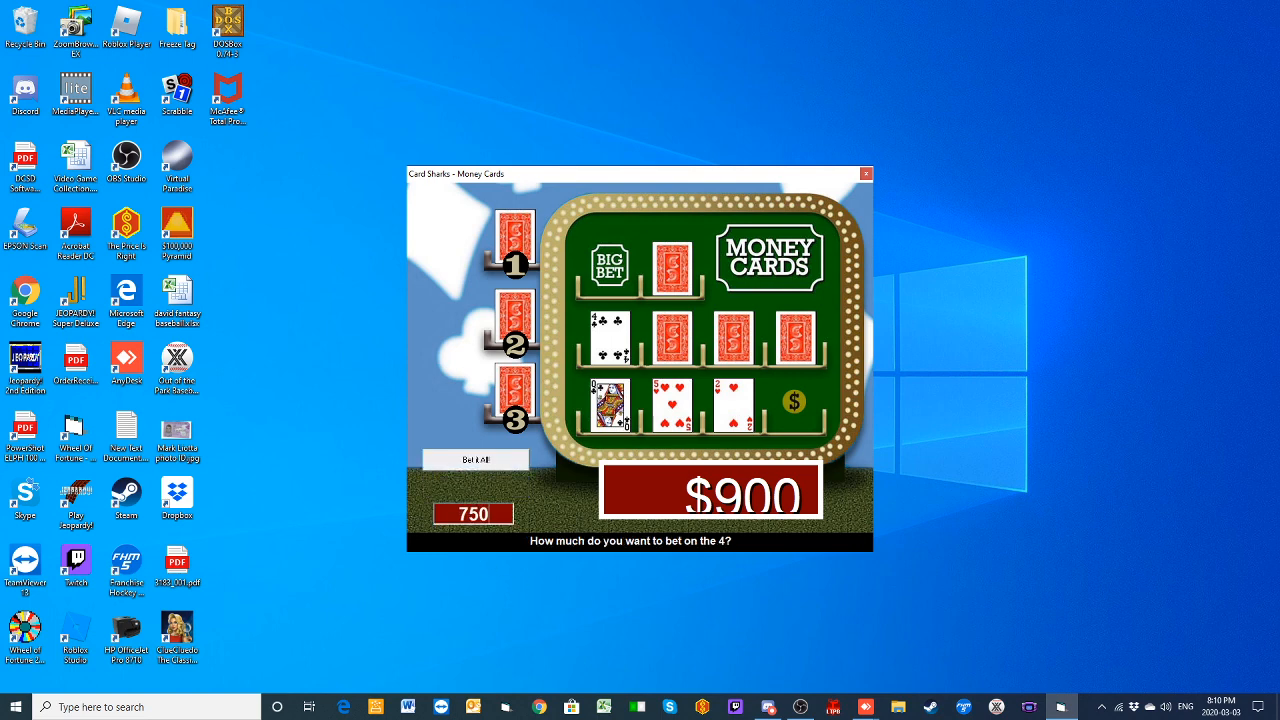
pyautogui.click(475, 458)
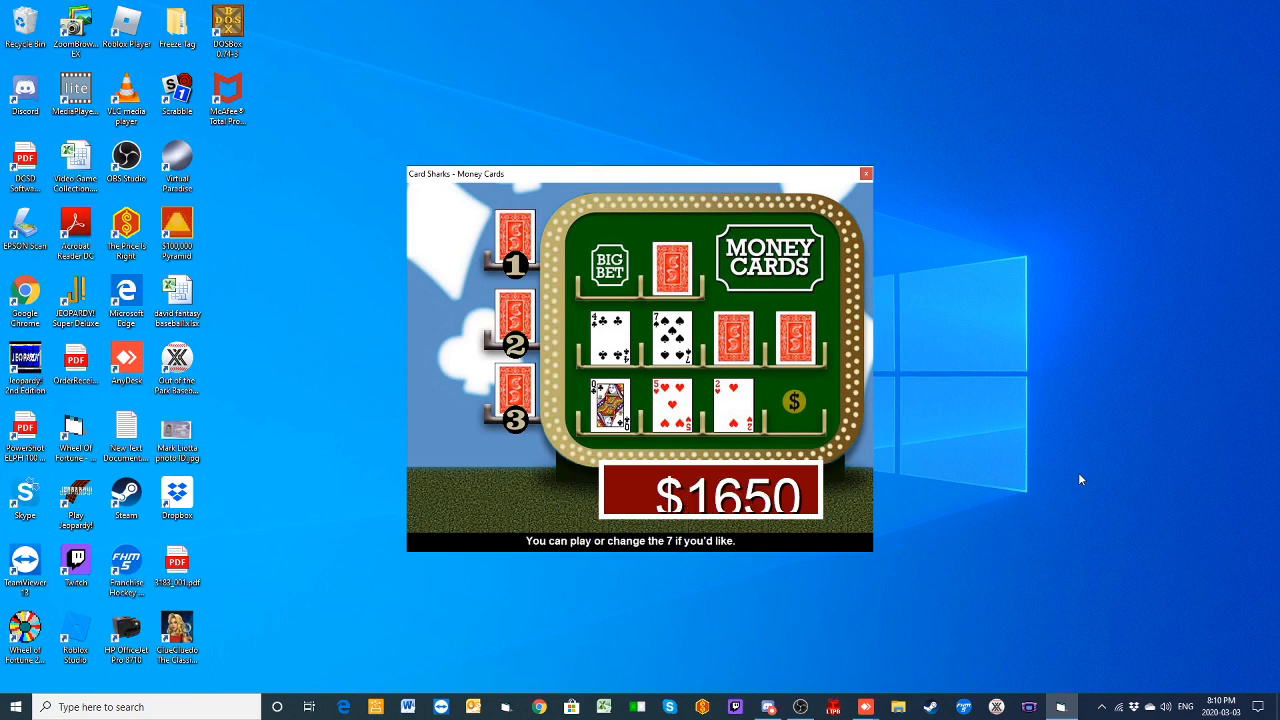
pyautogui.moveTo(375, 317)
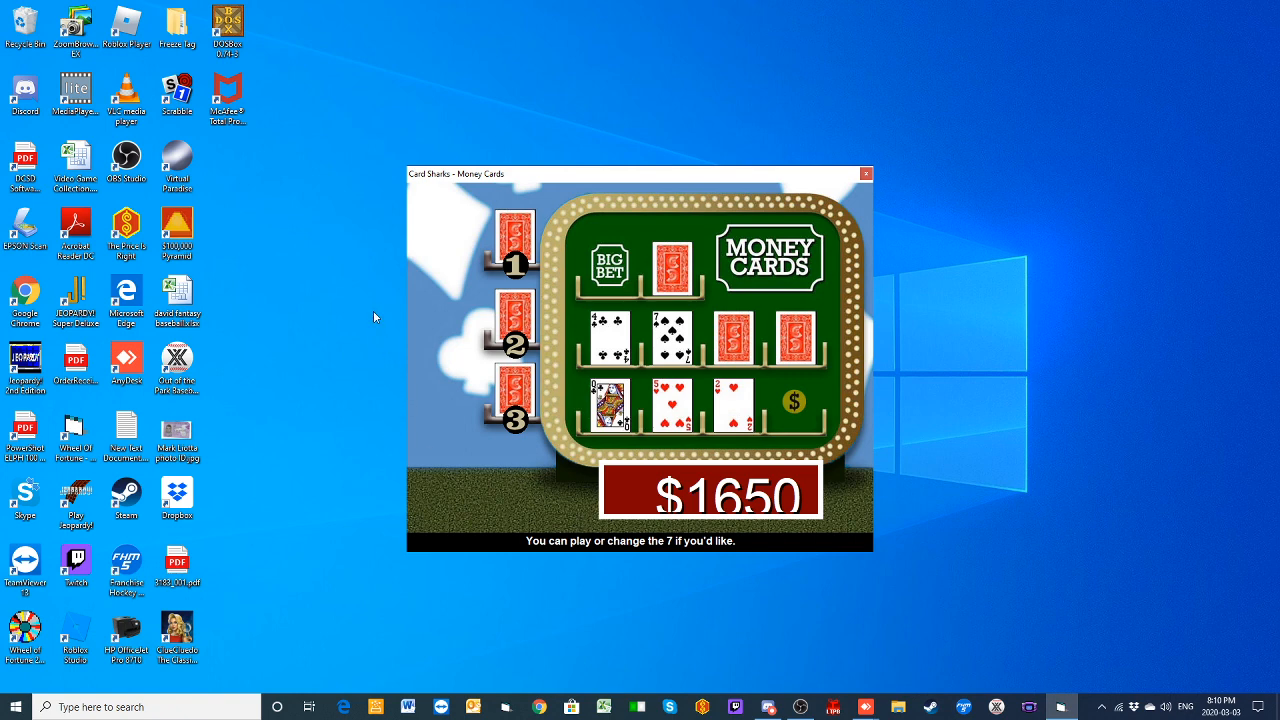
pyautogui.moveTo(461, 422)
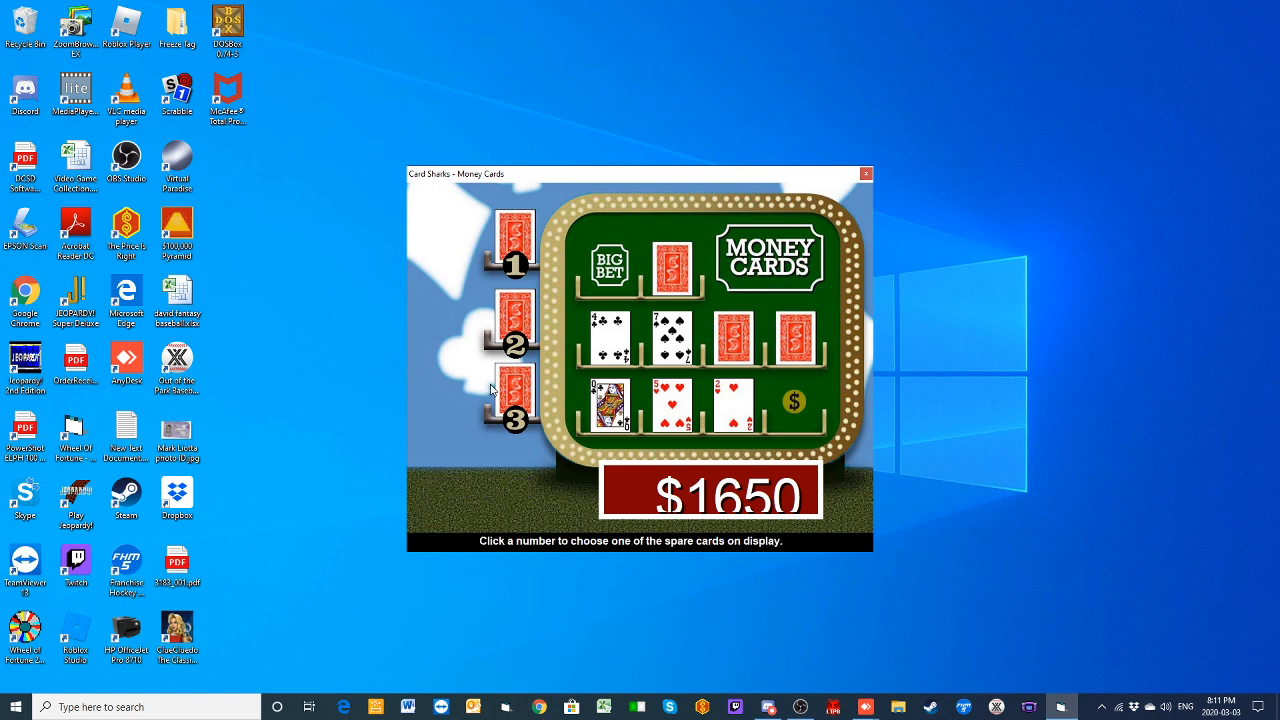
pyautogui.moveTo(518, 422)
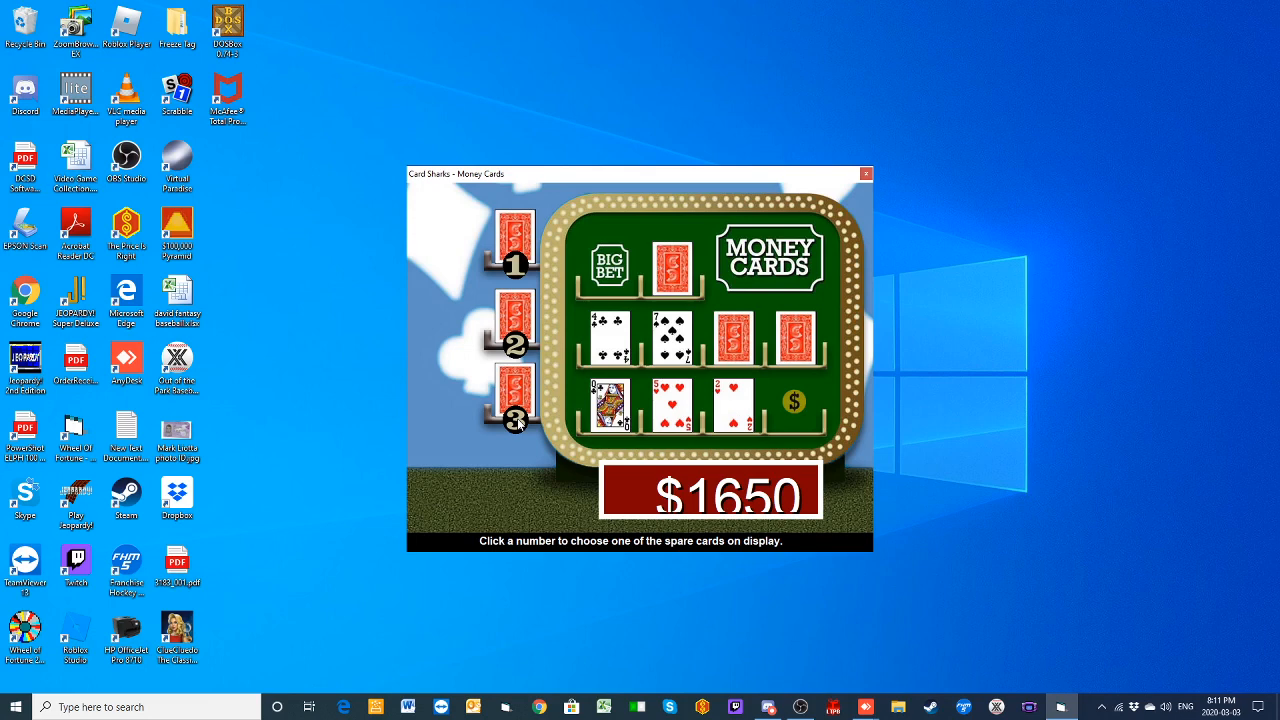
# Step: Swap the 7 for spare card 3, bet $1,000 lower on the Queen, and reveal a 6
pyautogui.click(516, 419)
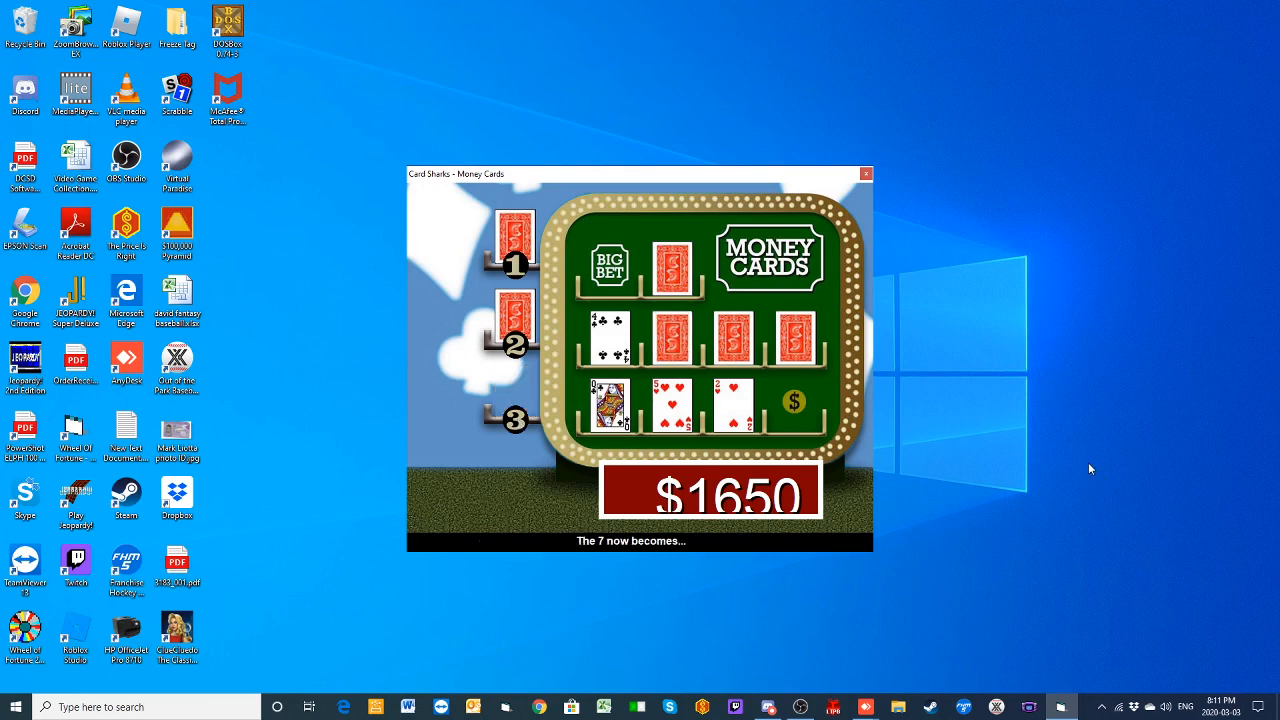
pyautogui.click(672, 335)
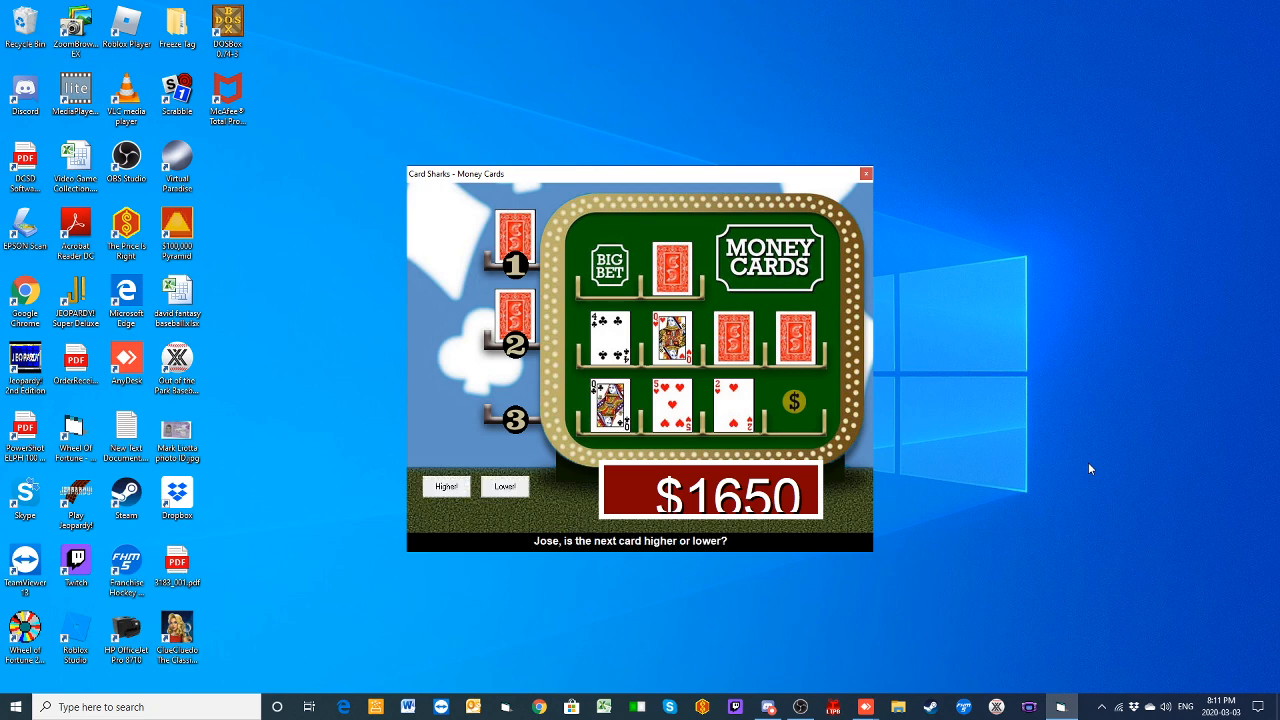
pyautogui.moveTo(506, 487)
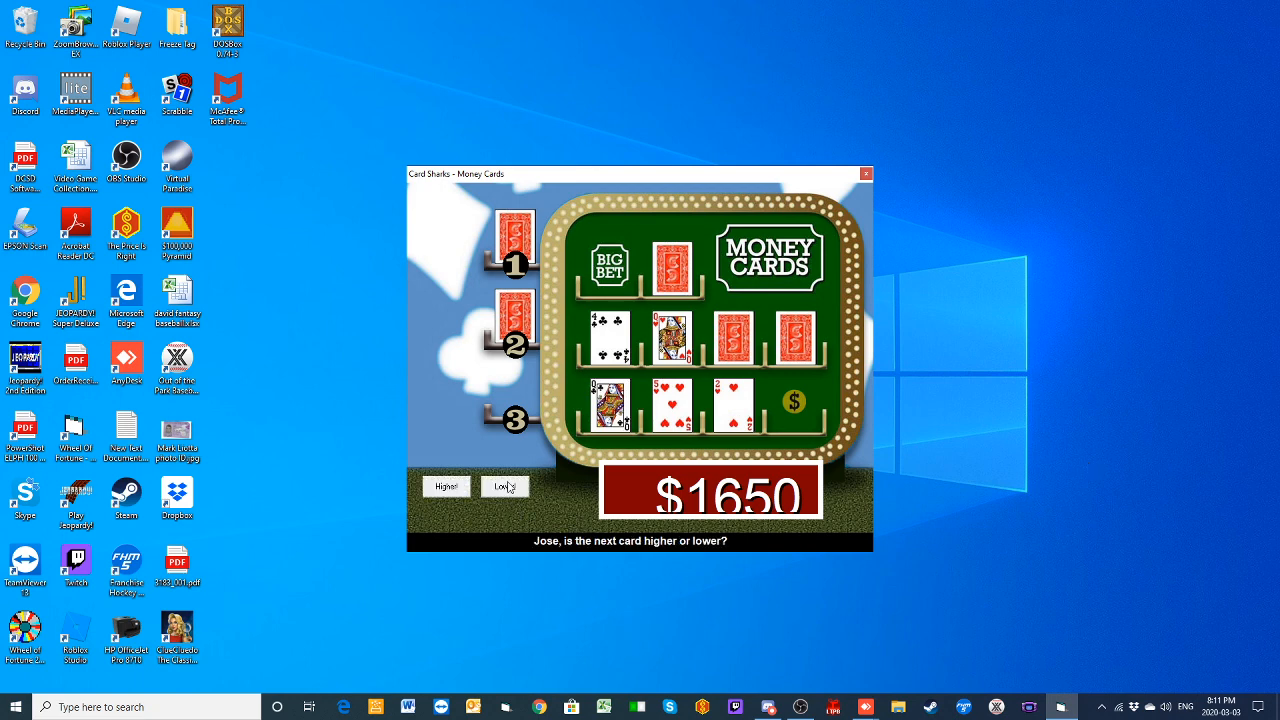
pyautogui.click(505, 486)
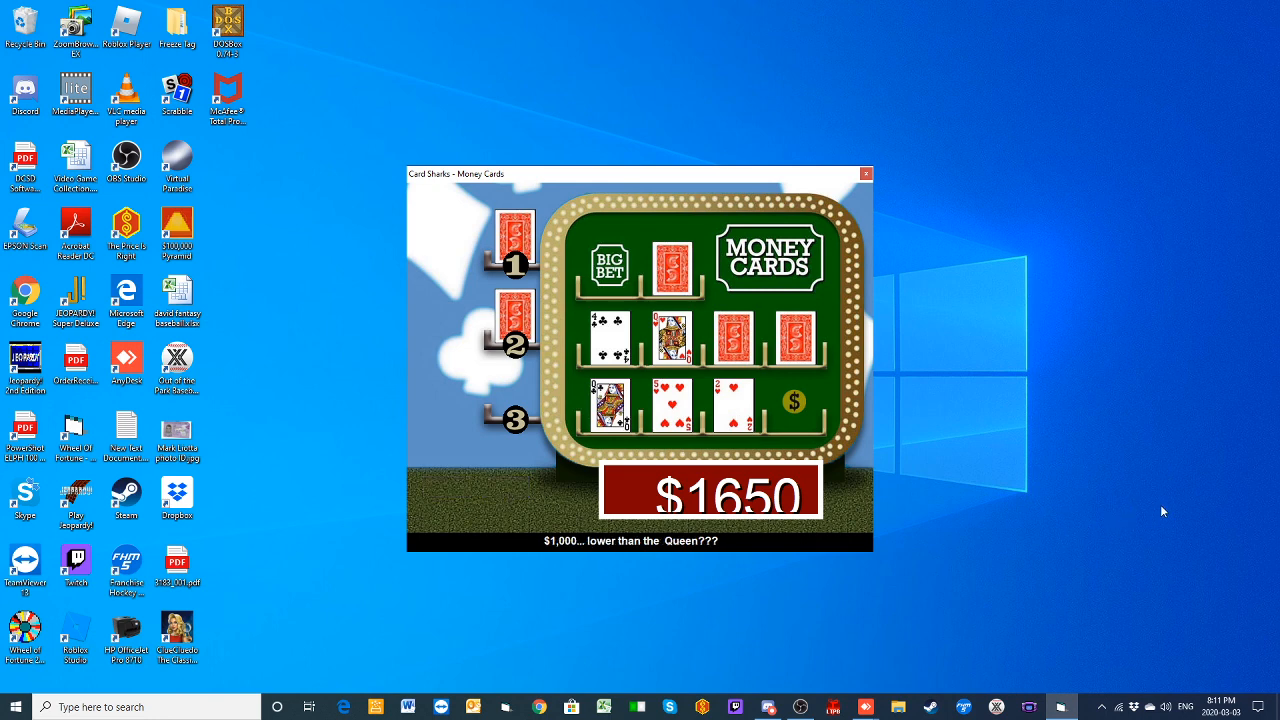
pyautogui.click(735, 337)
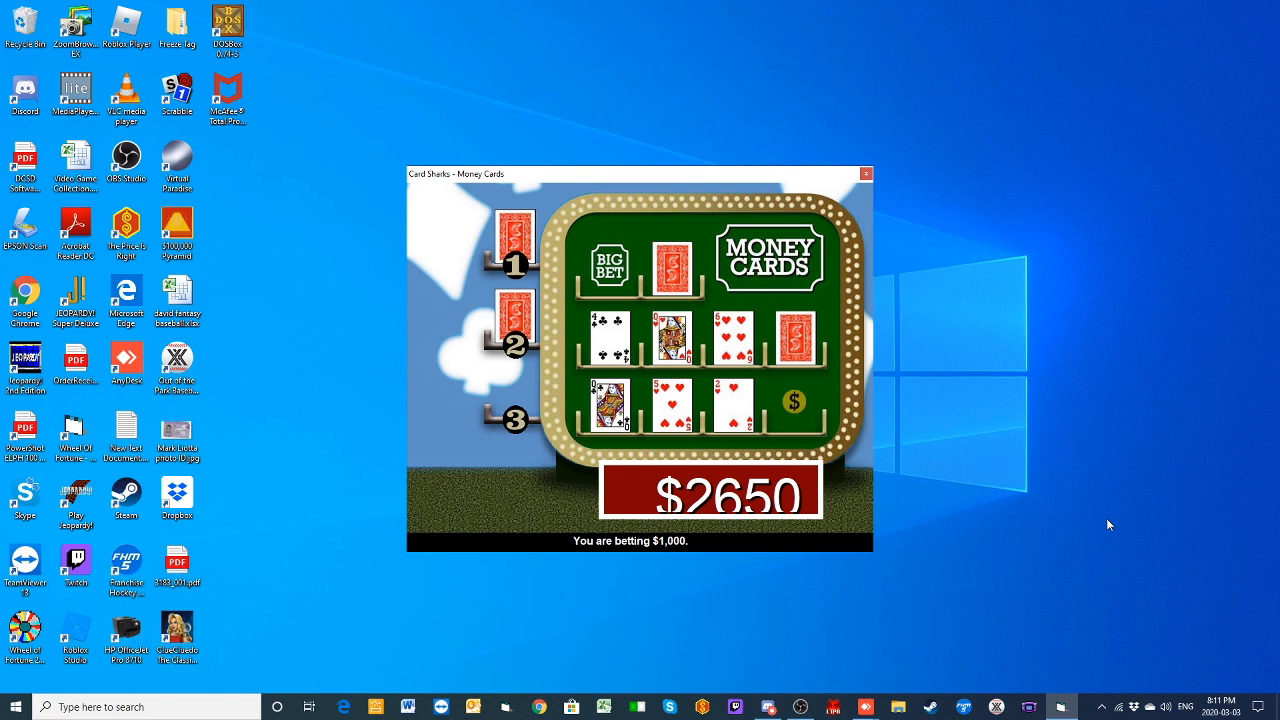
pyautogui.moveTo(452, 464)
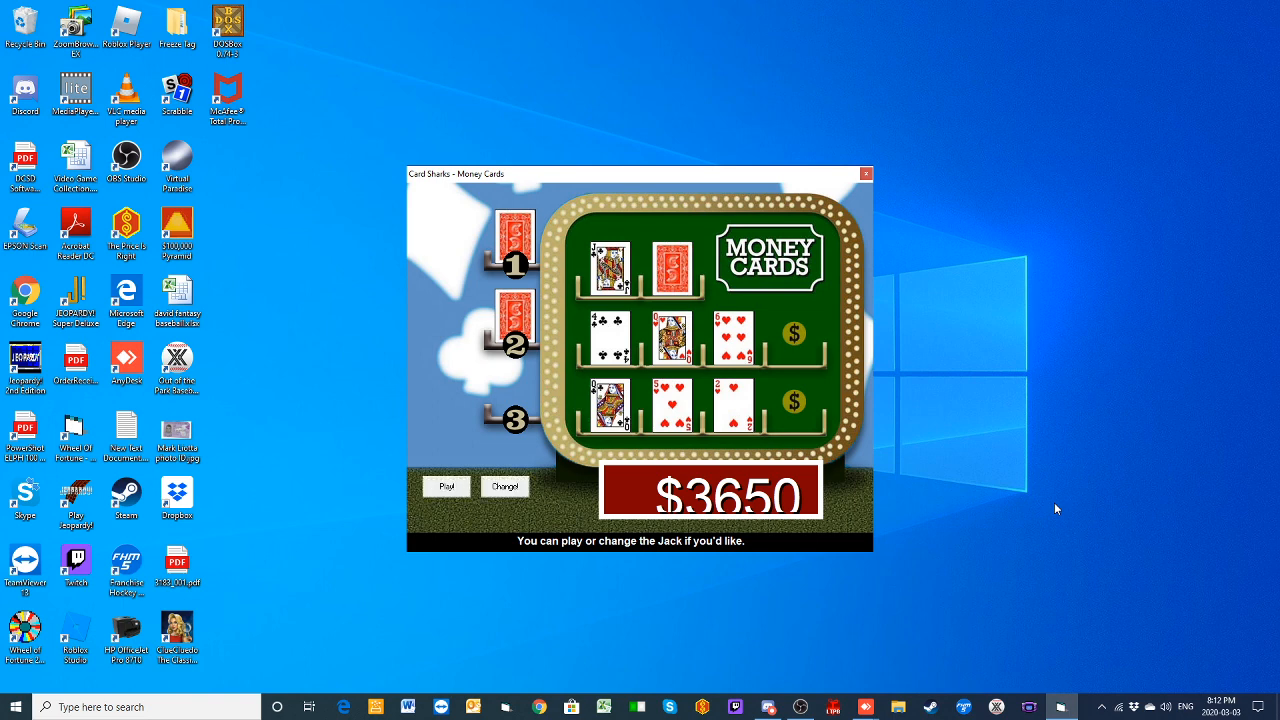
pyautogui.moveTo(446, 493)
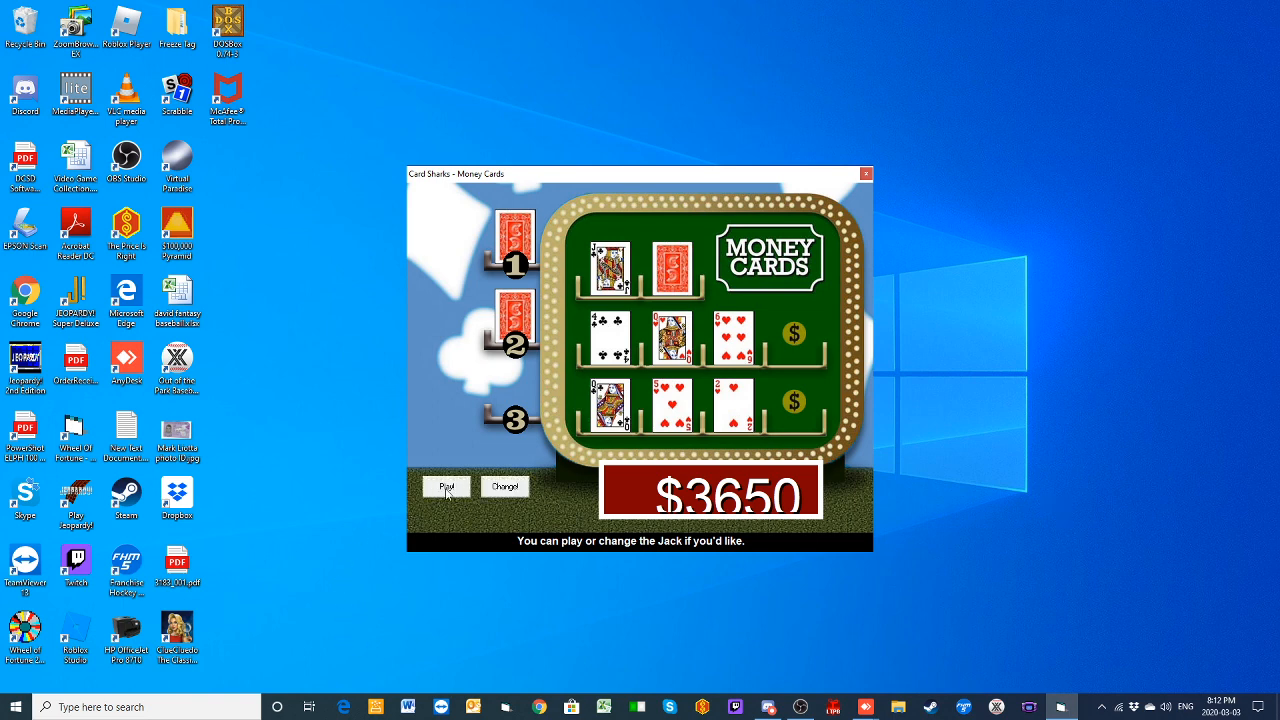
# Step: Play the Jack in the Big Bet row, wager 300, and call the next card lower
pyautogui.click(446, 487)
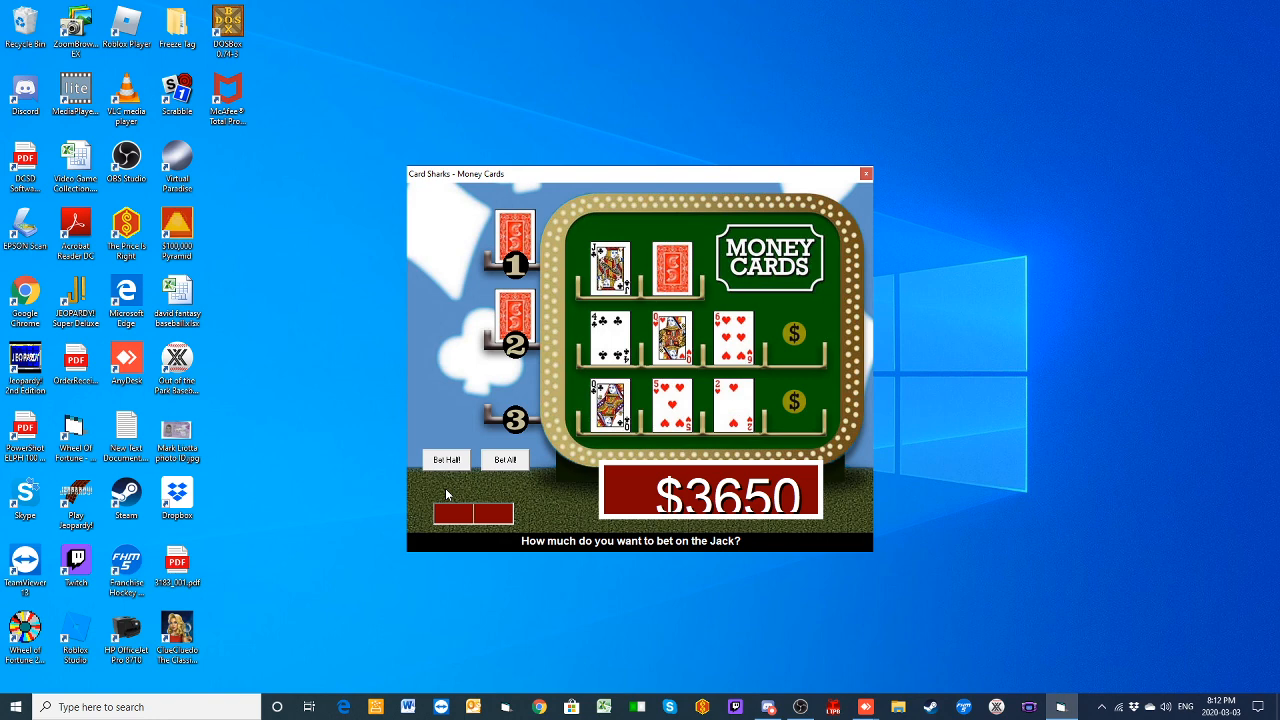
pyautogui.write('300')
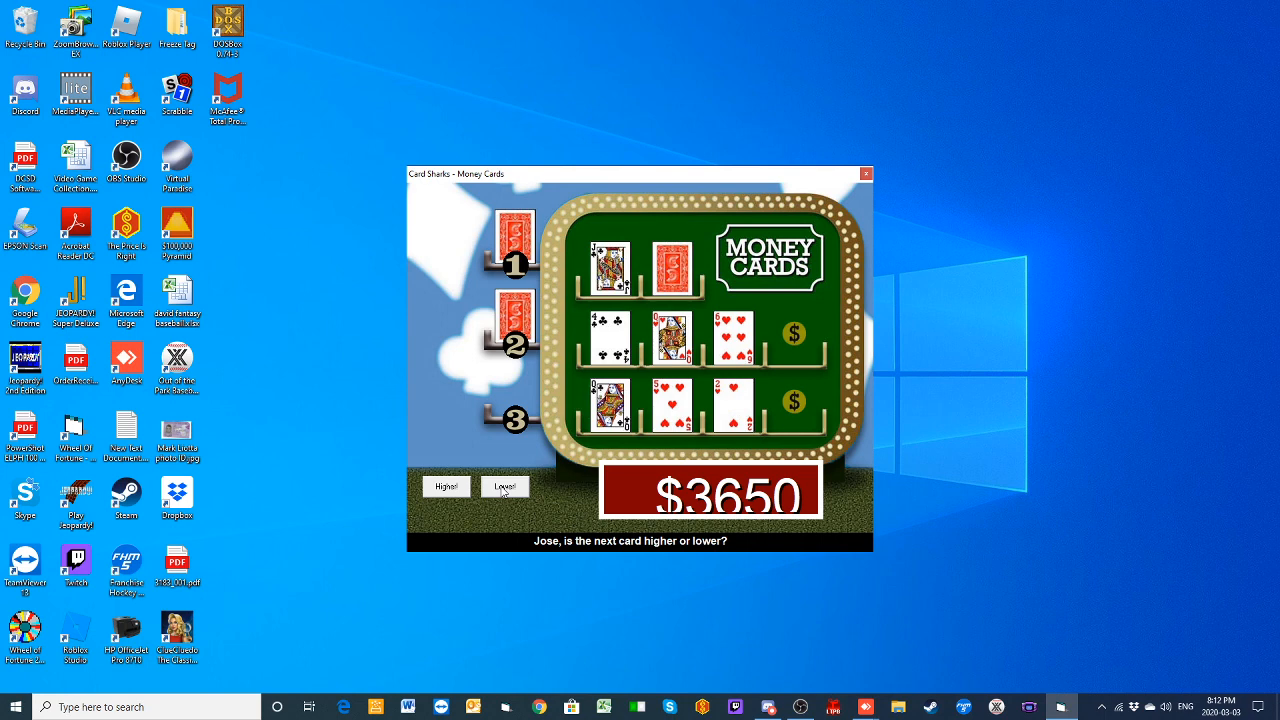
pyautogui.click(505, 487)
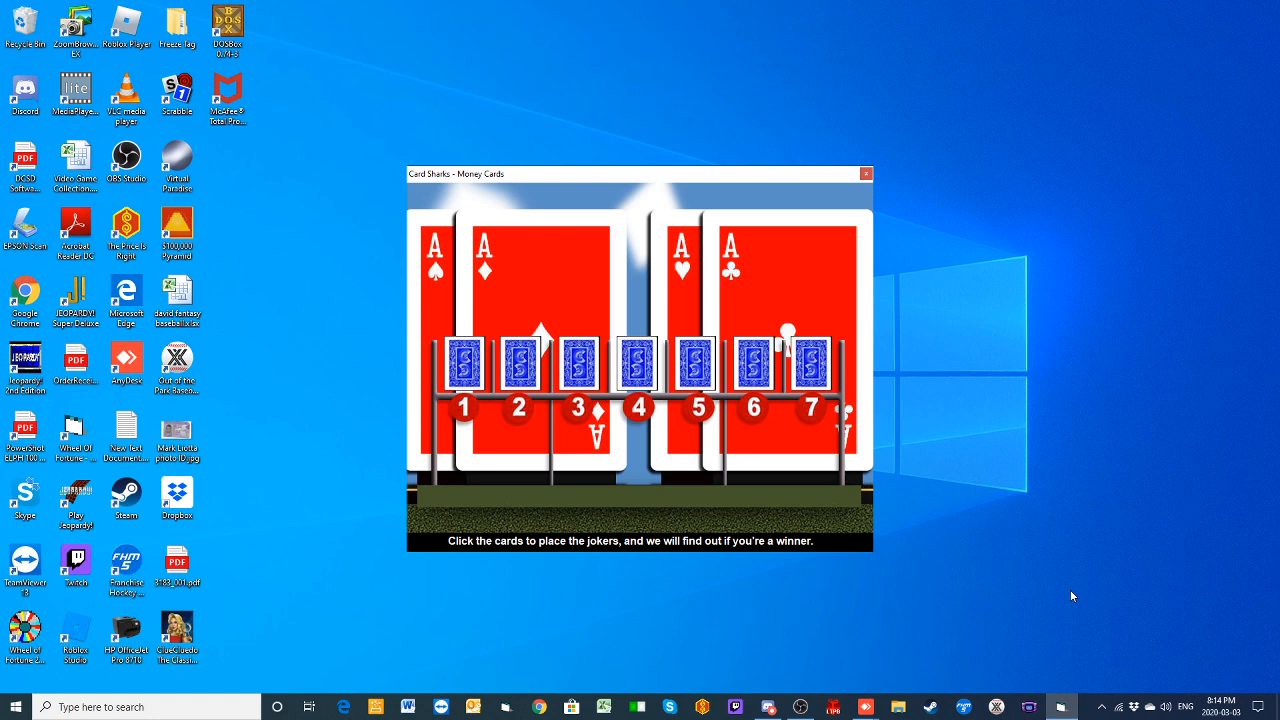
pyautogui.moveTo(1050, 611)
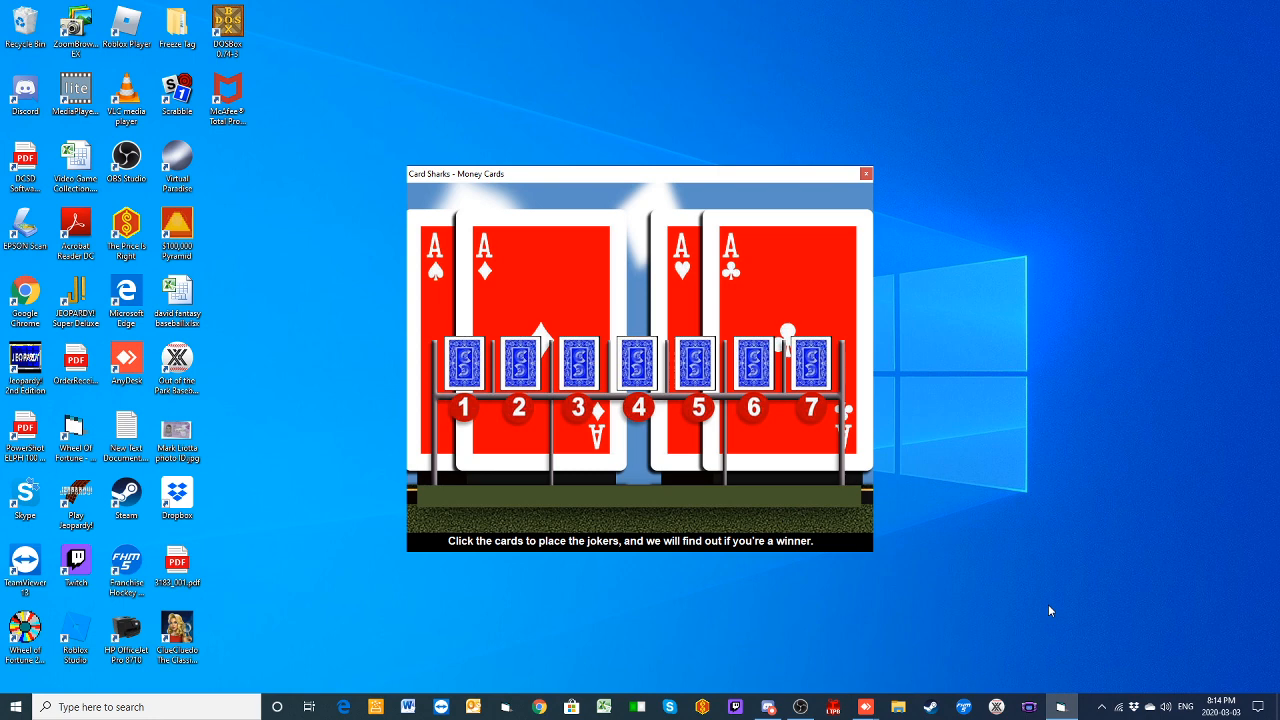
pyautogui.moveTo(941, 572)
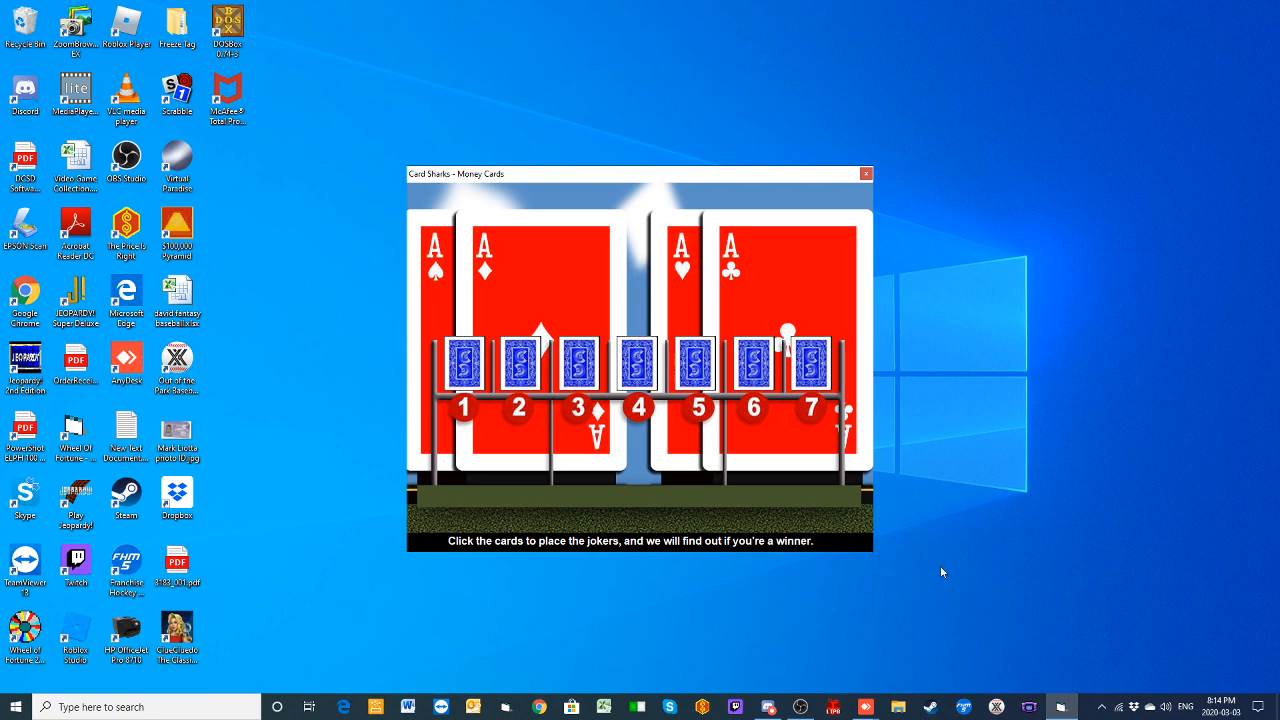
# Step: Place the joker on card 6 and reveal NO behind it
pyautogui.click(753, 364)
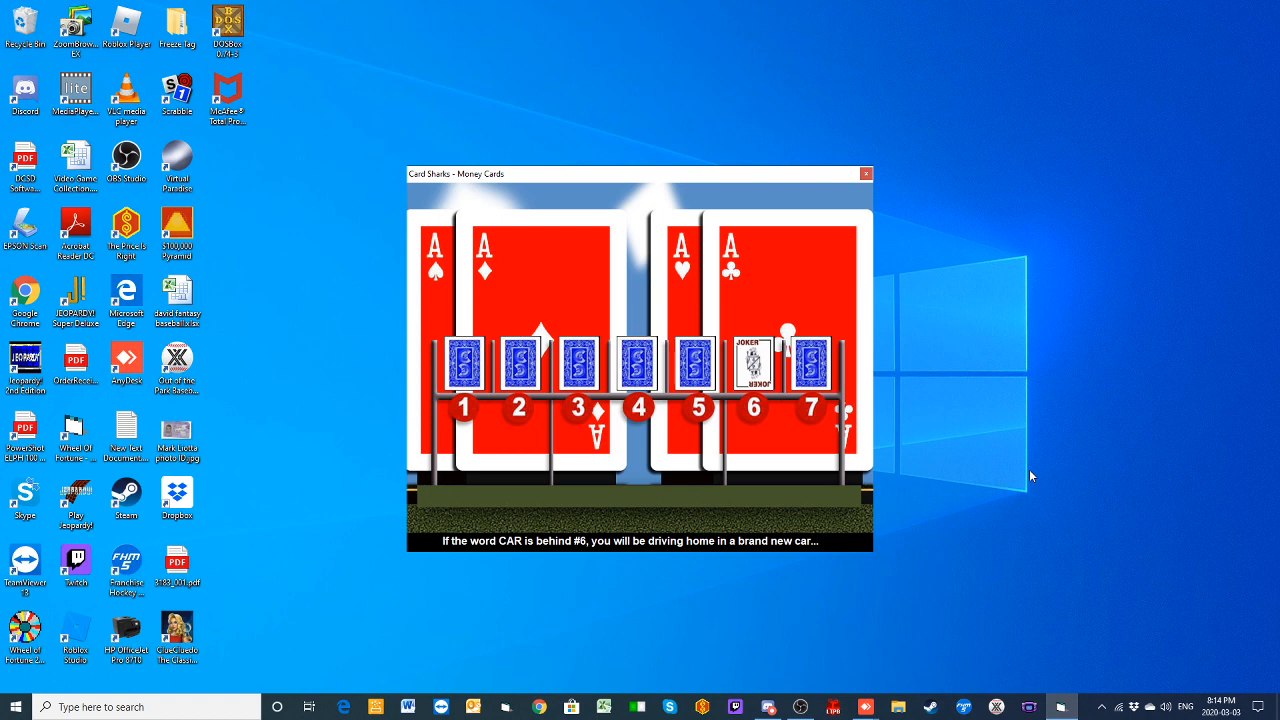
pyautogui.click(752, 364)
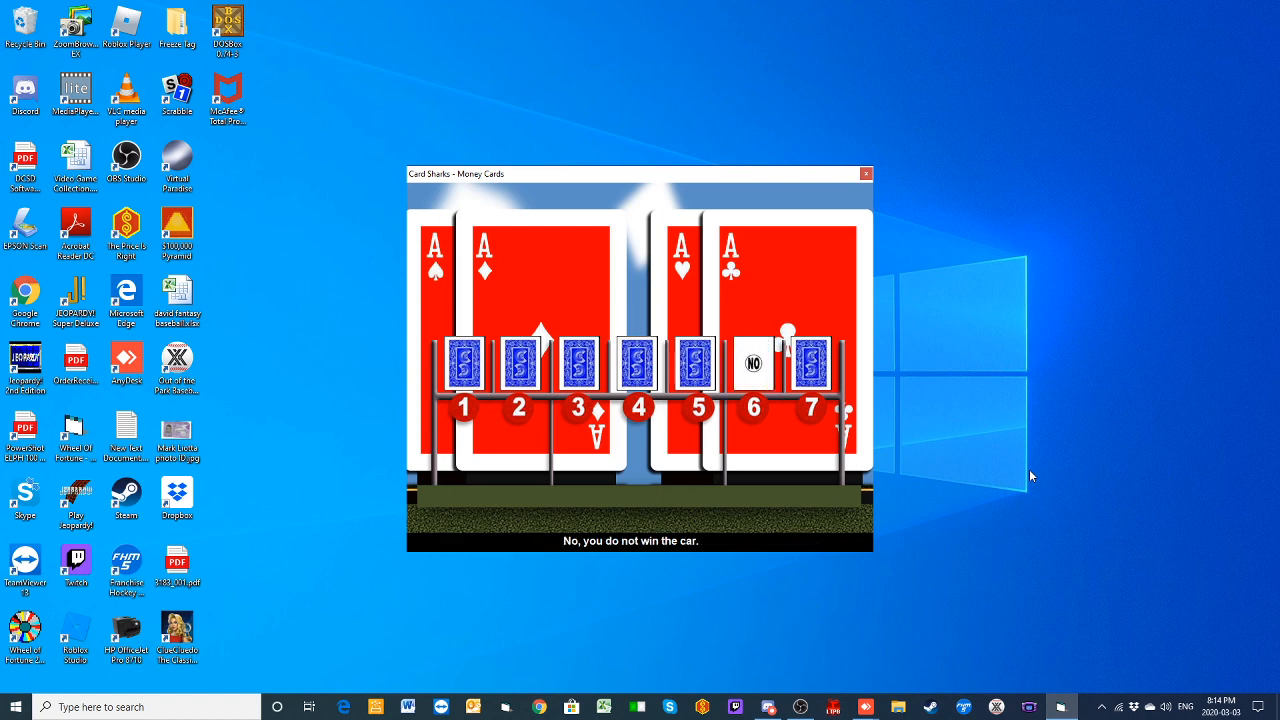